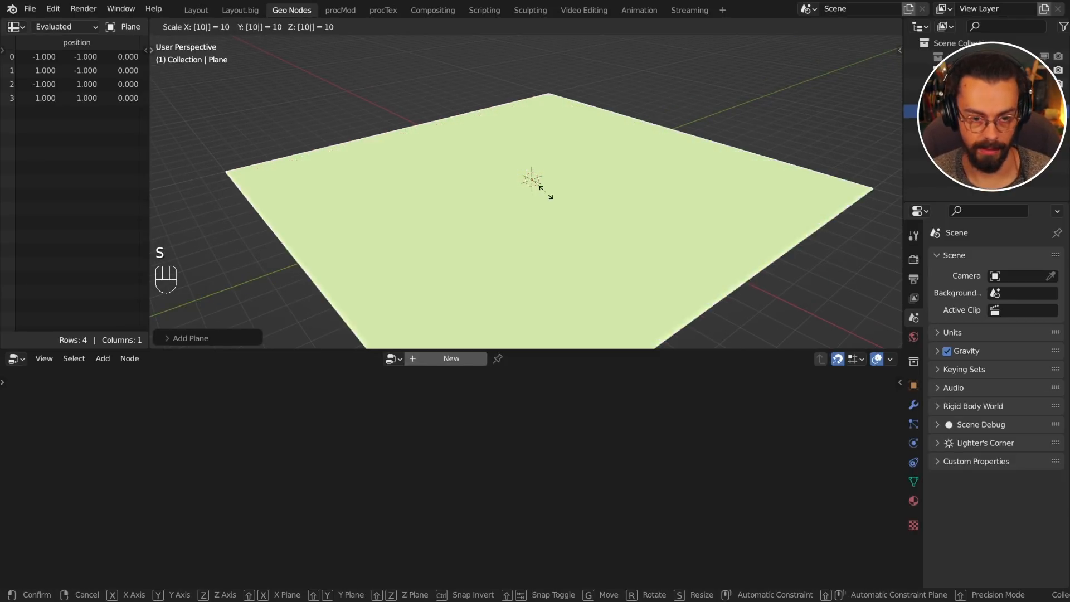
Scale the plane by 10 and subdivide its mesh with 30 cuts, returning to Object Mode
{"action": "left_click", "coordinate": [594, 194]}
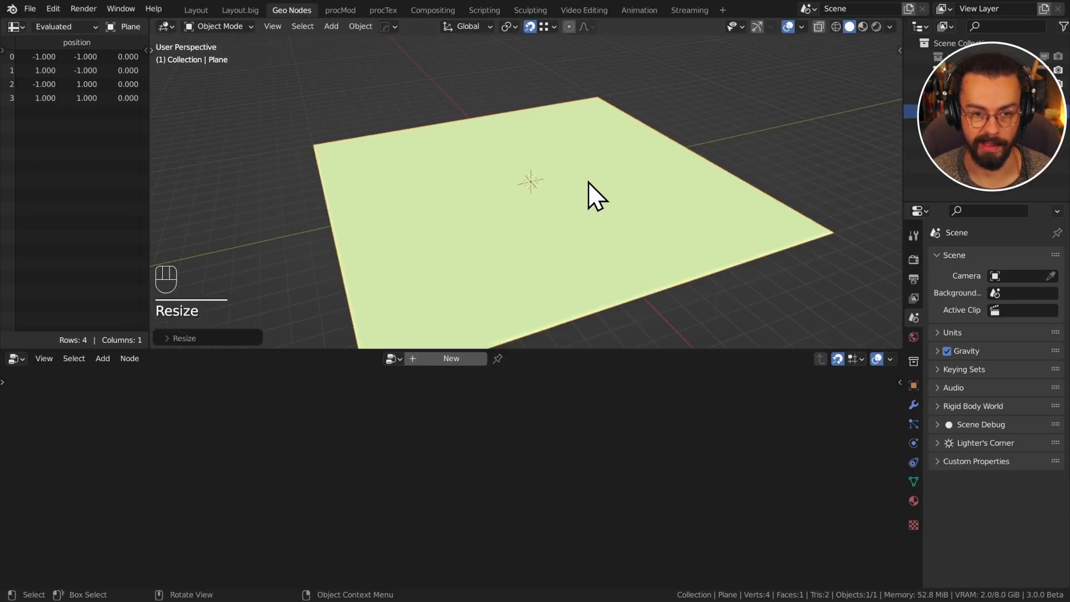
{"action": "key", "text": "ctrl+a"}
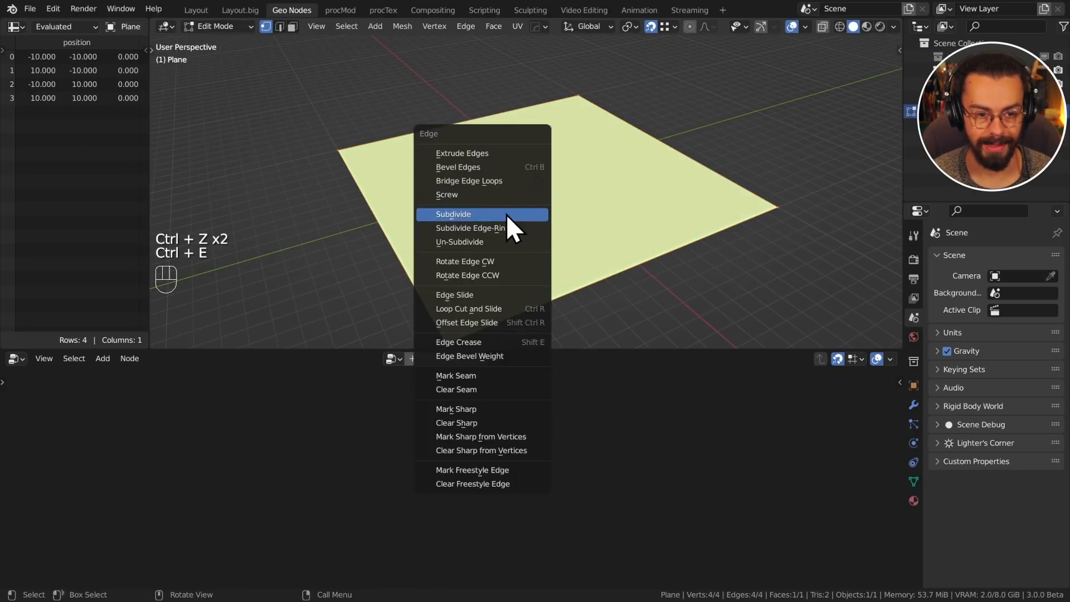
{"action": "left_click", "coordinate": [453, 215]}
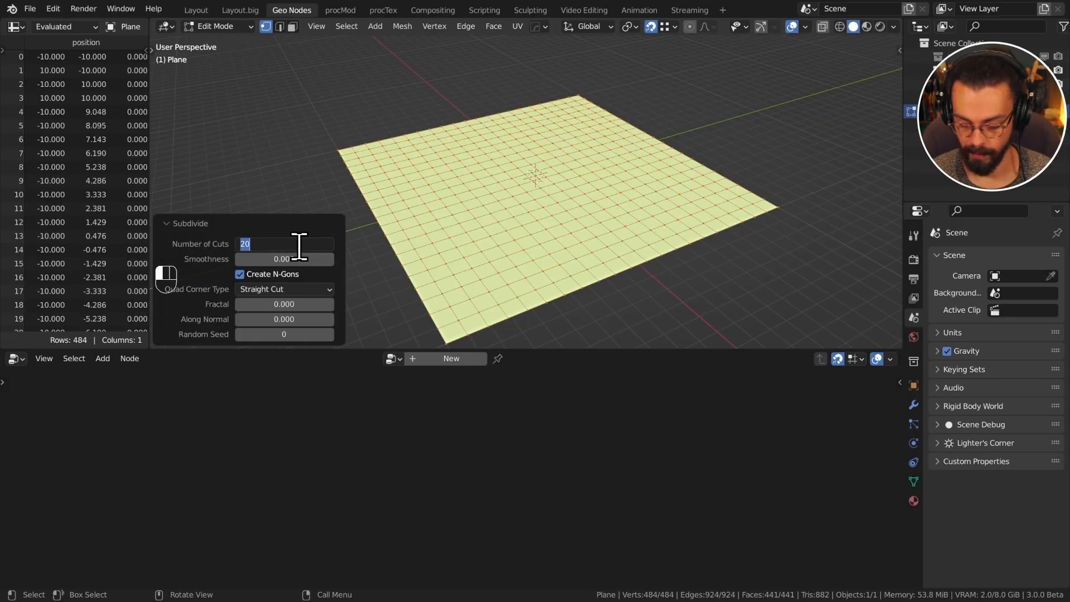
{"action": "left_click_drag", "start_coordinate": [300, 244], "coordinate": [321, 245]}
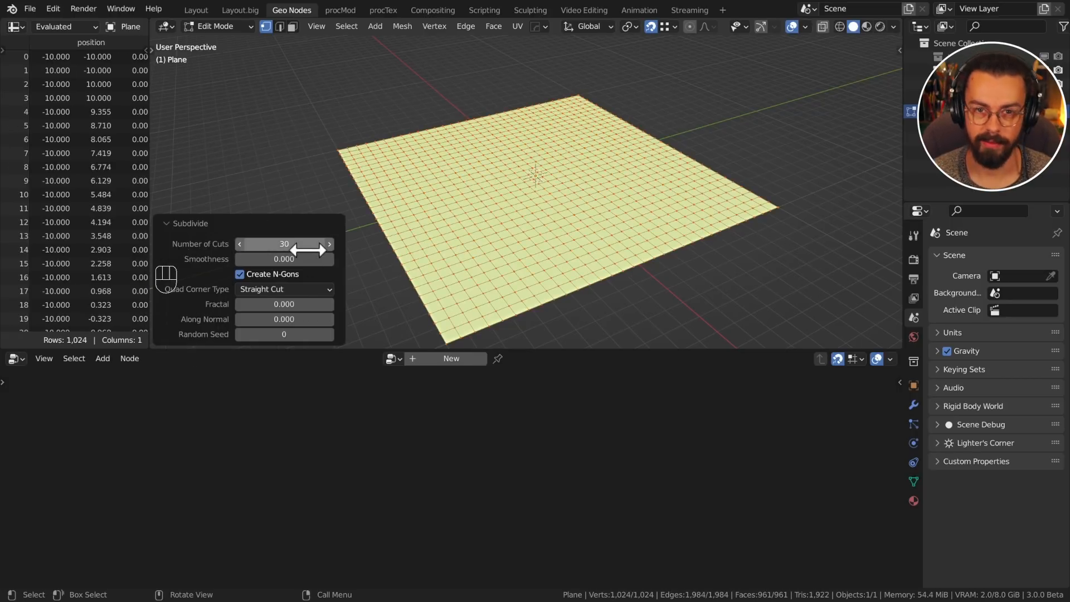
{"action": "key", "text": "Tab"}
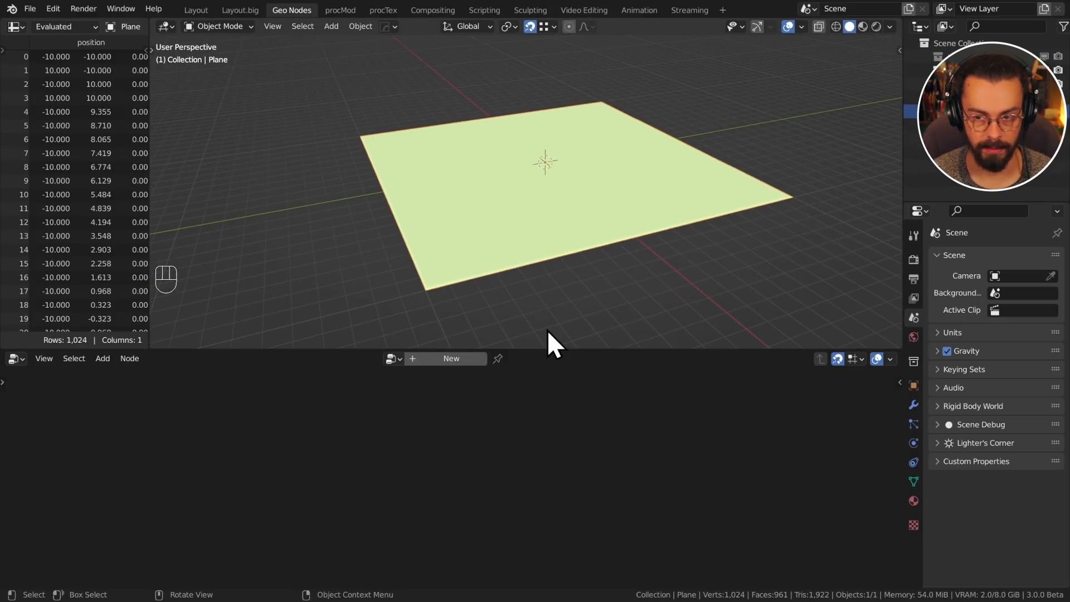
Create a new geometry node tree and wire a Subdivision Surface node between input and output
{"action": "left_click", "coordinate": [451, 358]}
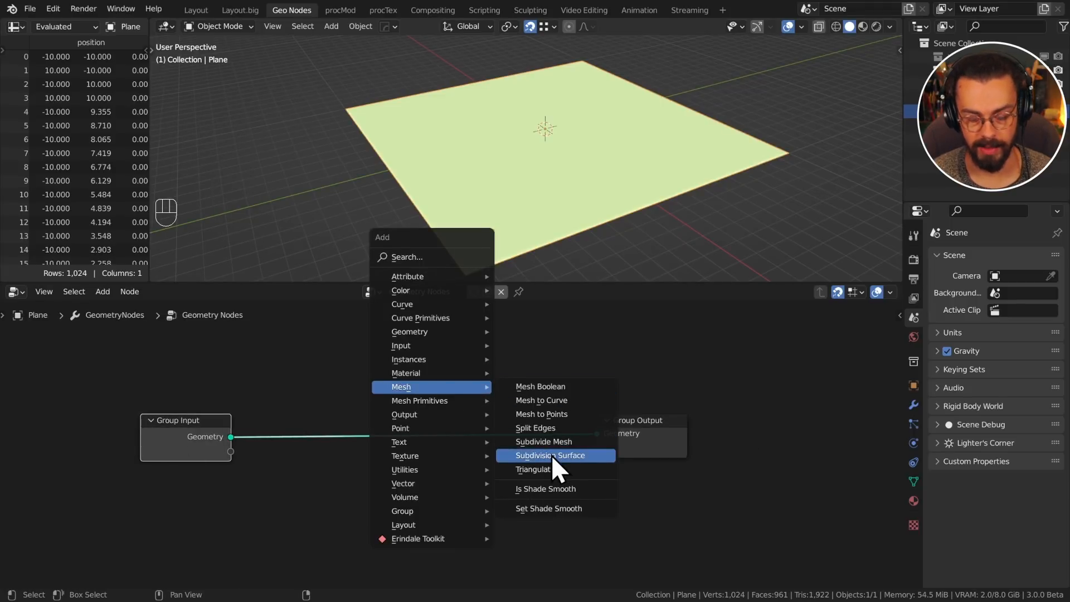
{"action": "left_click", "coordinate": [550, 455]}
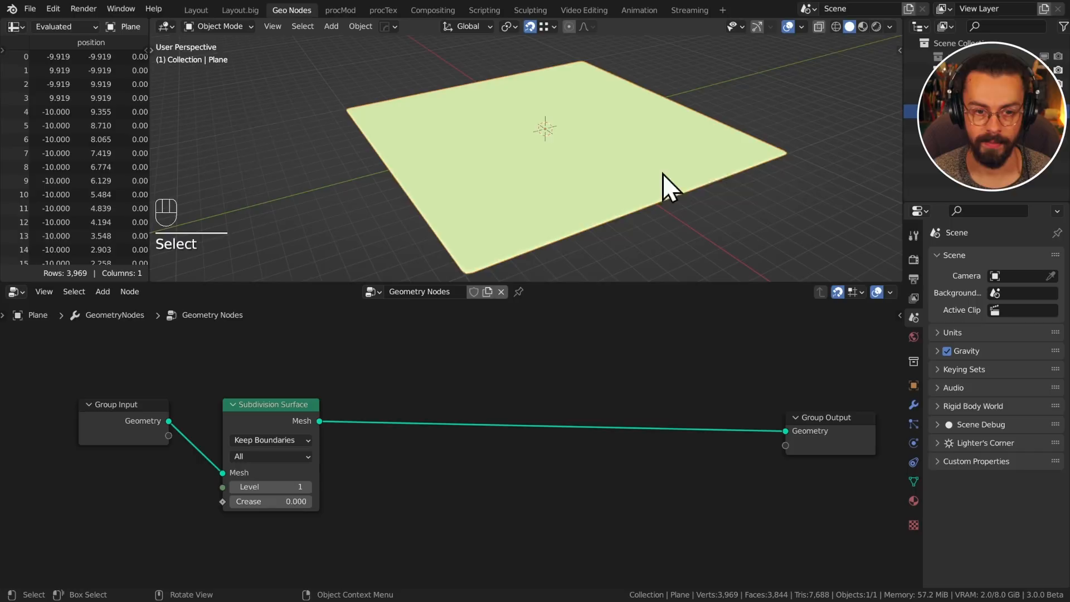
{"action": "mouse_move", "coordinate": [577, 385]}
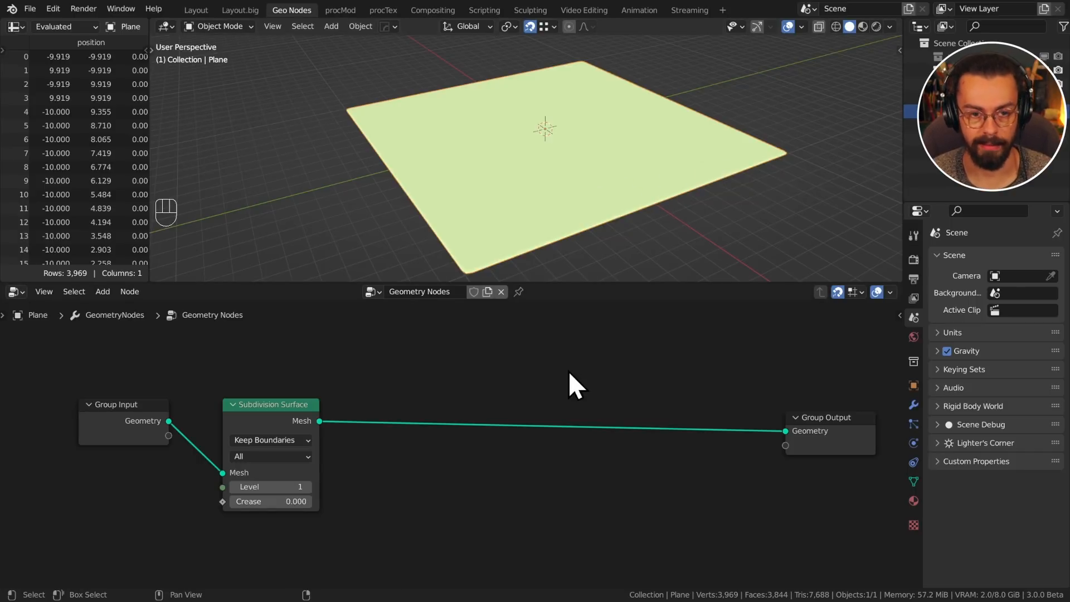
{"action": "mouse_move", "coordinate": [553, 194]}
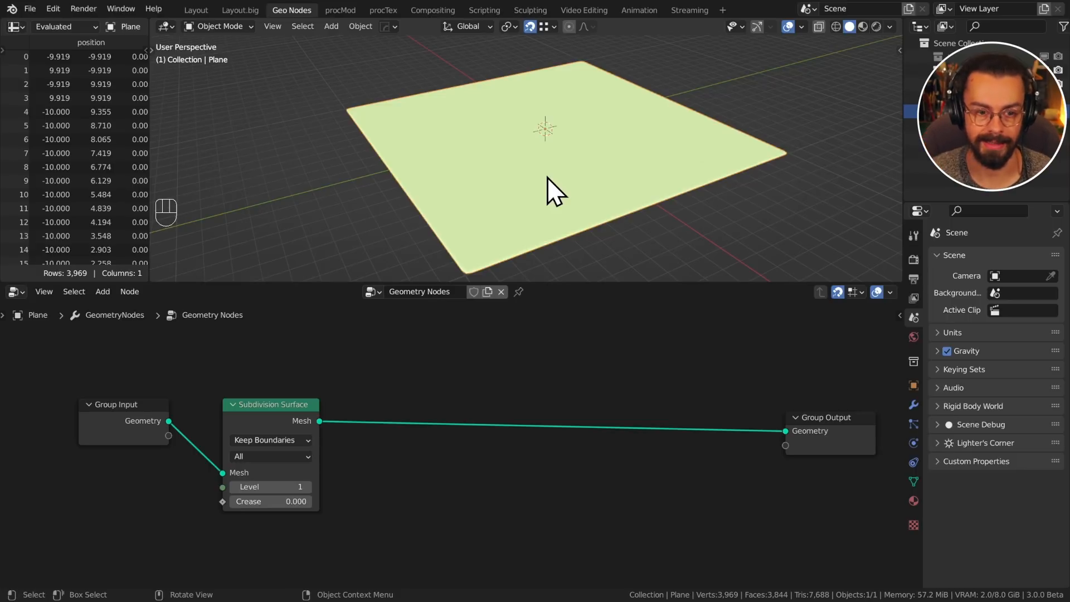
{"action": "mouse_move", "coordinate": [628, 303]}
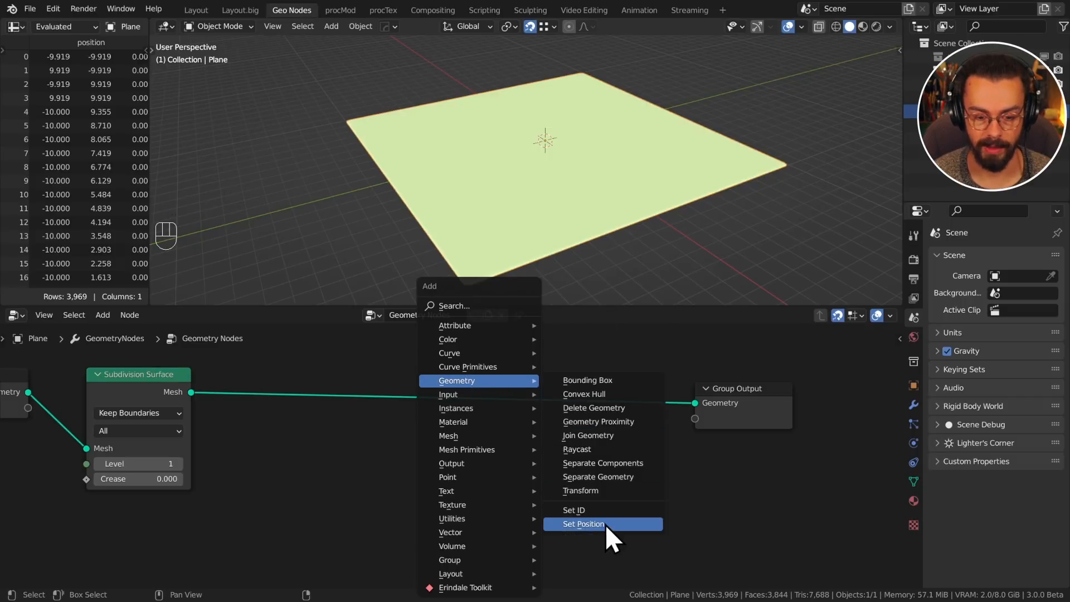
Insert a Set Position node and drive its offset from a Noise Texture's color
{"action": "left_click", "coordinate": [582, 524]}
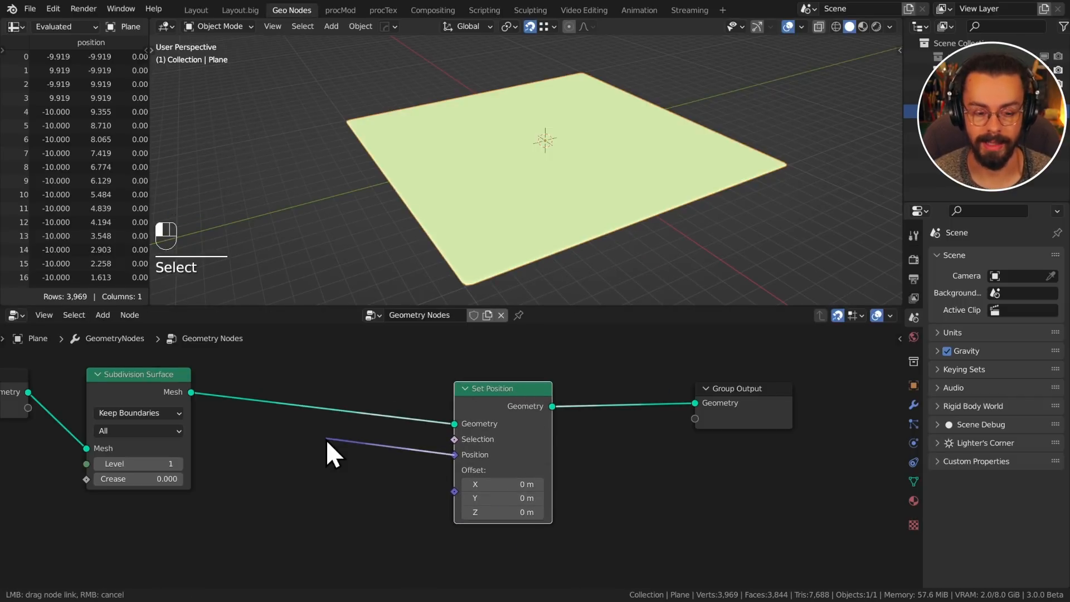
{"action": "mouse_move", "coordinate": [339, 478]}
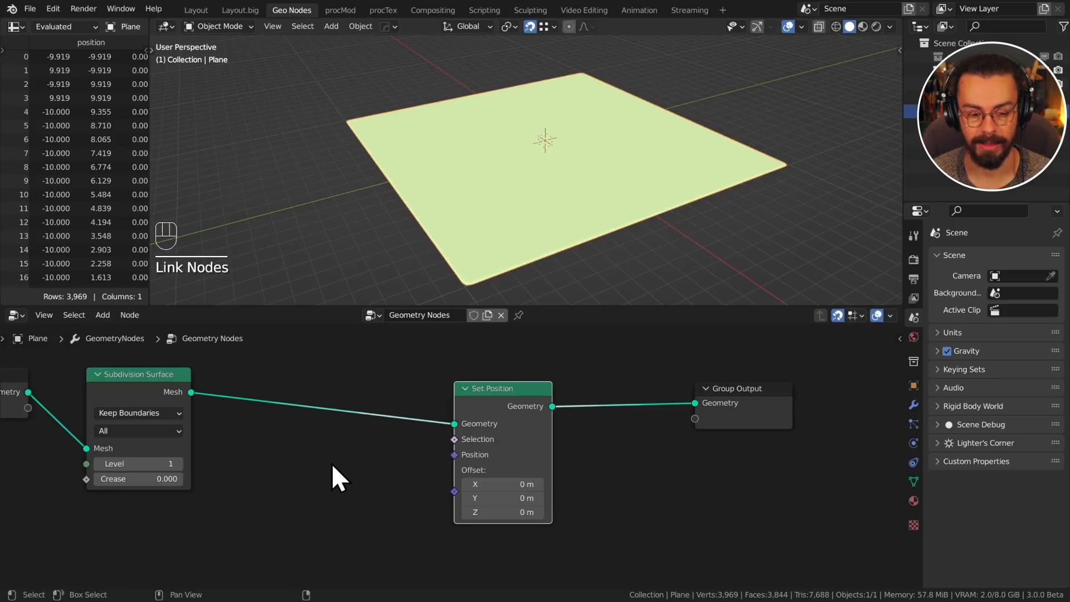
{"action": "left_click", "coordinate": [503, 512]}
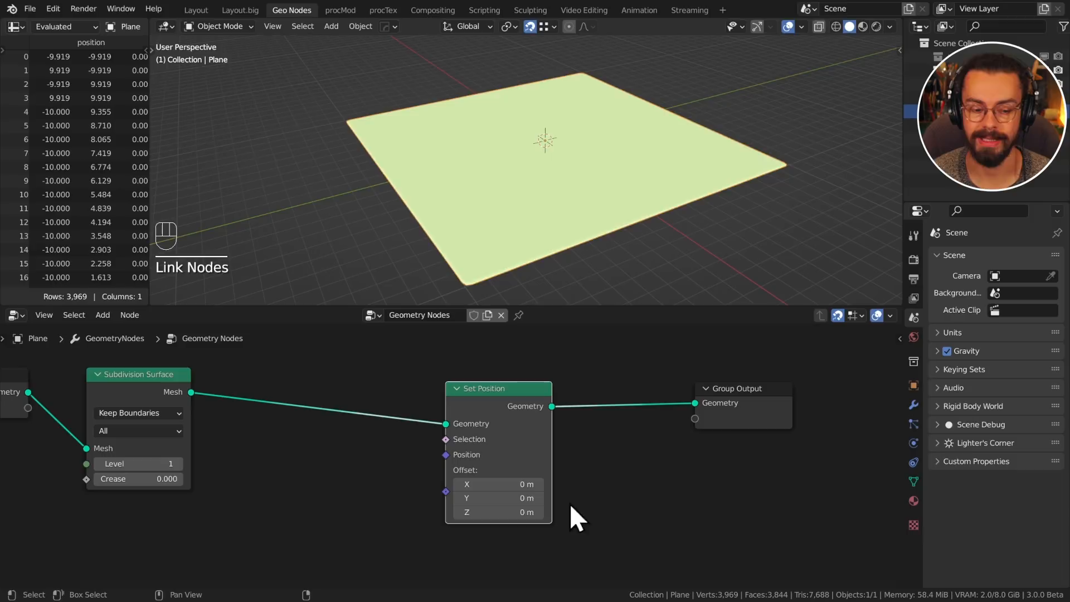
{"action": "mouse_move", "coordinate": [540, 488]}
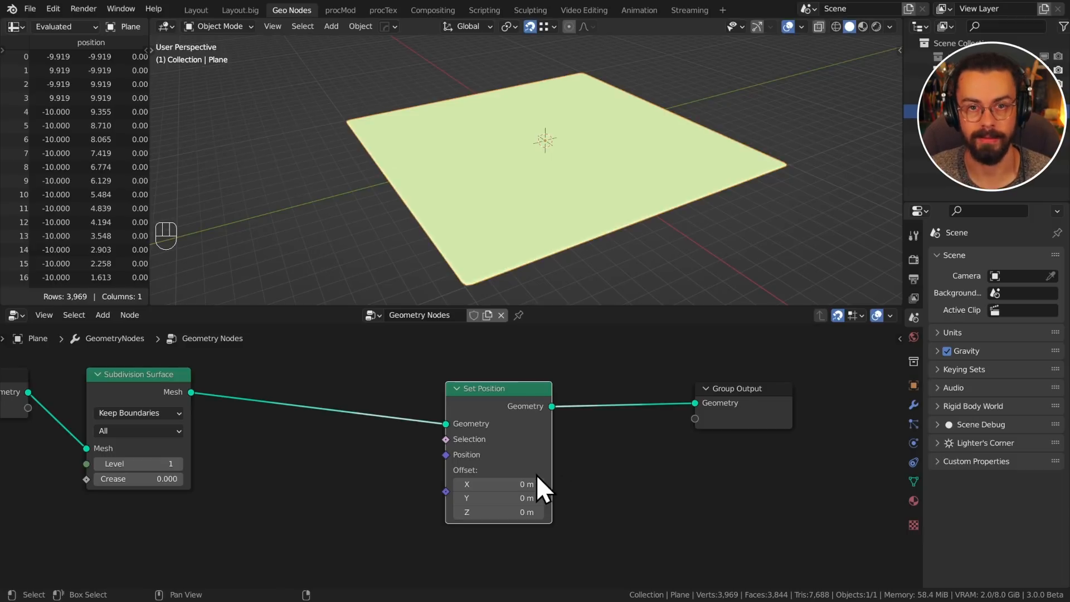
{"action": "mouse_move", "coordinate": [453, 470]}
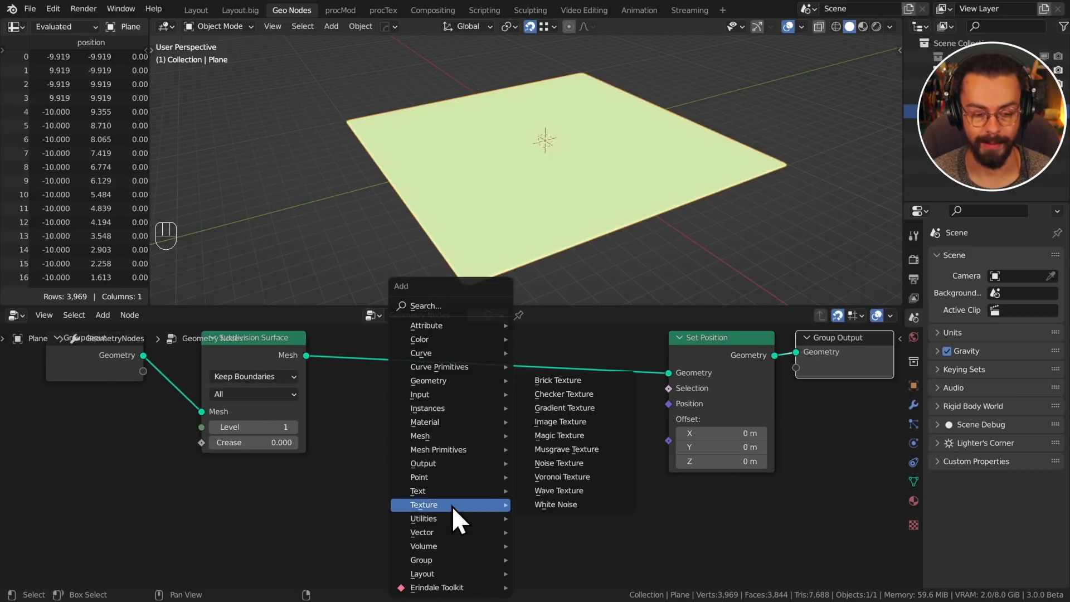
{"action": "mouse_move", "coordinate": [583, 468]}
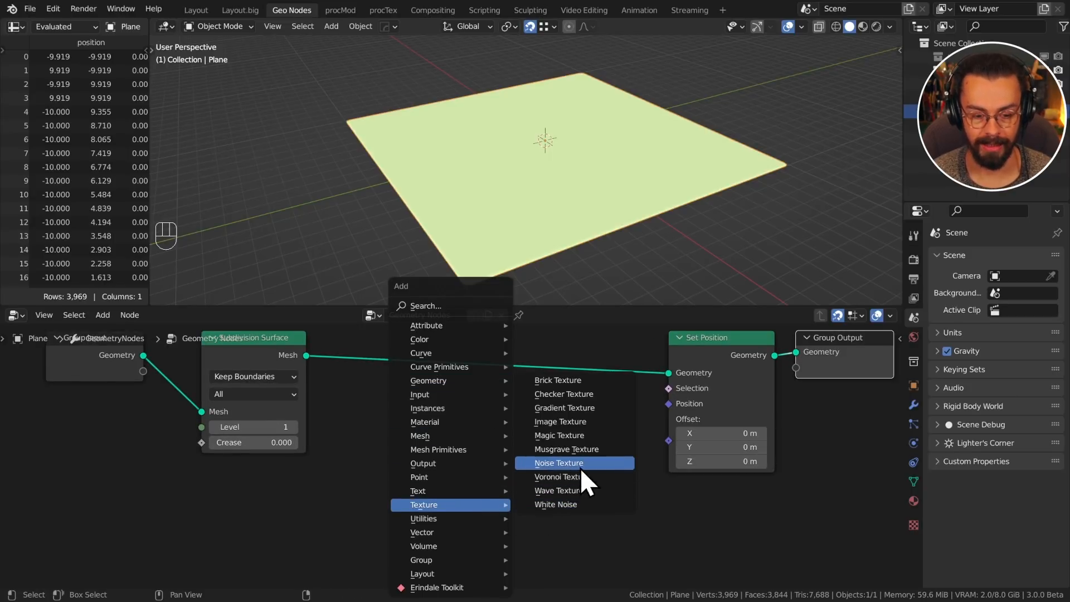
{"action": "left_click", "coordinate": [558, 463]}
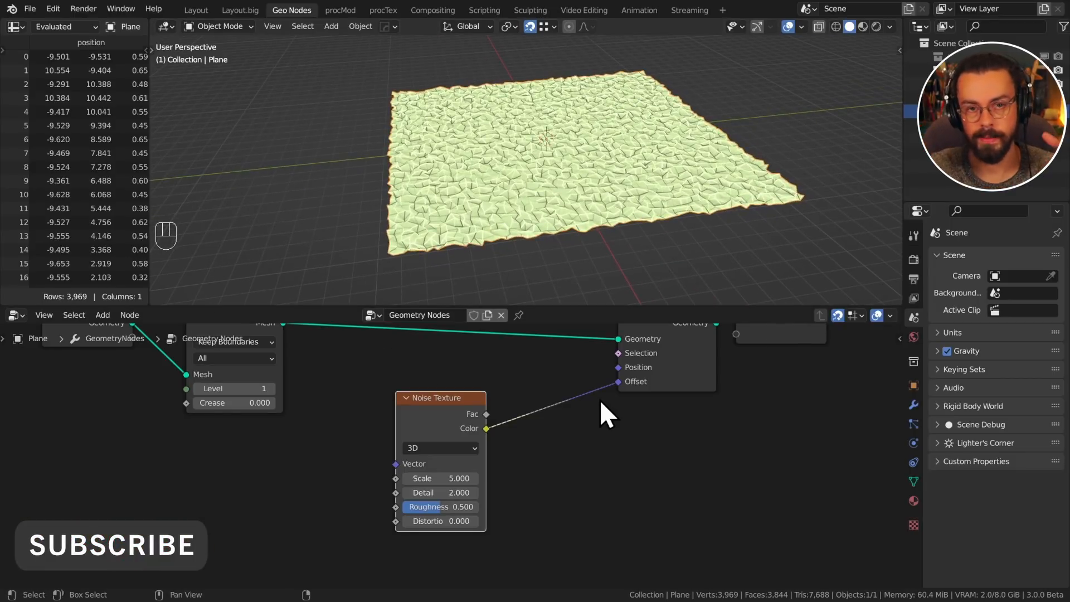
{"action": "mouse_move", "coordinate": [553, 399]}
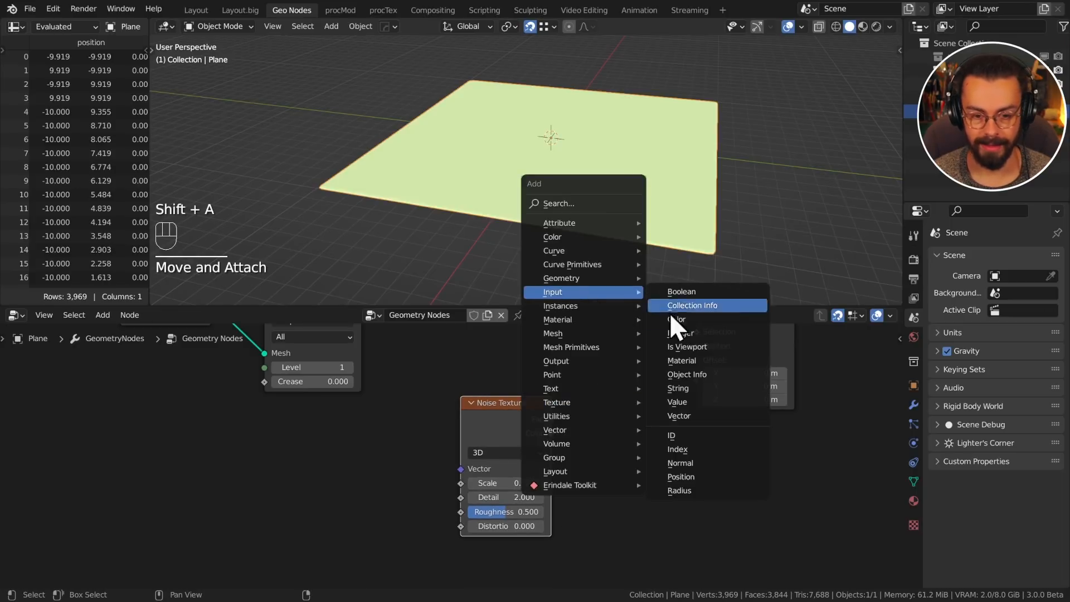
Add a Normal input node to displace the surface along its normals
{"action": "left_click", "coordinate": [680, 463]}
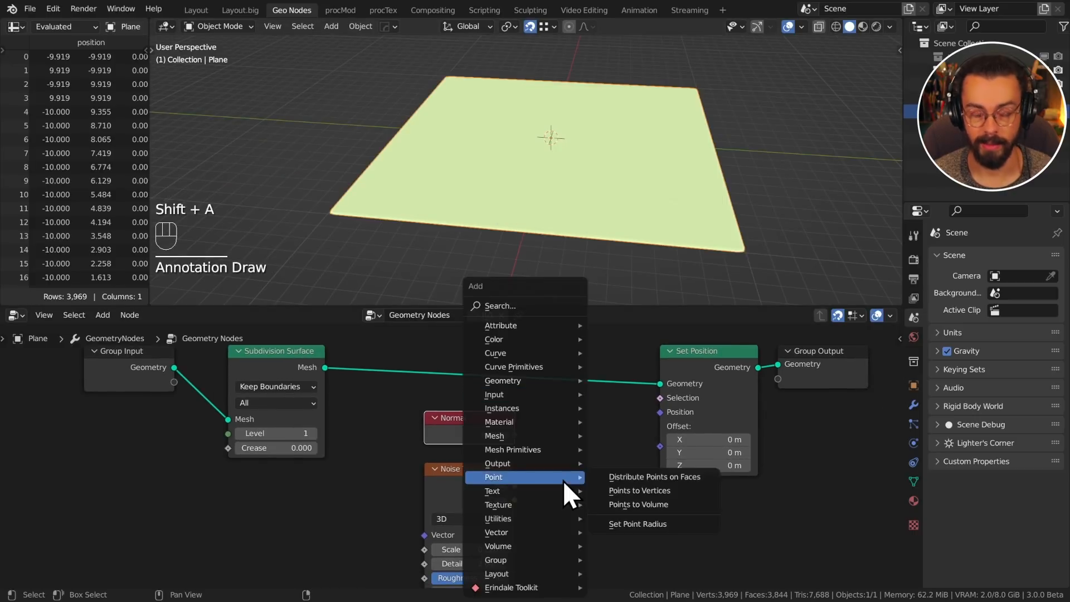
{"action": "mouse_move", "coordinate": [499, 518]}
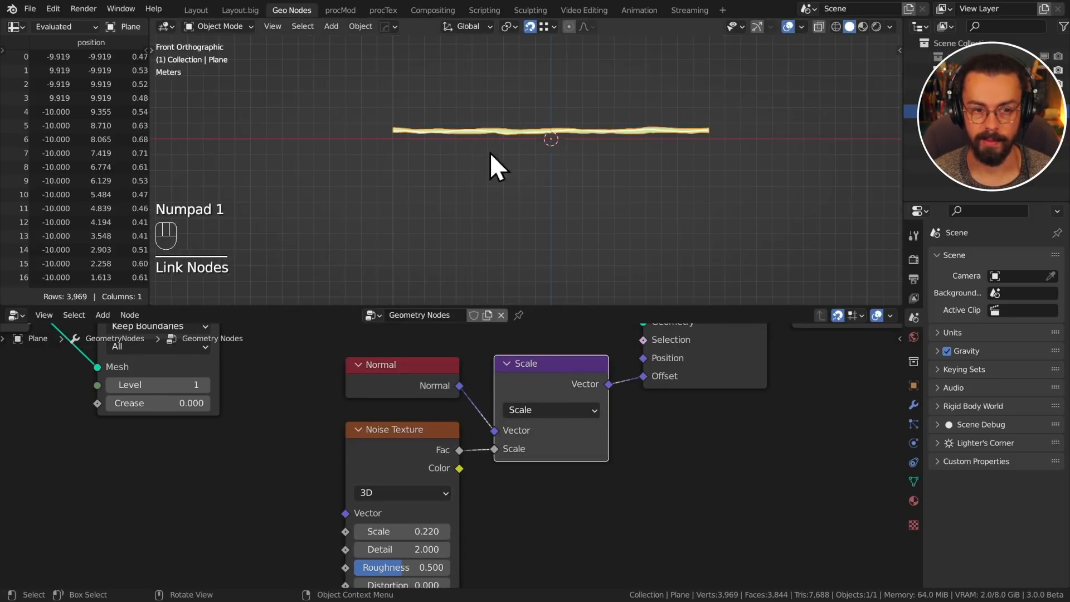
{"action": "mouse_move", "coordinate": [549, 454]}
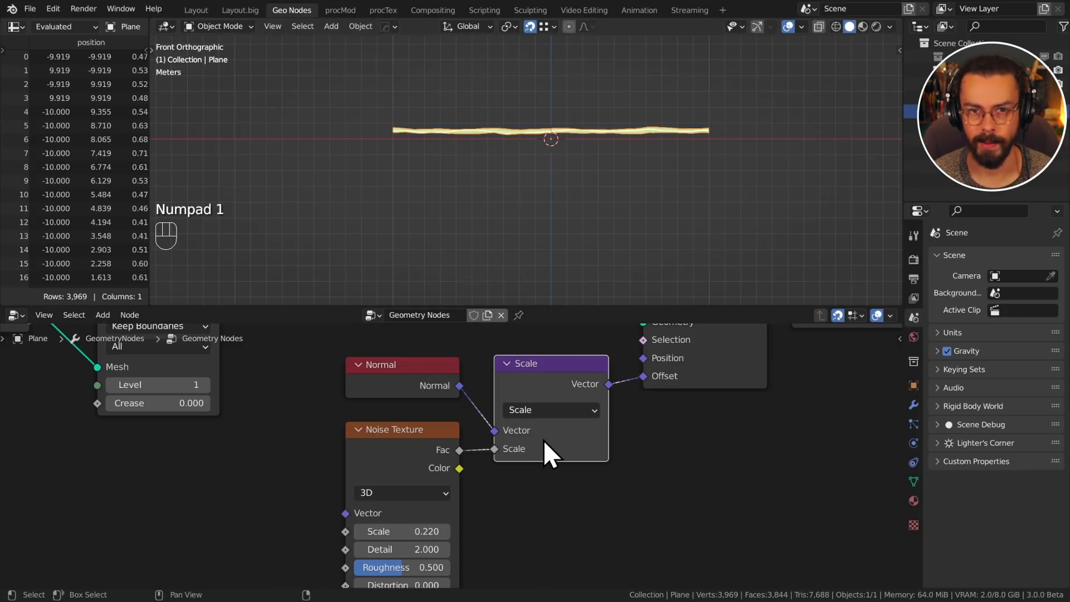
{"action": "mouse_move", "coordinate": [563, 505]}
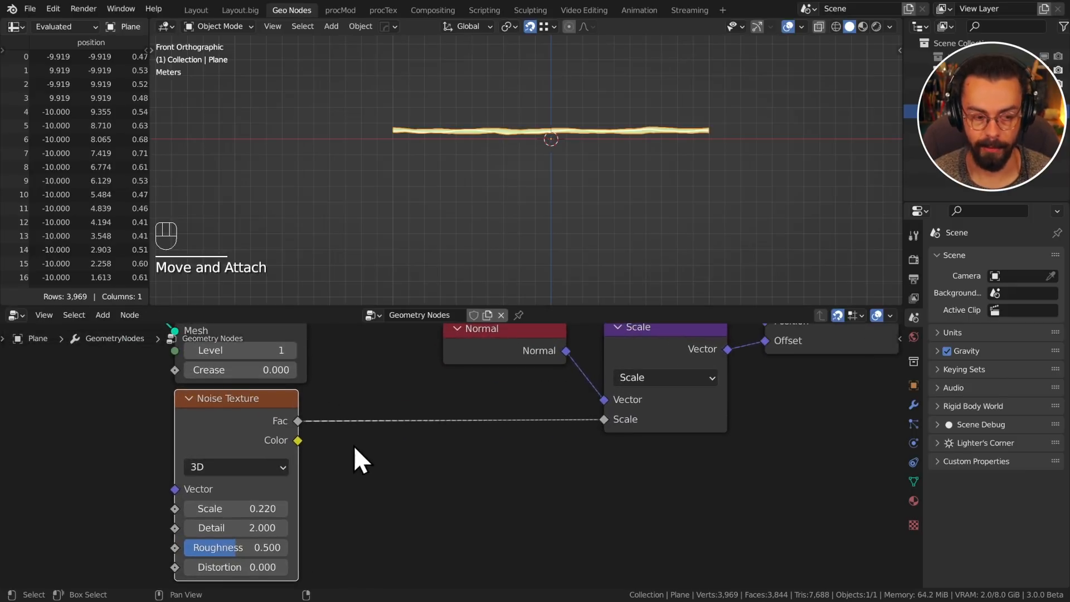
Insert a Subtract math node after the noise to recentre its values
{"action": "key", "text": "shift+a"}
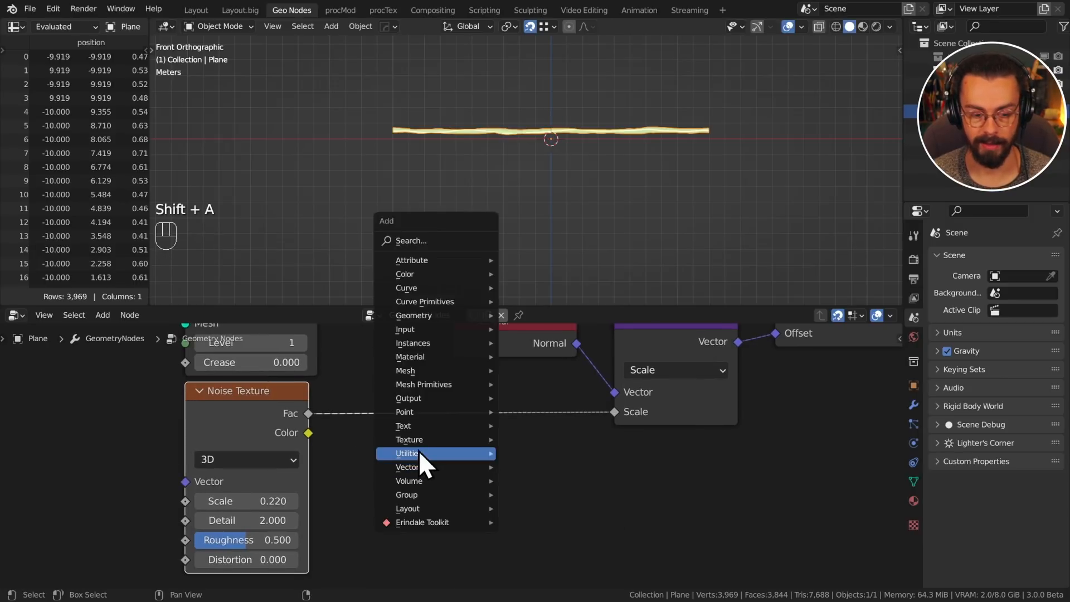
{"action": "left_click", "coordinate": [419, 453]}
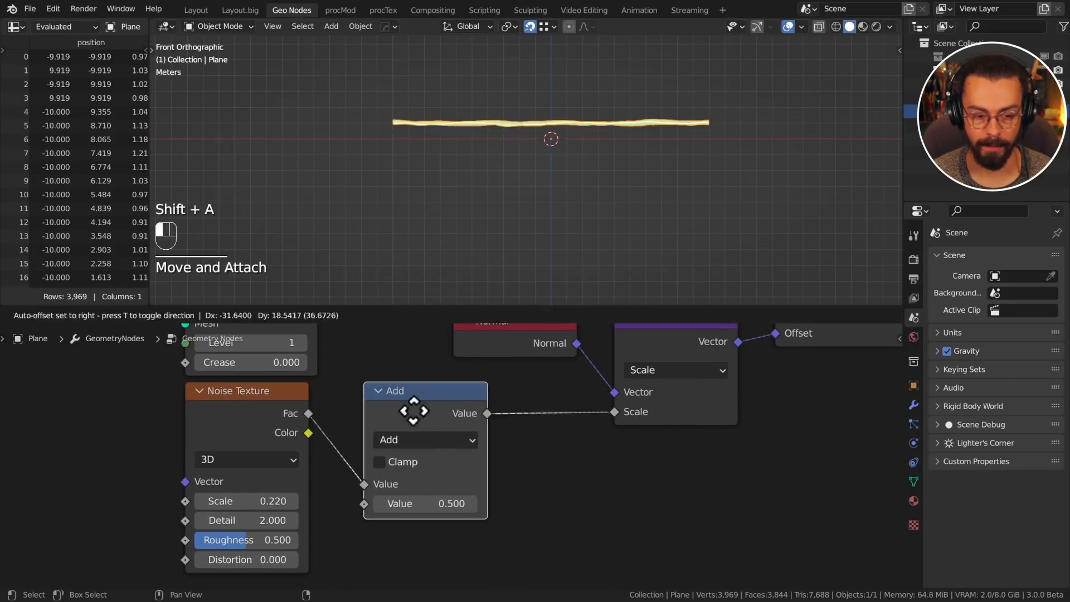
{"action": "left_click", "coordinate": [425, 439]}
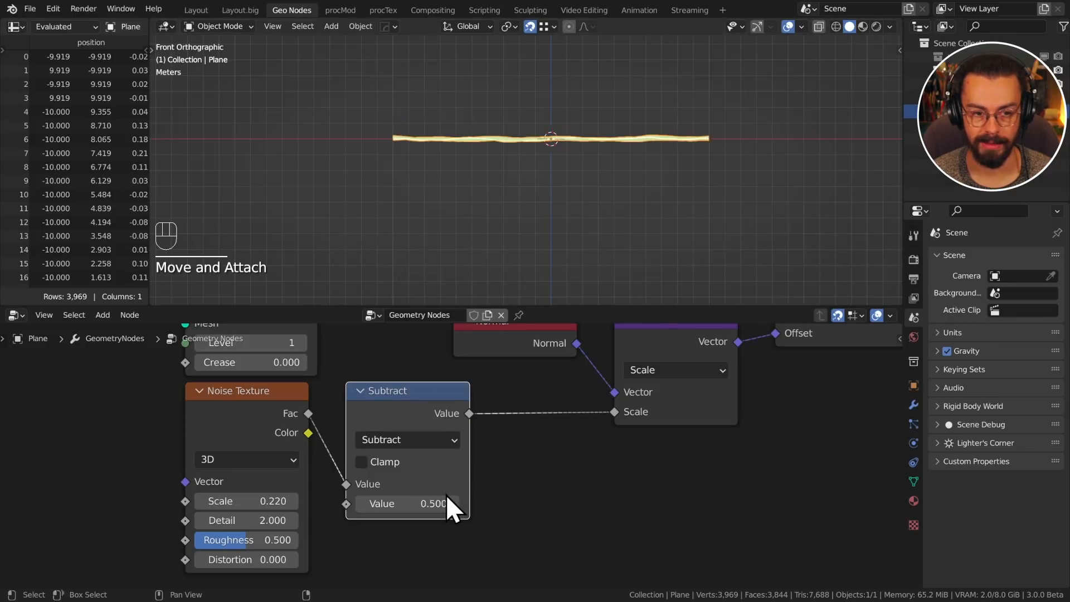
{"action": "mouse_move", "coordinate": [512, 525]}
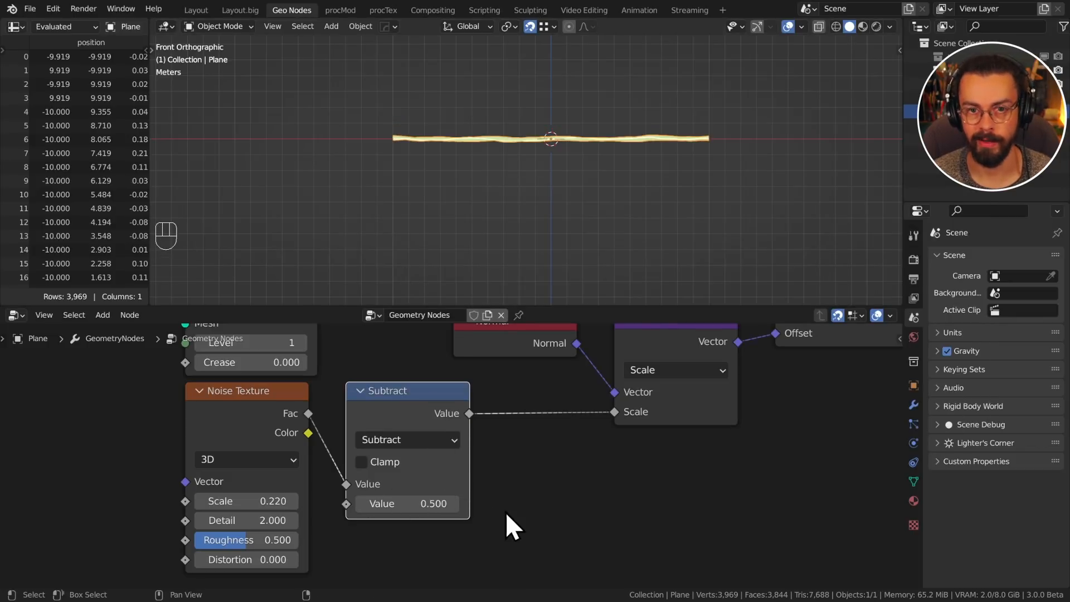
{"action": "mouse_move", "coordinate": [549, 232]}
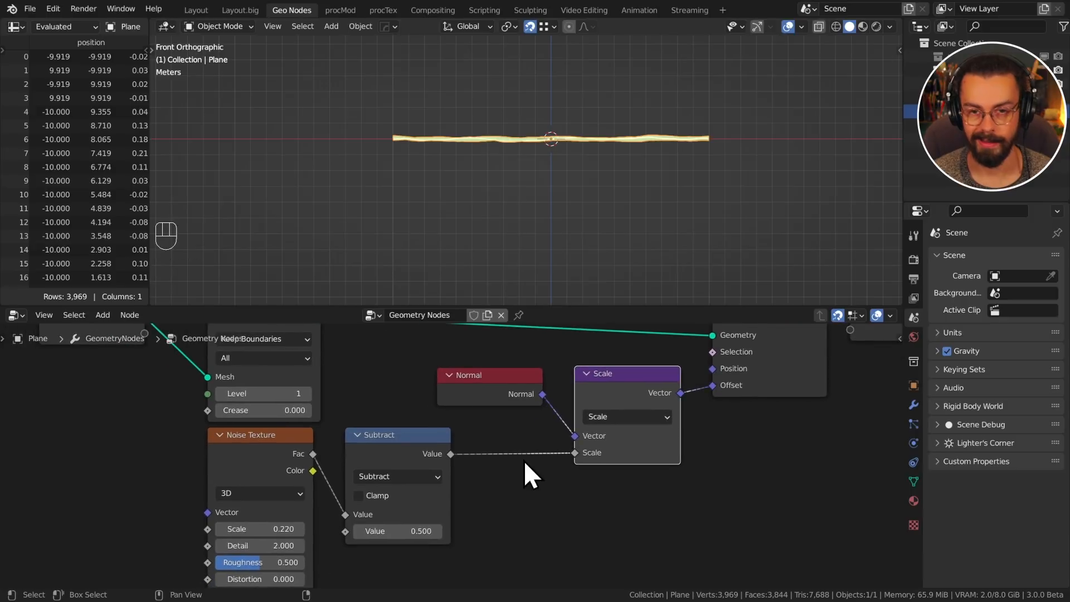
Duplicate the Subtract node before the Scale step and switch its operation to Multiply
{"action": "key", "text": "shift+d"}
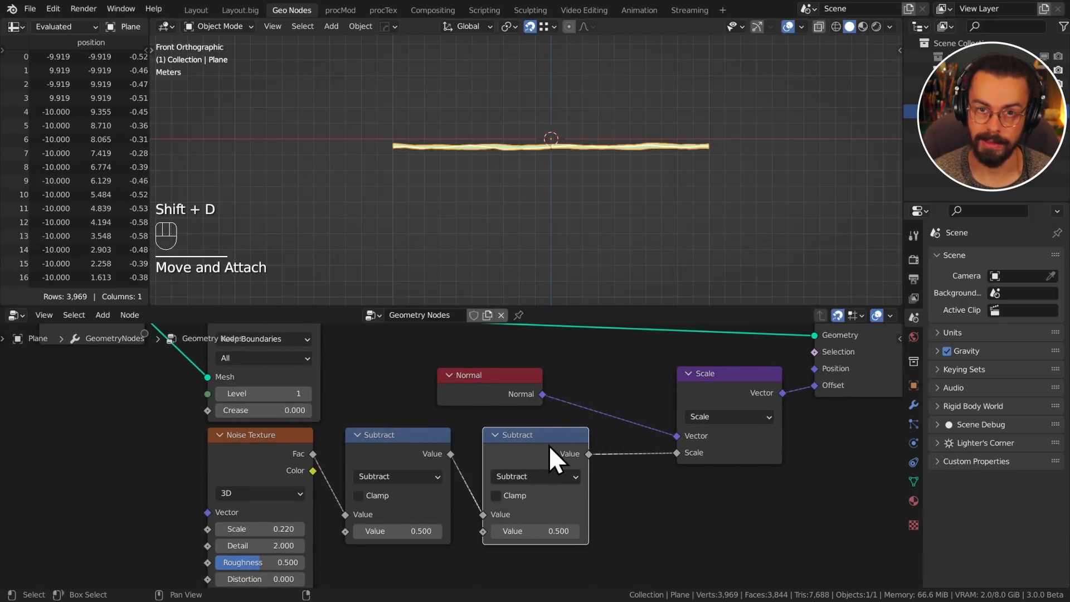
{"action": "left_click", "coordinate": [534, 476]}
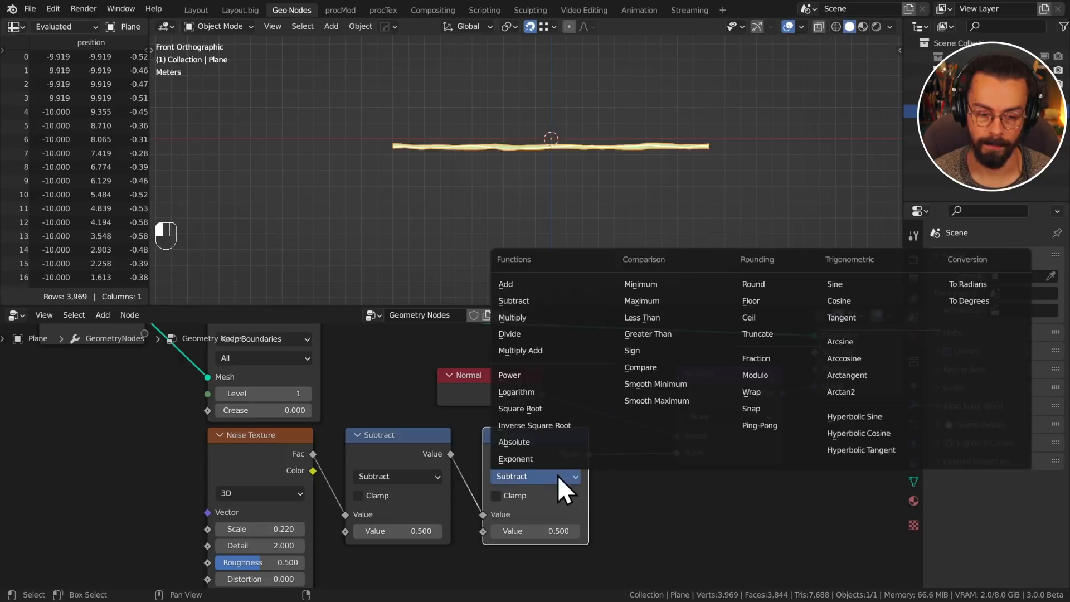
{"action": "left_click", "coordinate": [512, 318]}
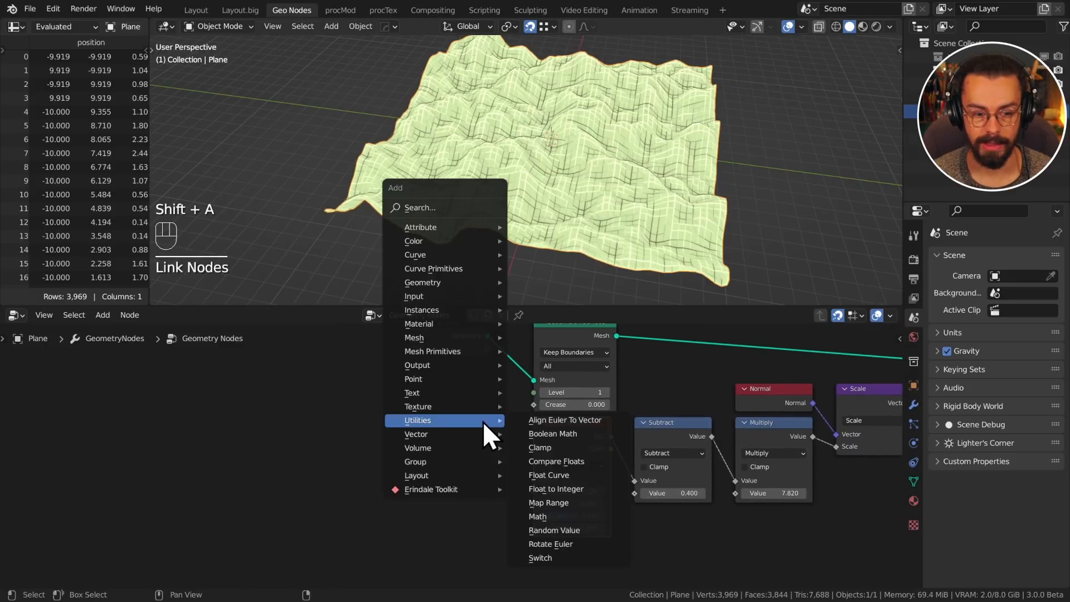
{"action": "mouse_move", "coordinate": [419, 309]}
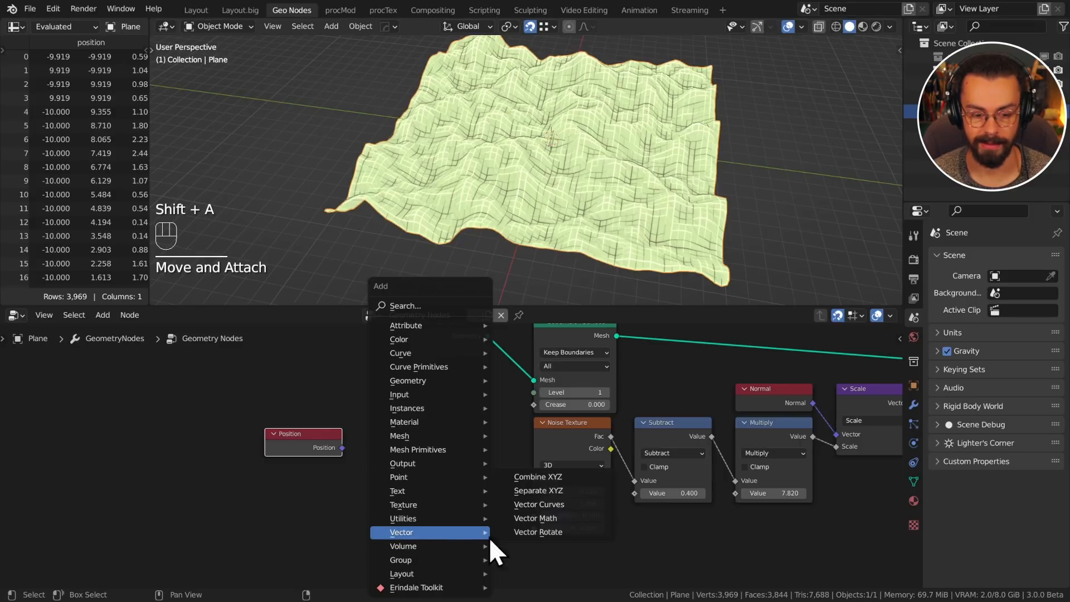
Try a vector math node, remove it, and browse the add-on's mapping and utility nodes for a position input
{"action": "left_click", "coordinate": [536, 519]}
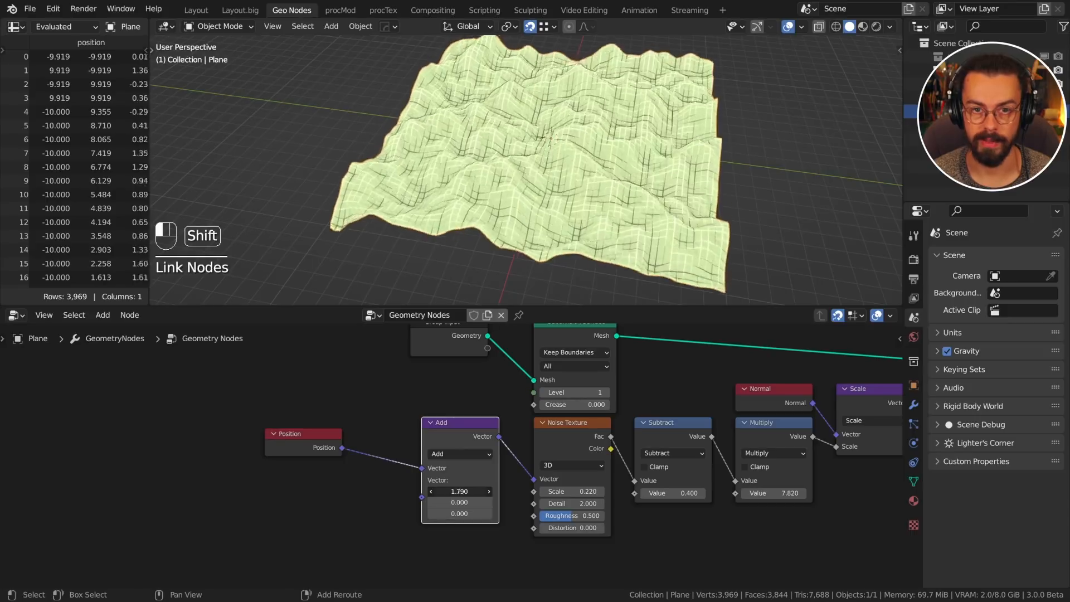
{"action": "key", "text": "x"}
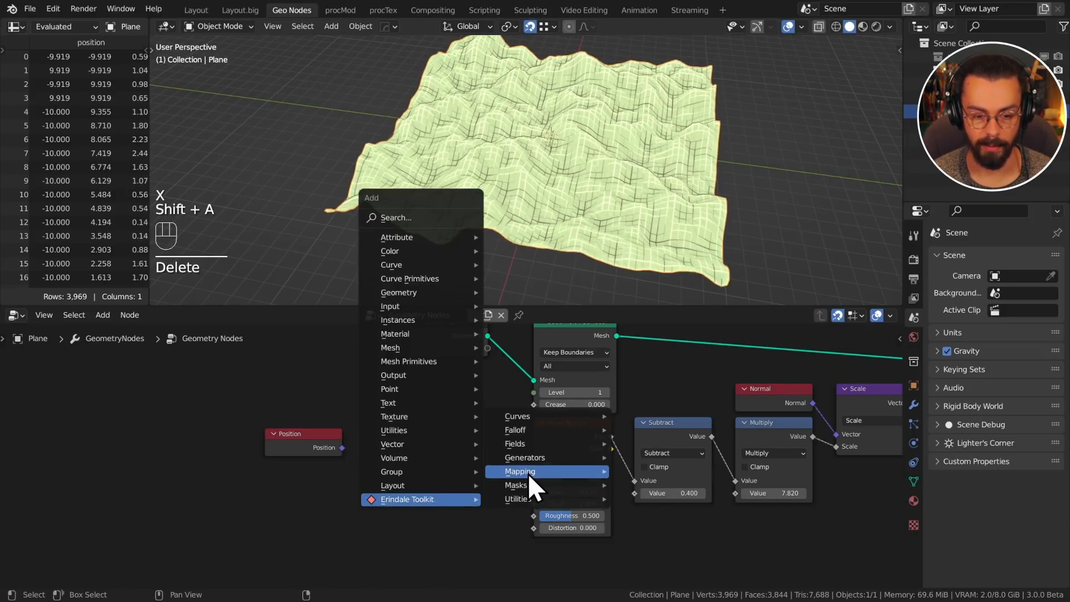
{"action": "left_click", "coordinate": [521, 470]}
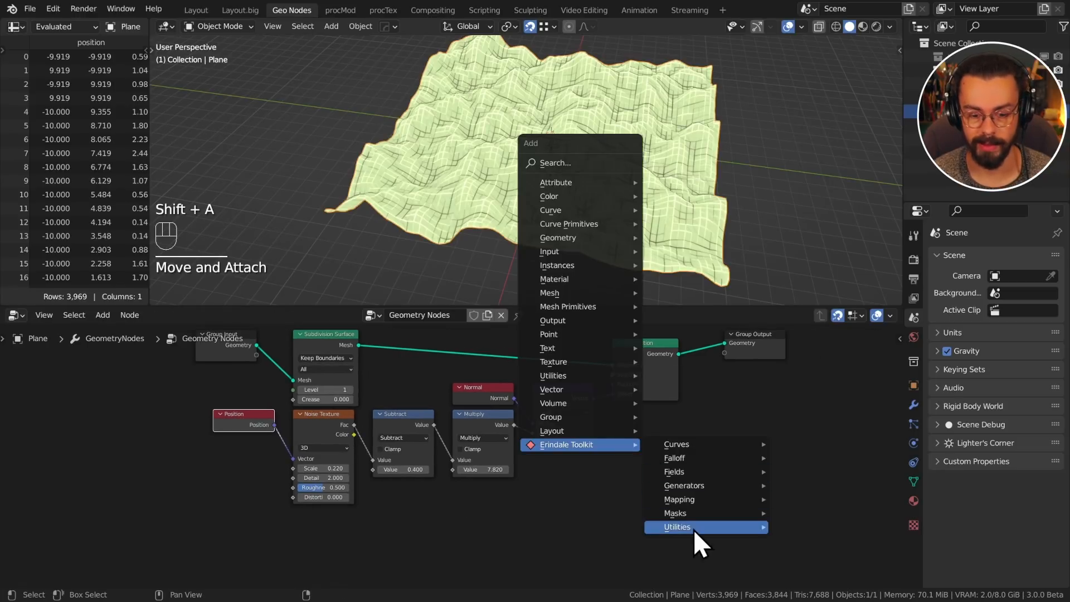
{"action": "left_click", "coordinate": [685, 526]}
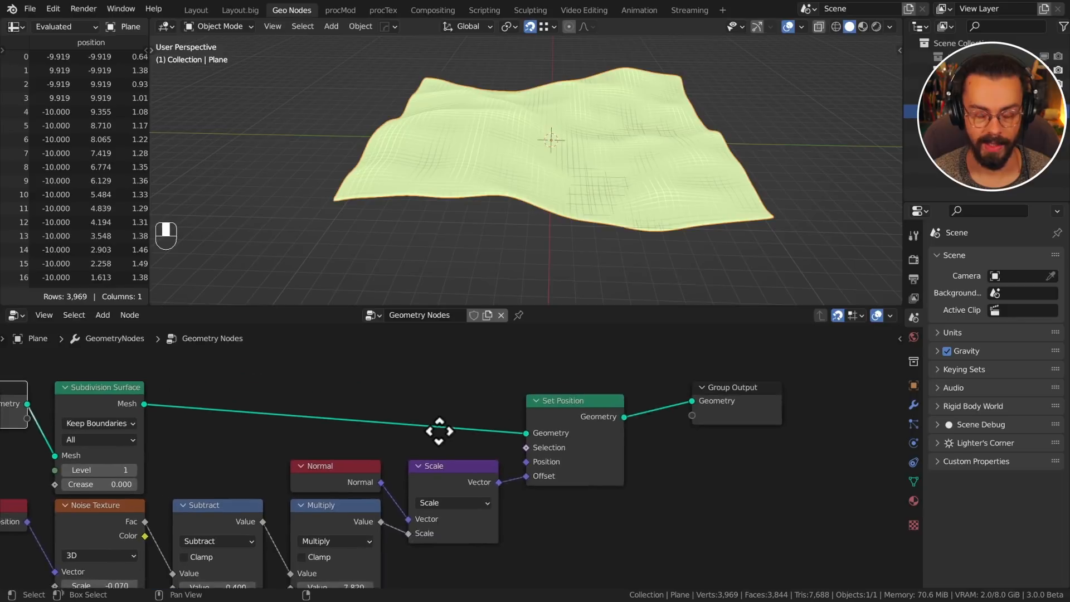
{"action": "key", "text": "shift+a"}
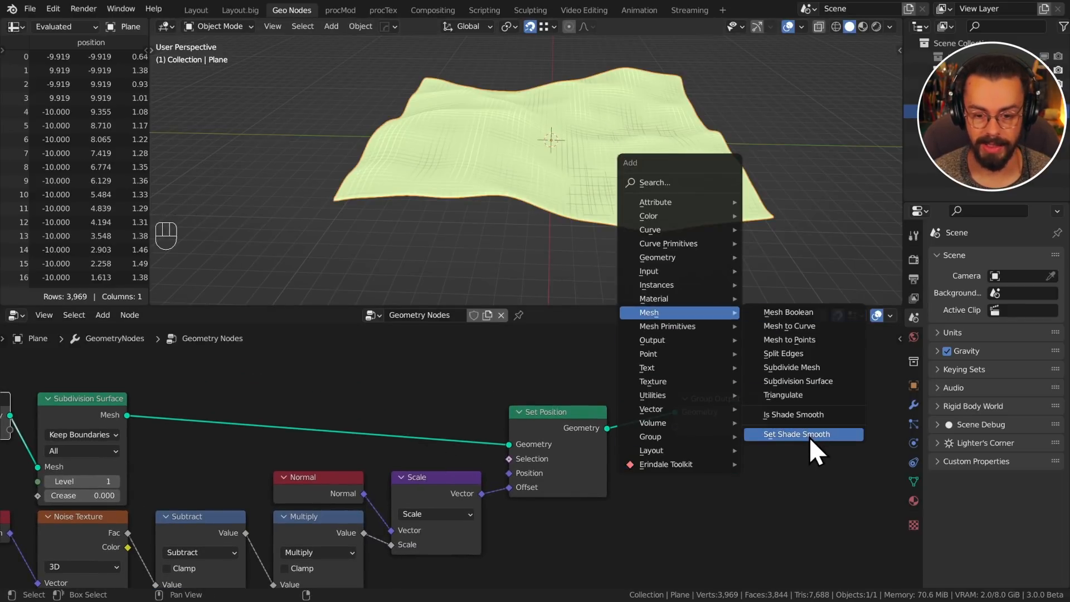
Add Set Shade Smooth and Set Material nodes after displacement, then delete them again
{"action": "left_click", "coordinate": [796, 433]}
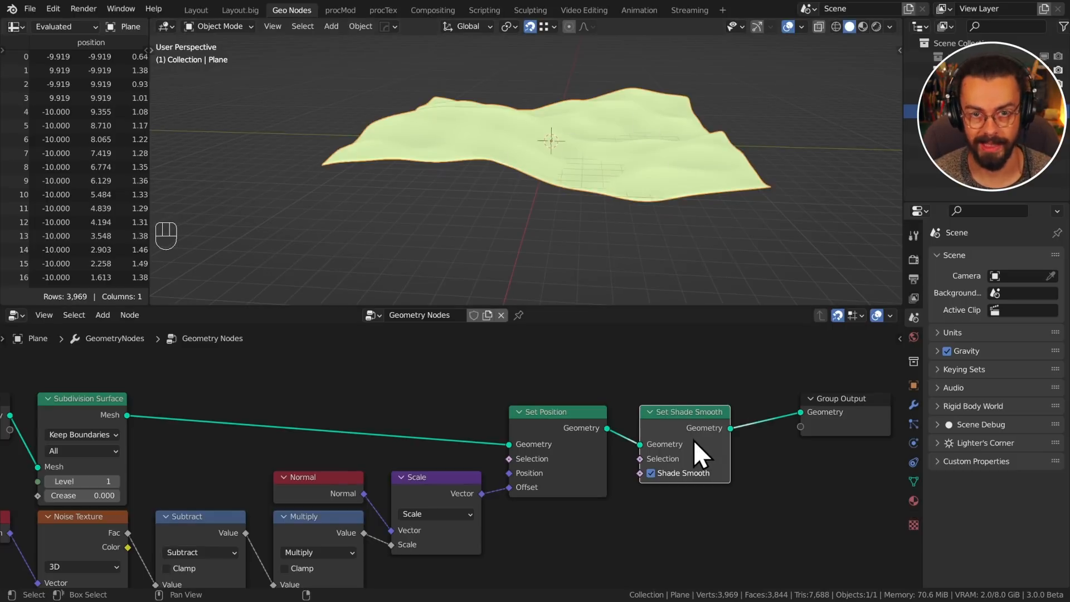
{"action": "key", "text": "shift+a"}
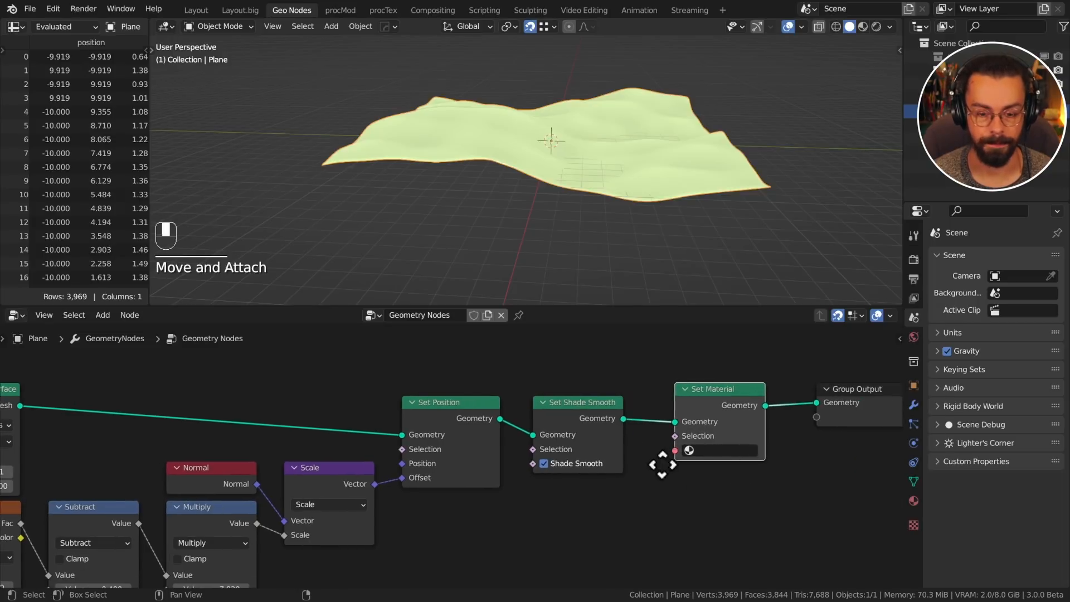
{"action": "key", "text": "ctrl+x"}
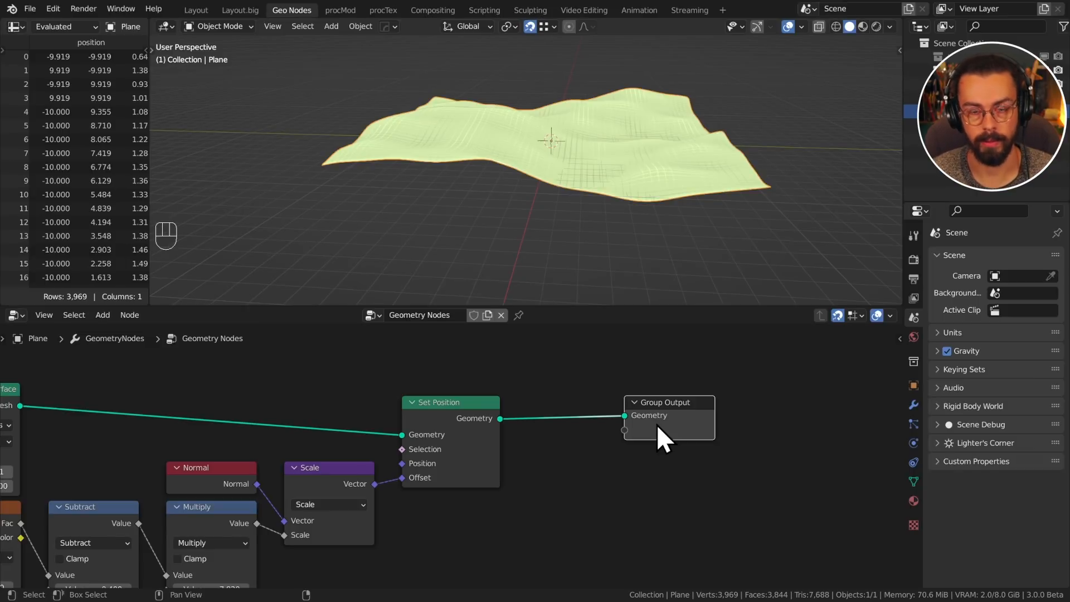
{"action": "mouse_move", "coordinate": [607, 395]}
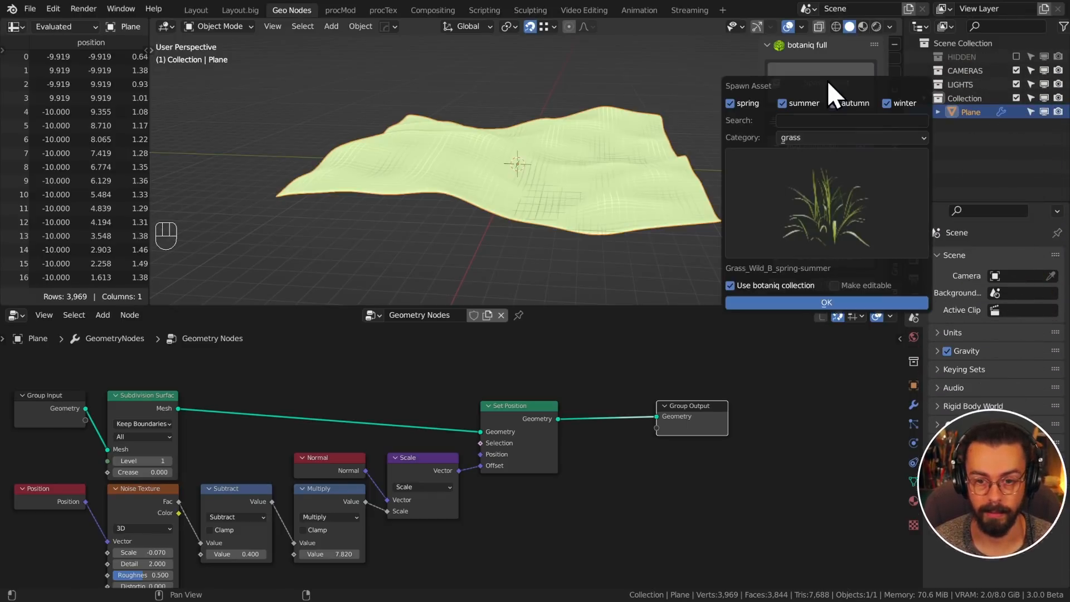
Spawn wild grass assets from botaniq into the scene
{"action": "left_click", "coordinate": [836, 103]}
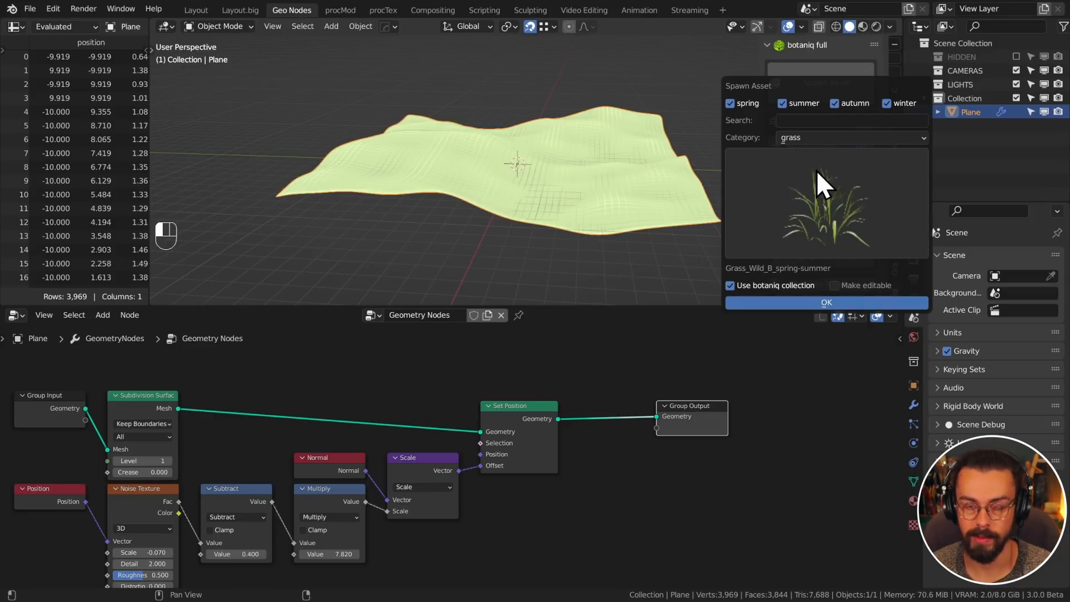
{"action": "mouse_move", "coordinate": [809, 167]}
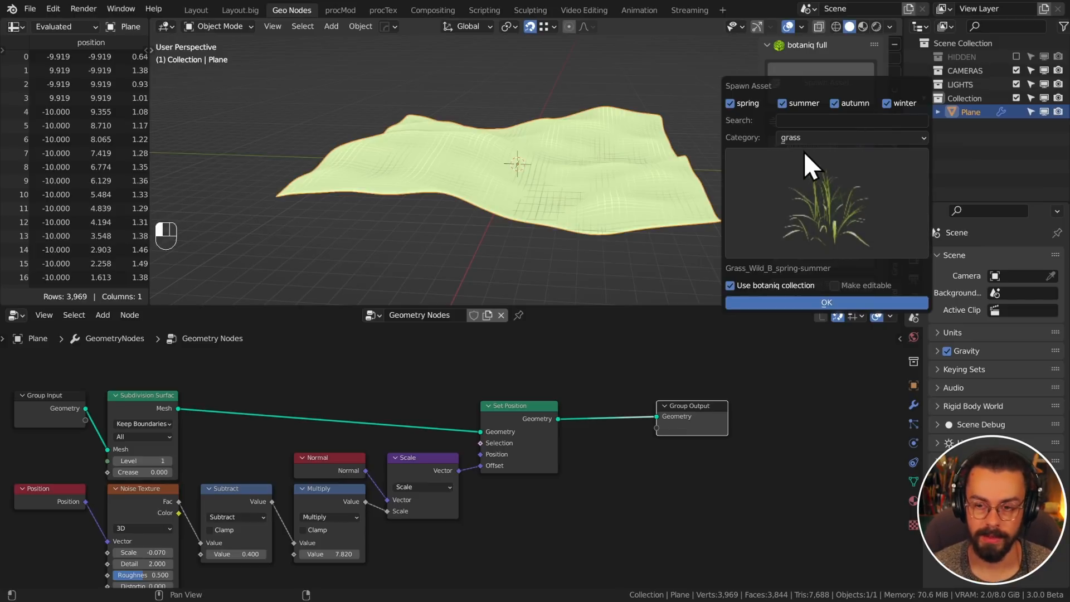
{"action": "left_click", "coordinate": [826, 302]}
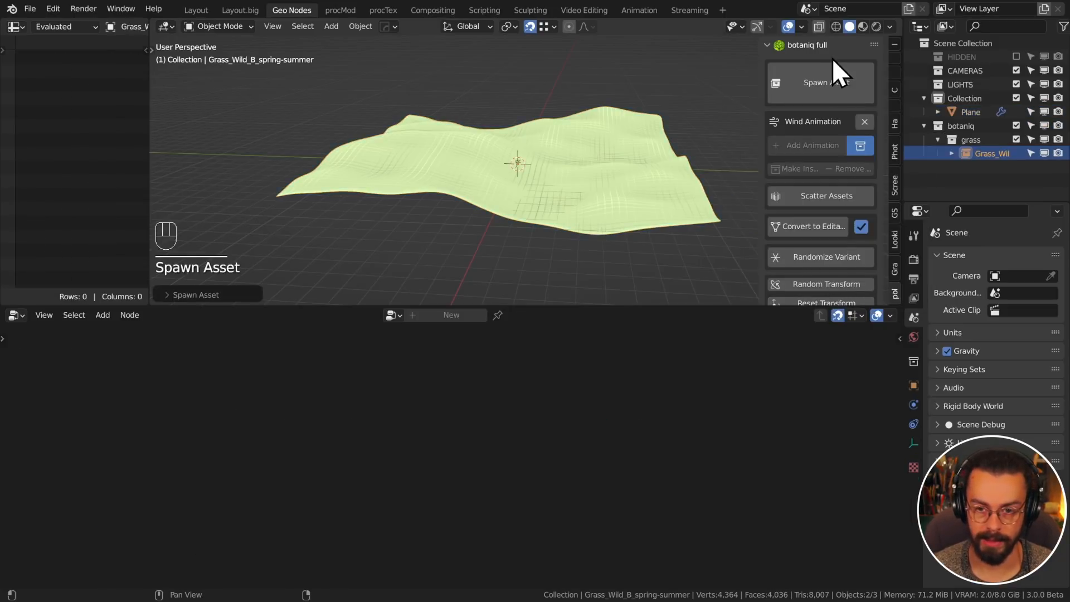
{"action": "left_click", "coordinate": [816, 81]}
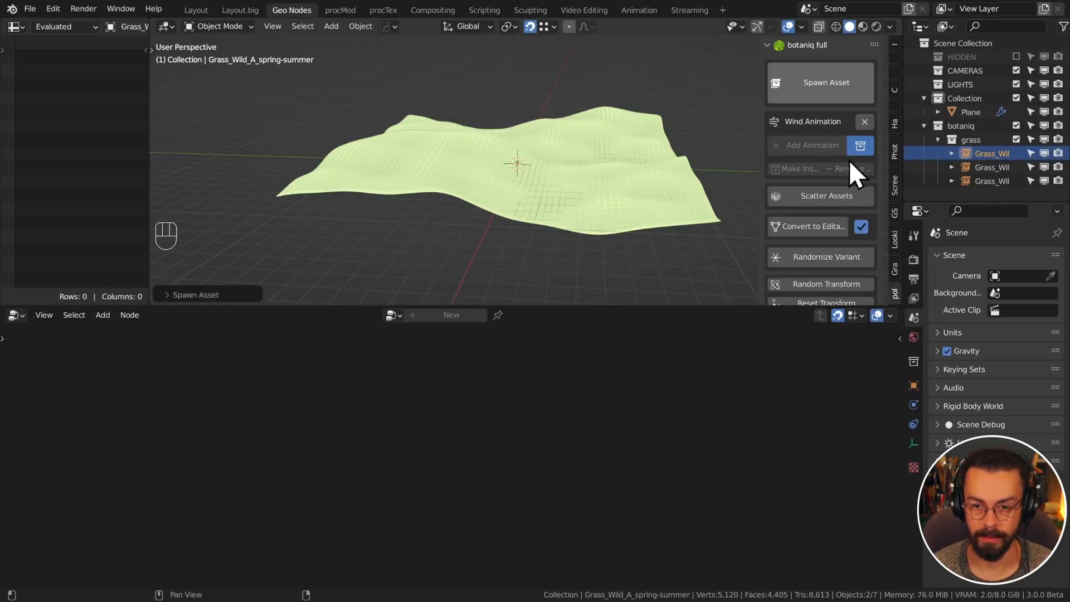
Import the Dandelion Flower clump from GScatter's My Assets library
{"action": "left_click", "coordinate": [895, 225]}
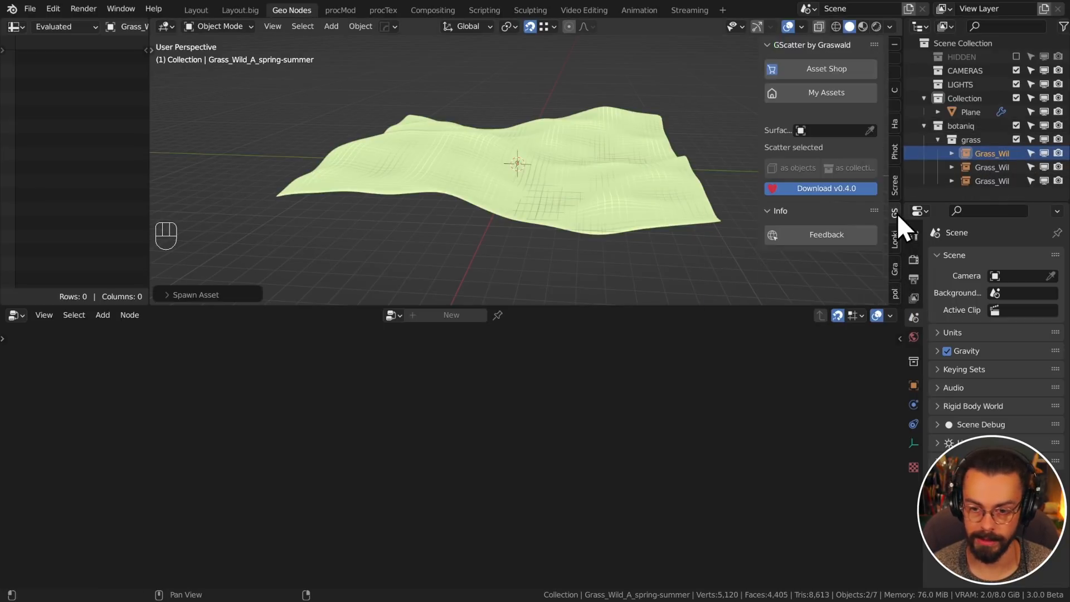
{"action": "left_click", "coordinate": [826, 93]}
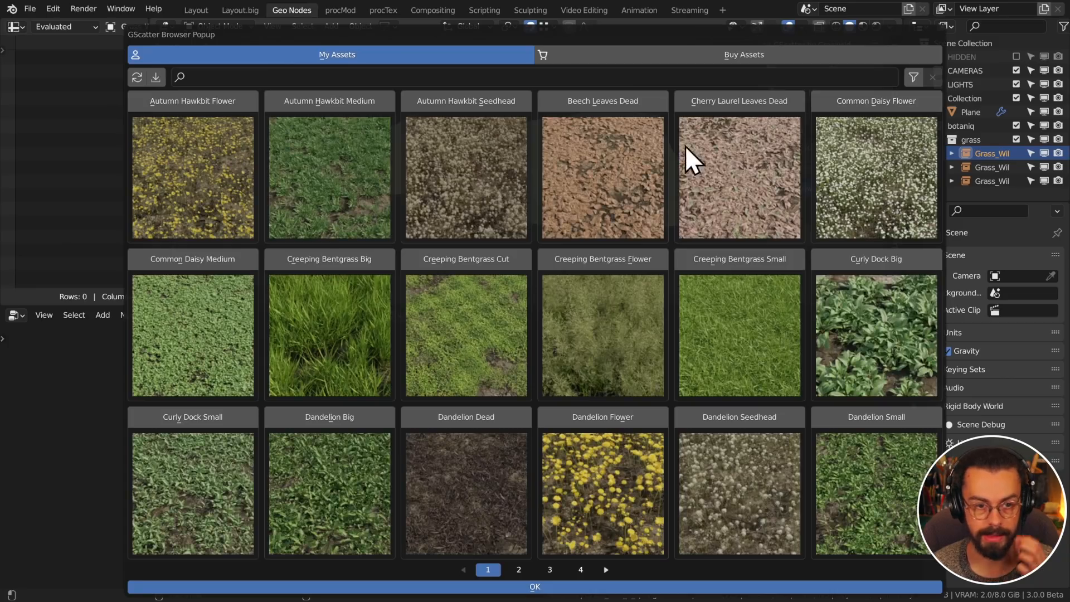
{"action": "left_click", "coordinate": [535, 586]}
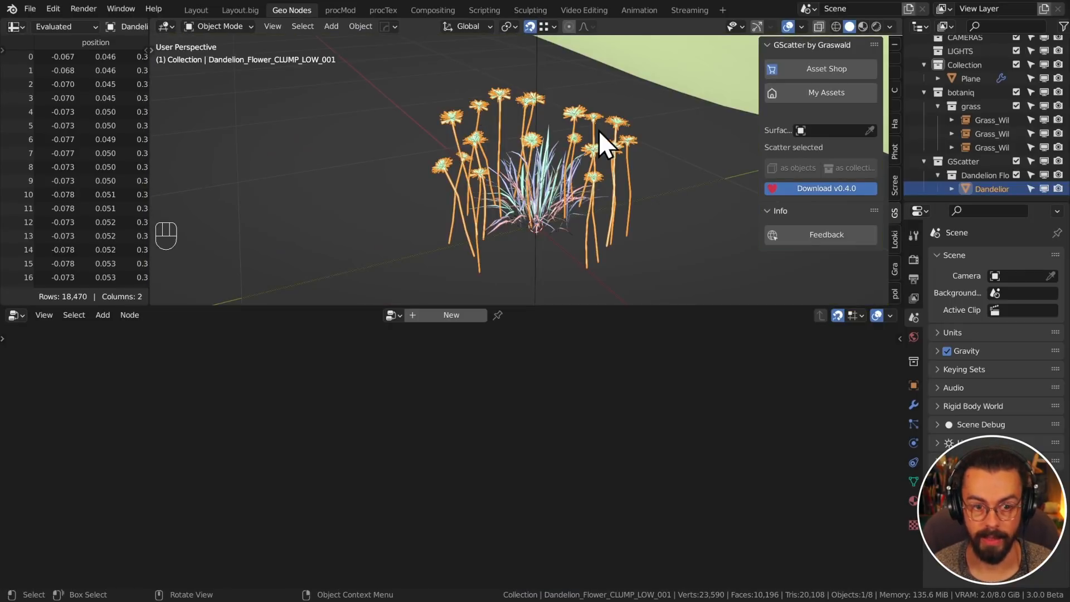
{"action": "key", "text": "g"}
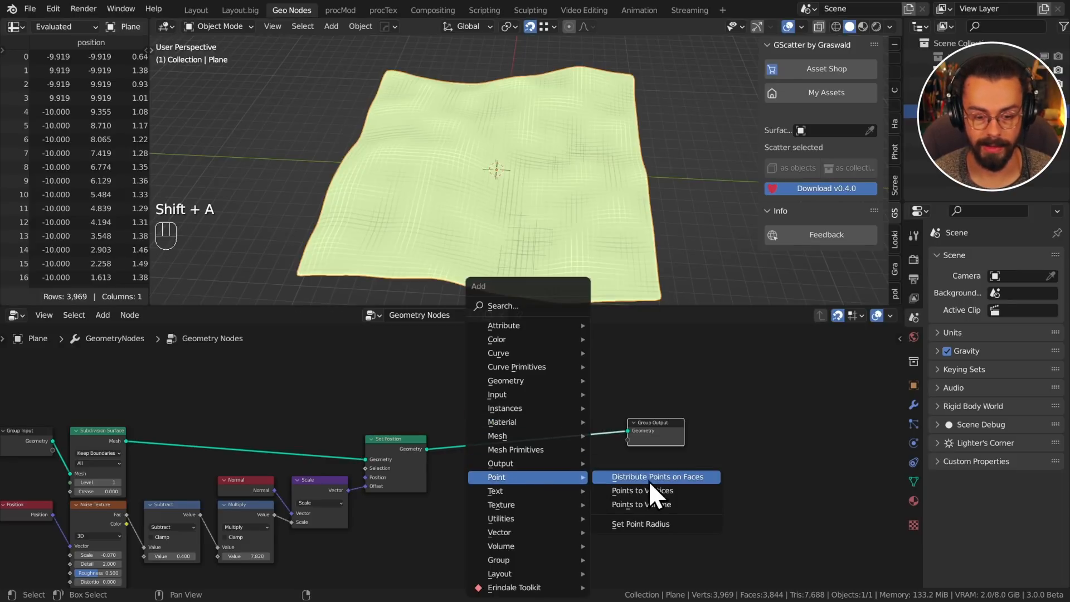
Distribute points on the terrain faces and instance objects onto them
{"action": "left_click", "coordinate": [656, 476]}
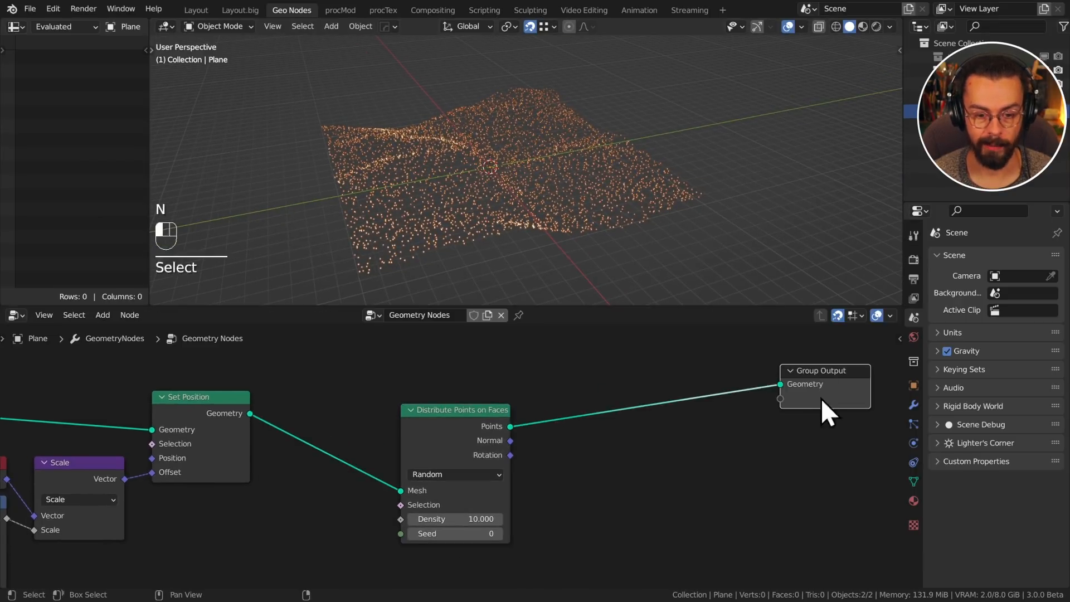
{"action": "key", "text": "shift+a"}
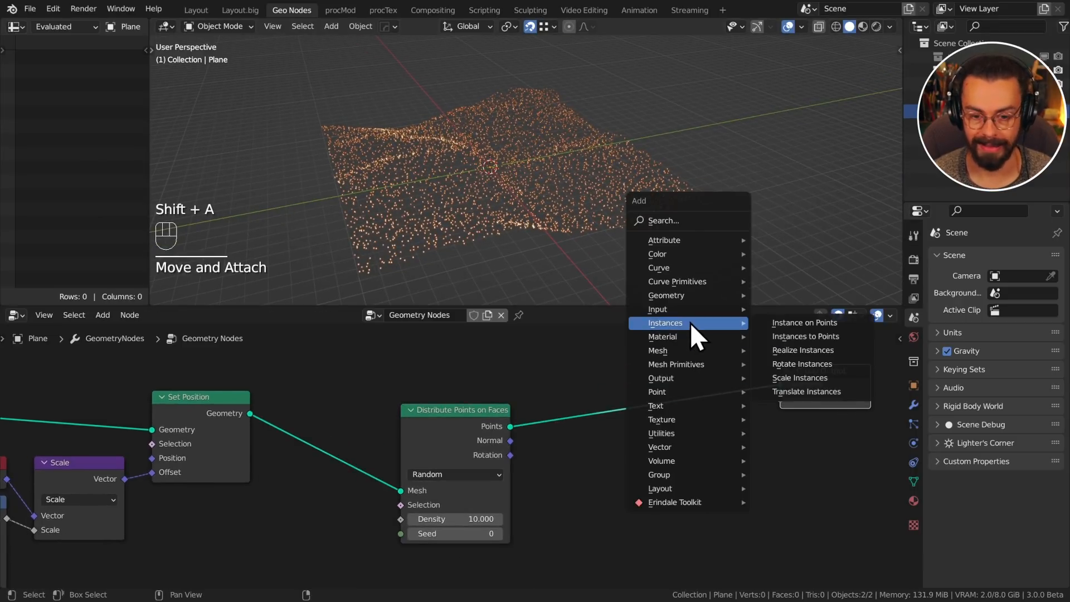
{"action": "left_click", "coordinate": [804, 322]}
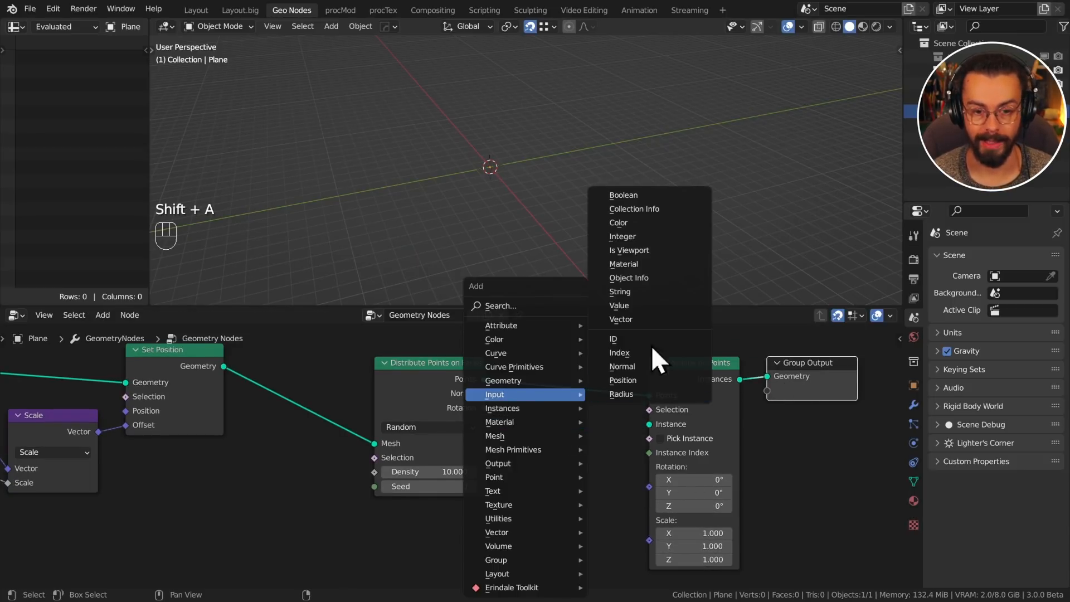
Add a Collection Info node and select the 'grass' collection to instance
{"action": "left_click", "coordinate": [634, 208]}
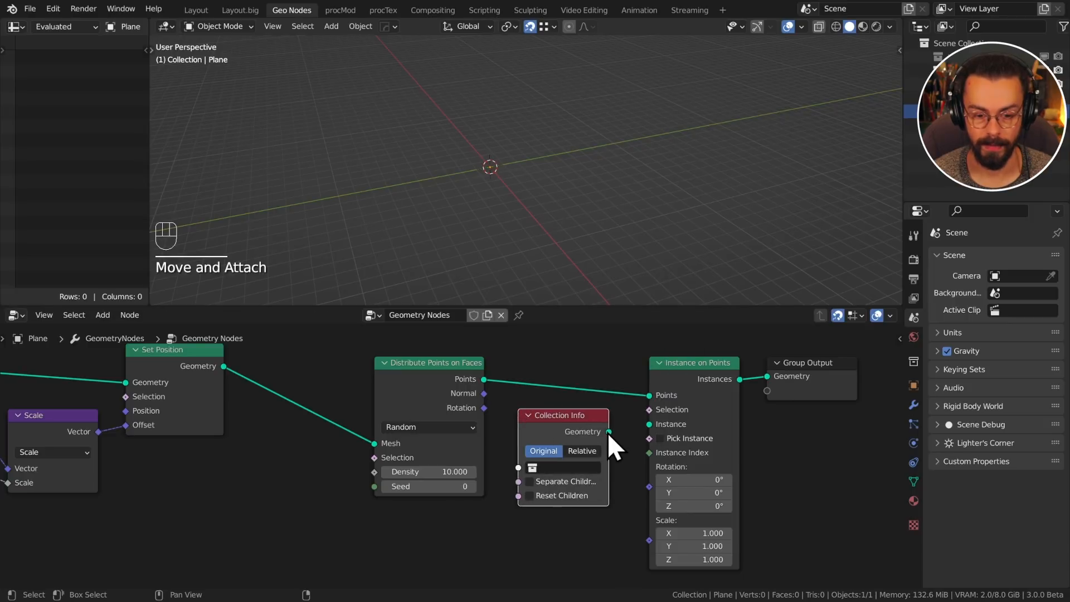
{"action": "left_click", "coordinate": [560, 467]}
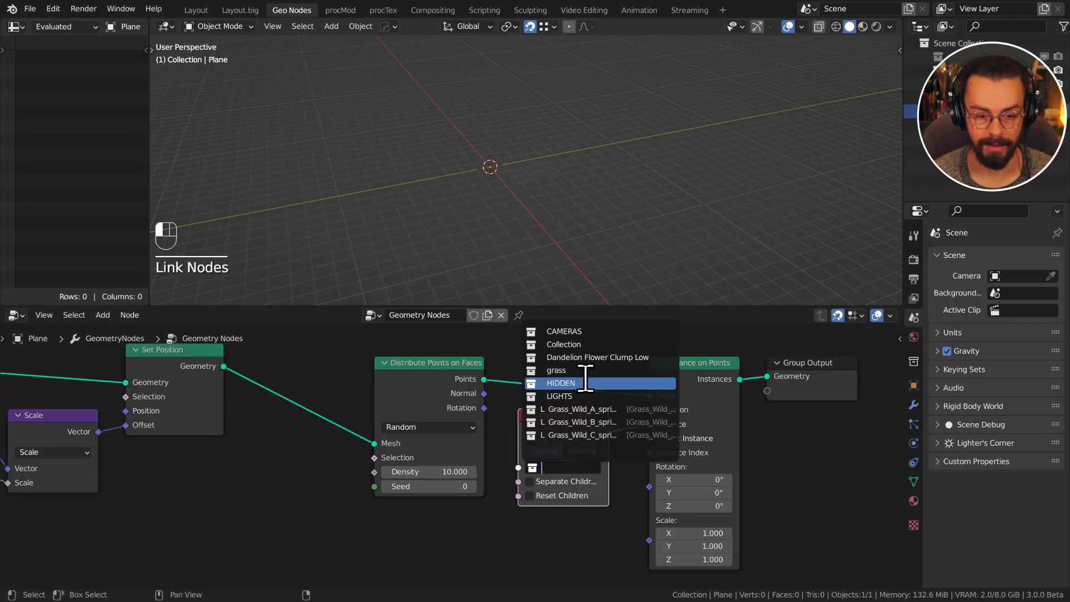
{"action": "left_click", "coordinate": [555, 370]}
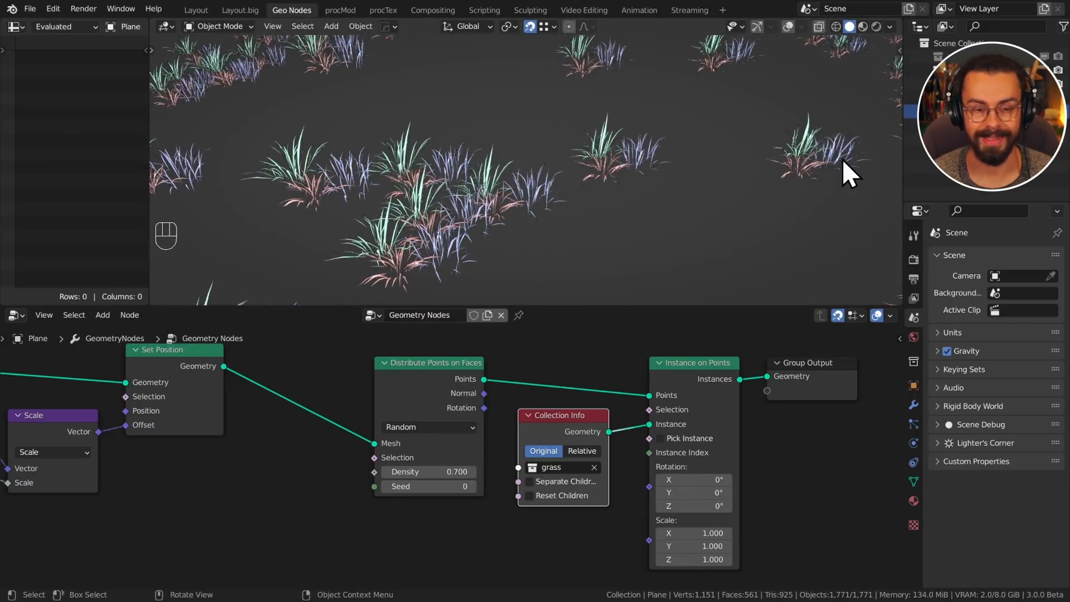
{"action": "mouse_move", "coordinate": [780, 217]}
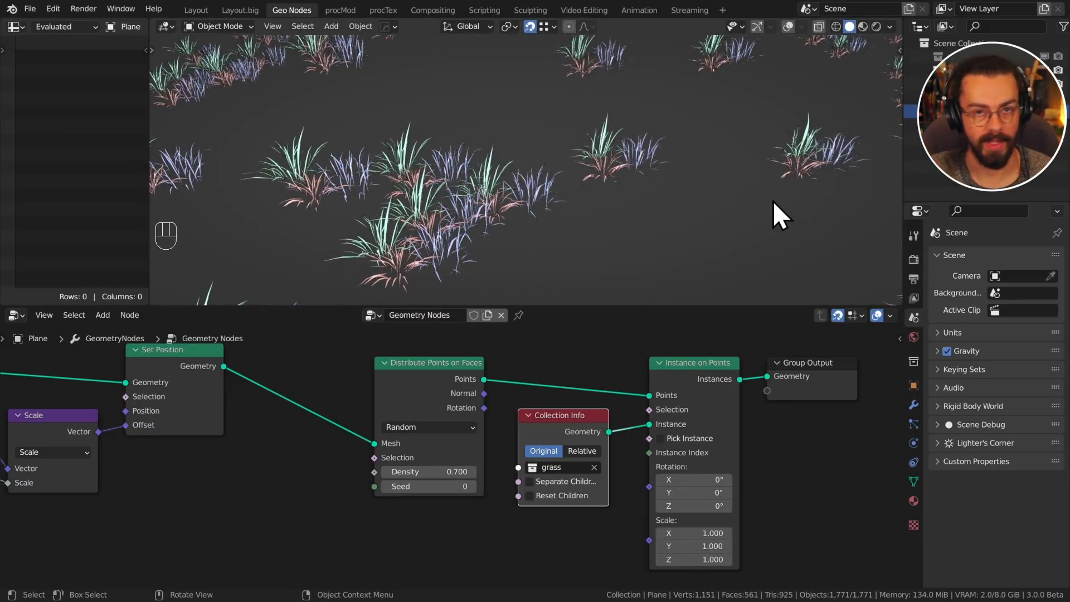
{"action": "mouse_move", "coordinate": [689, 454]}
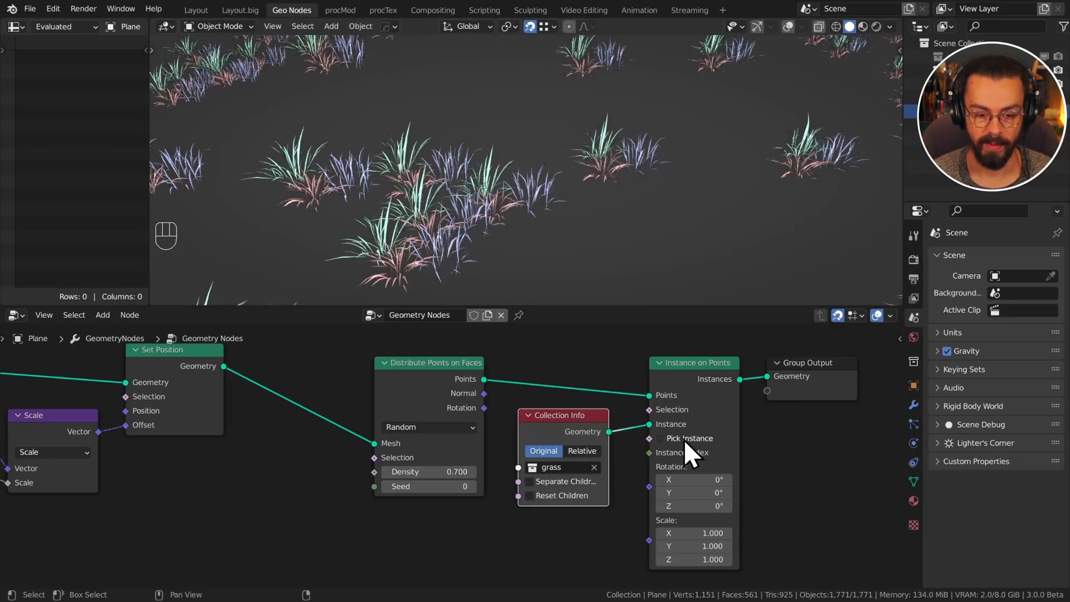
Enable Separate Children, Reset Children and Pick Instance so single random grass tufts scatter
{"action": "left_click", "coordinate": [529, 482]}
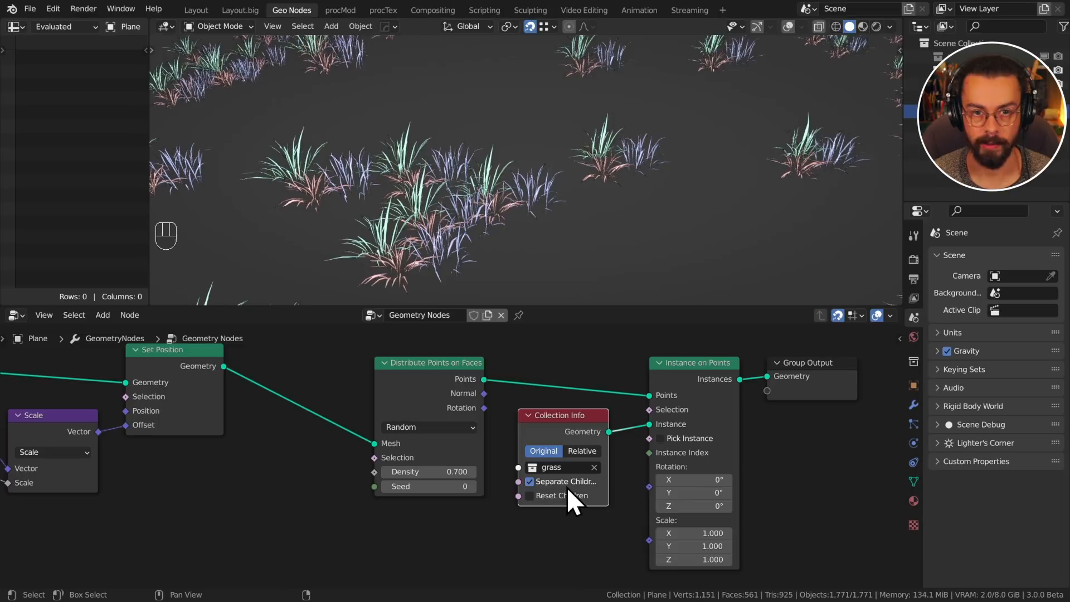
{"action": "mouse_move", "coordinate": [566, 399]}
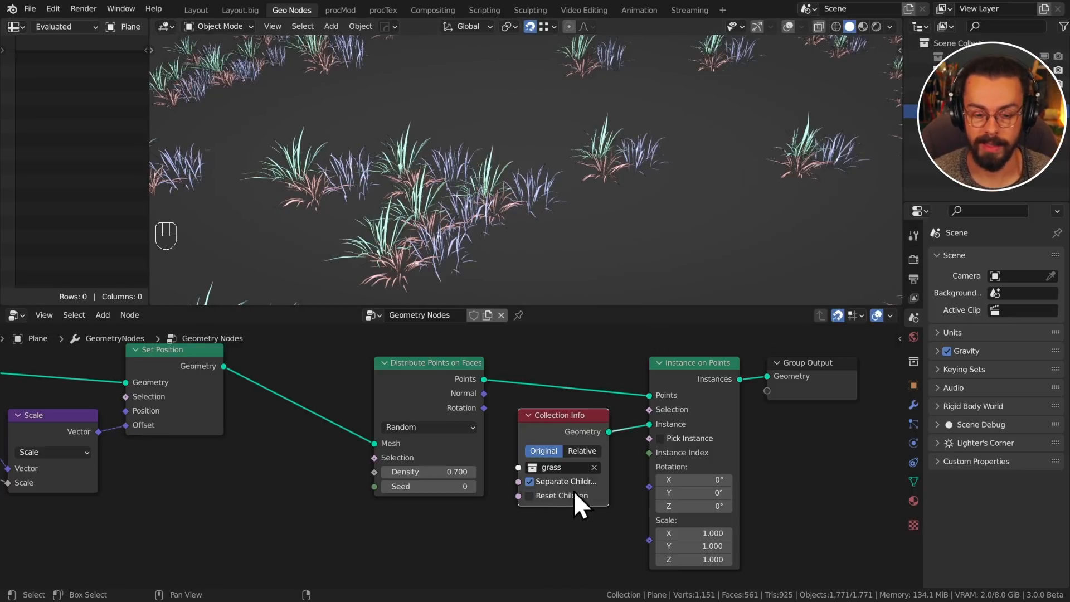
{"action": "mouse_move", "coordinate": [573, 495]}
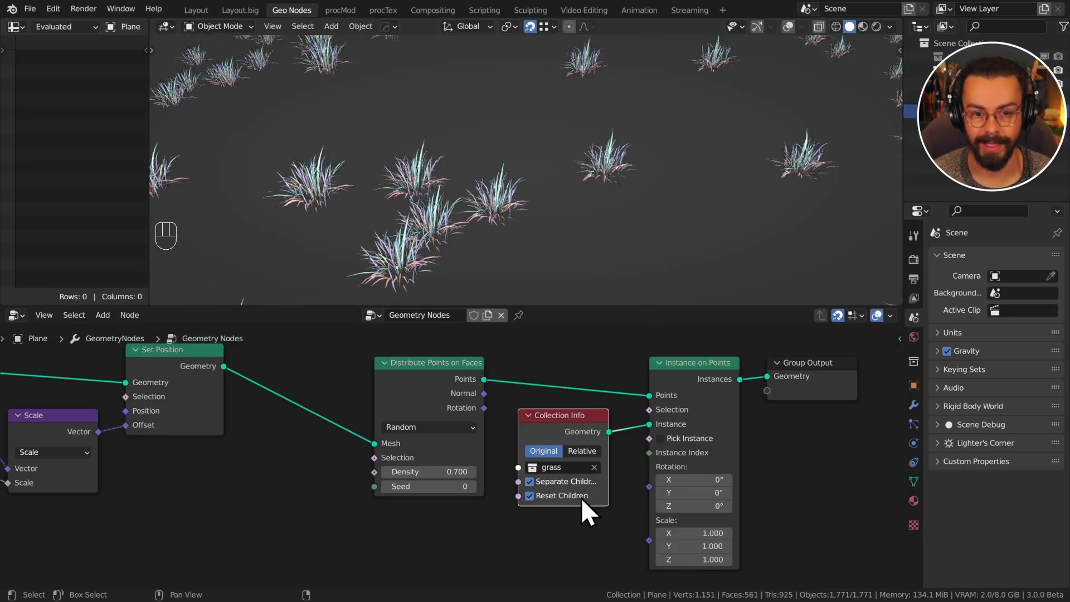
{"action": "left_click", "coordinate": [530, 495]}
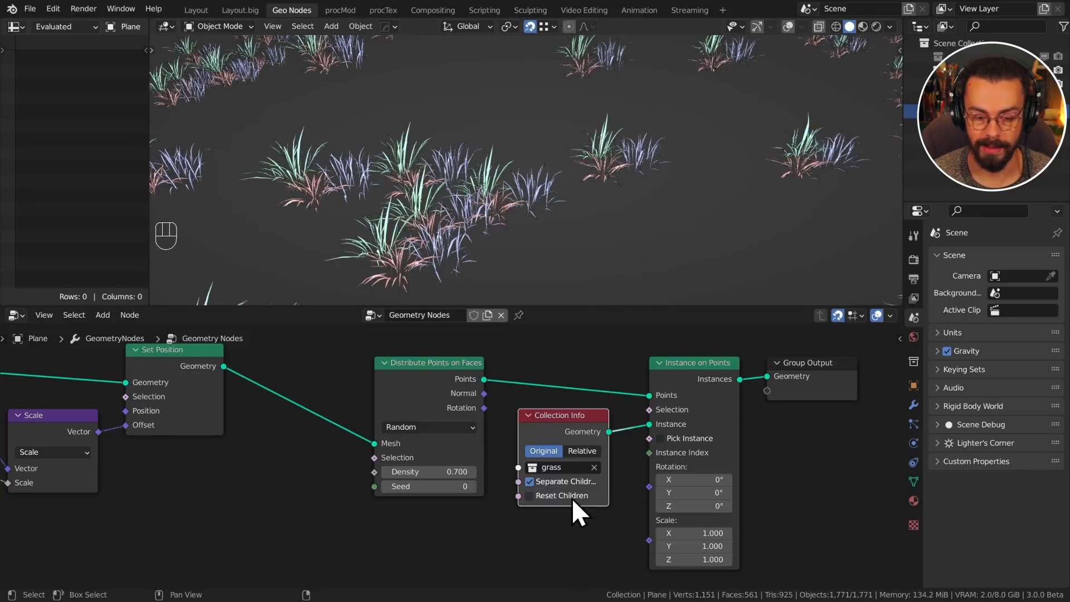
{"action": "left_click", "coordinate": [529, 495]}
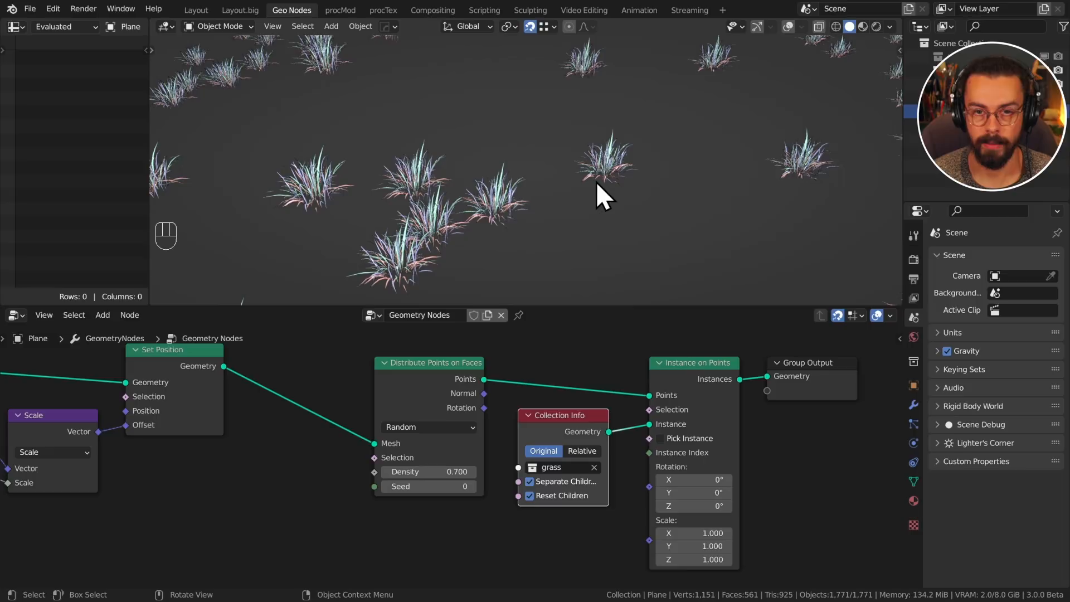
{"action": "mouse_move", "coordinate": [727, 463]}
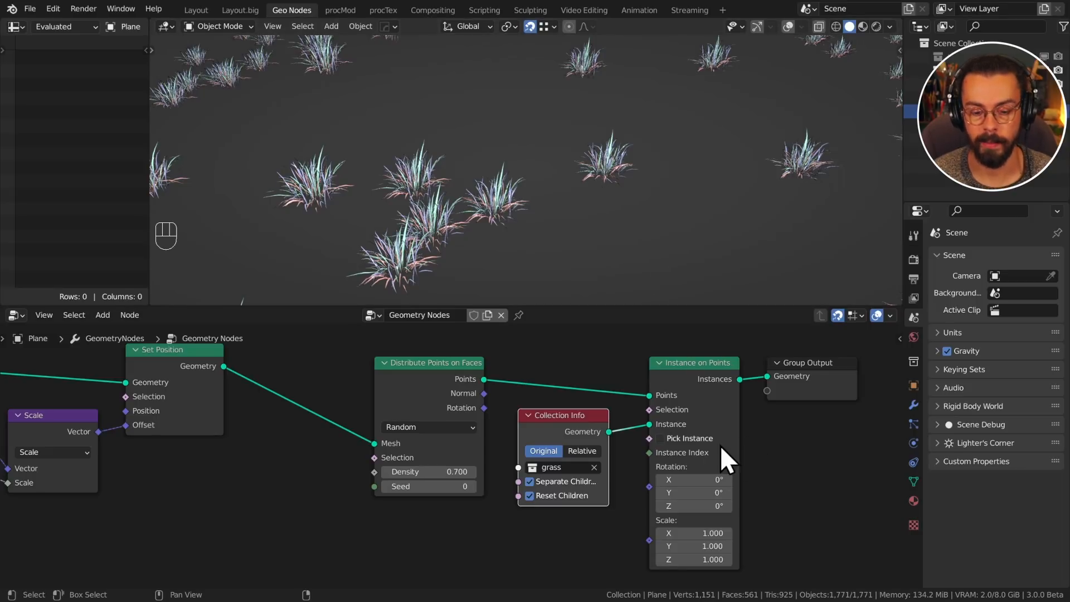
{"action": "left_click", "coordinate": [660, 438]}
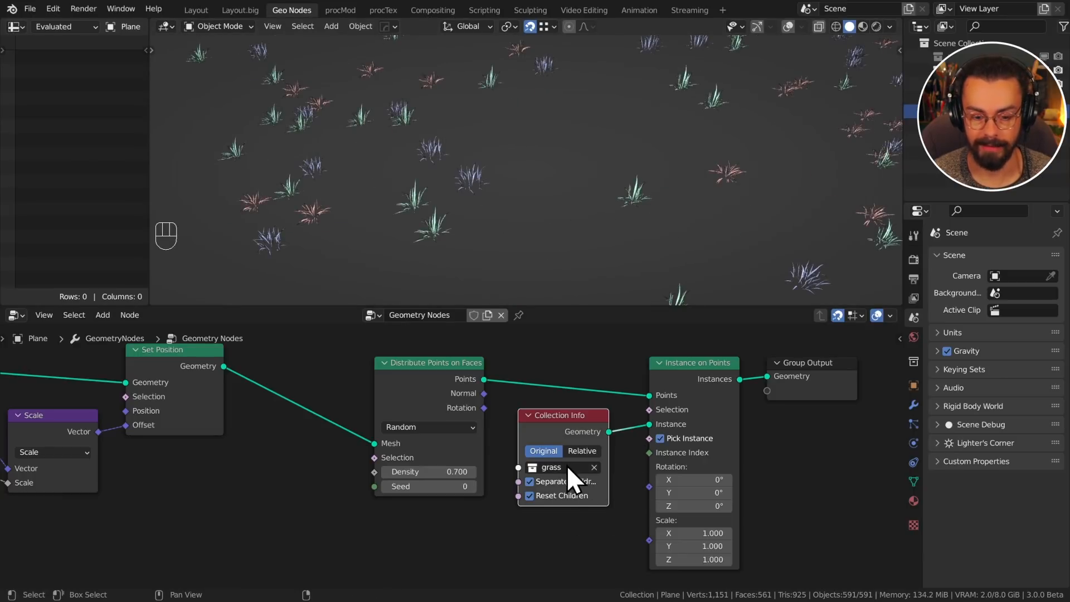
{"action": "mouse_move", "coordinate": [625, 508]}
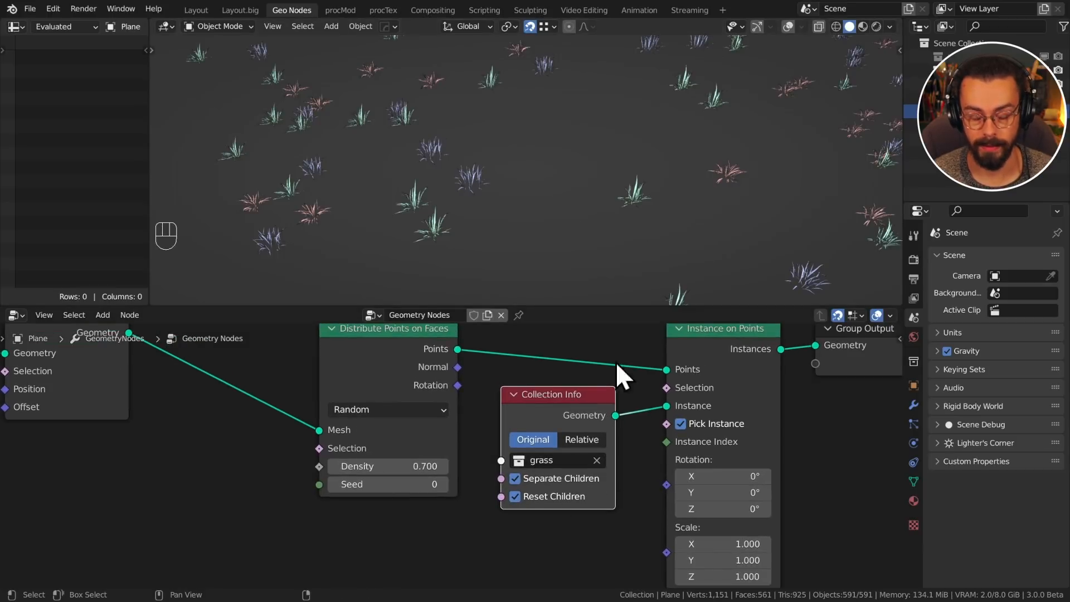
{"action": "mouse_move", "coordinate": [659, 467]}
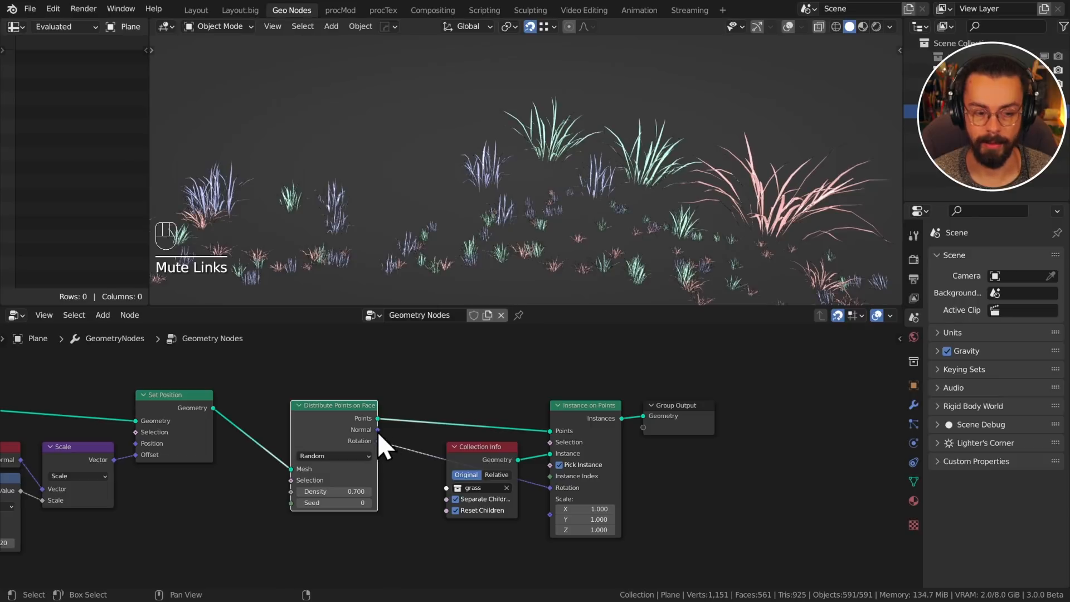
{"action": "mouse_move", "coordinate": [382, 440]}
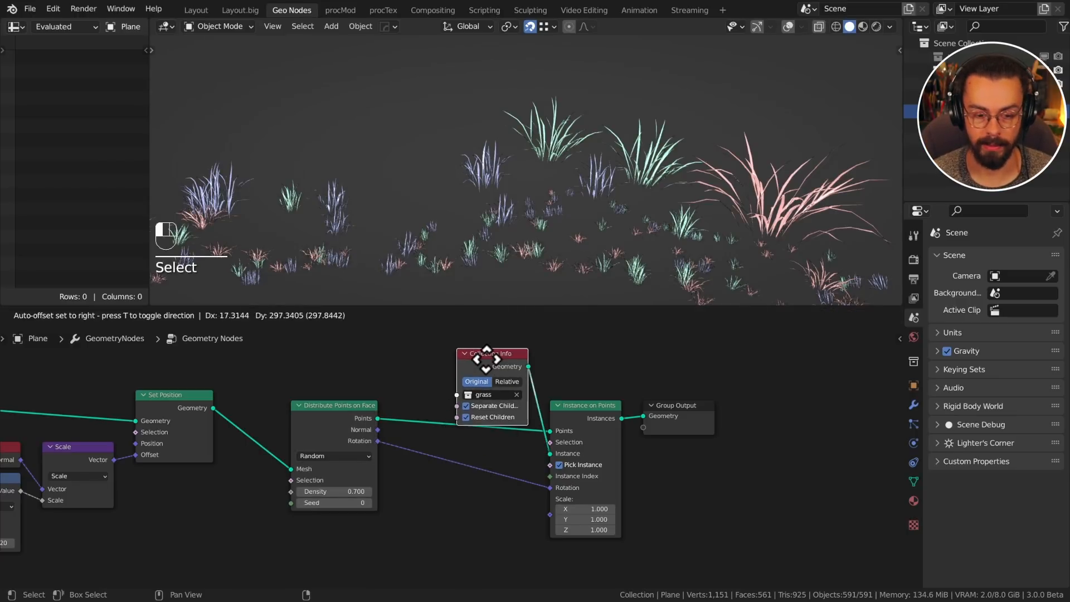
Feed rotation through Rotate Euler (Axis Angle, Z) with a Random Value angle from 0 to tau
{"action": "key", "text": "shift+a"}
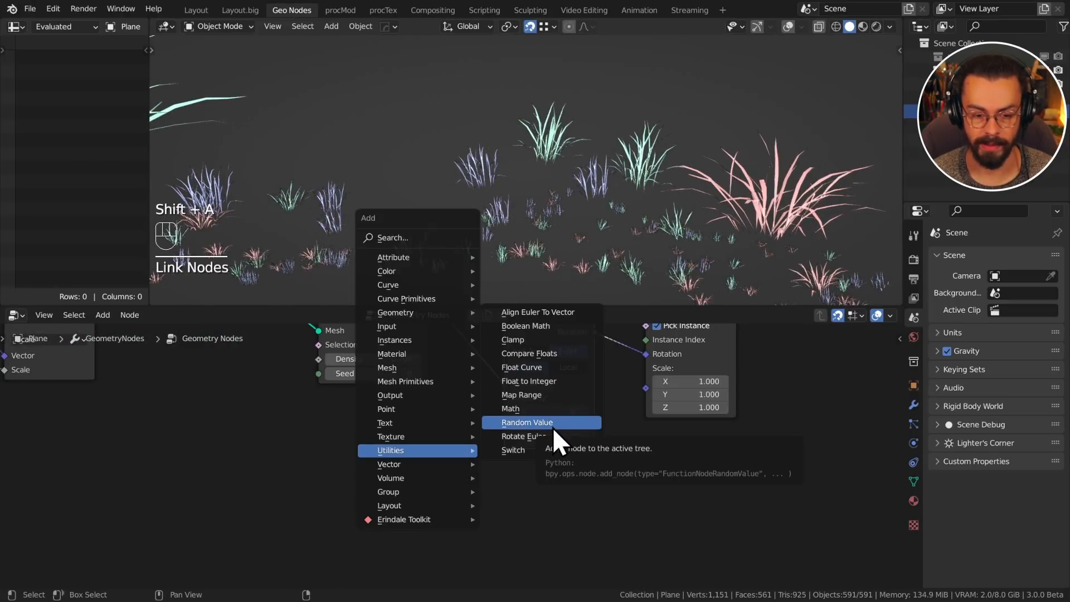
{"action": "left_click", "coordinate": [527, 422]}
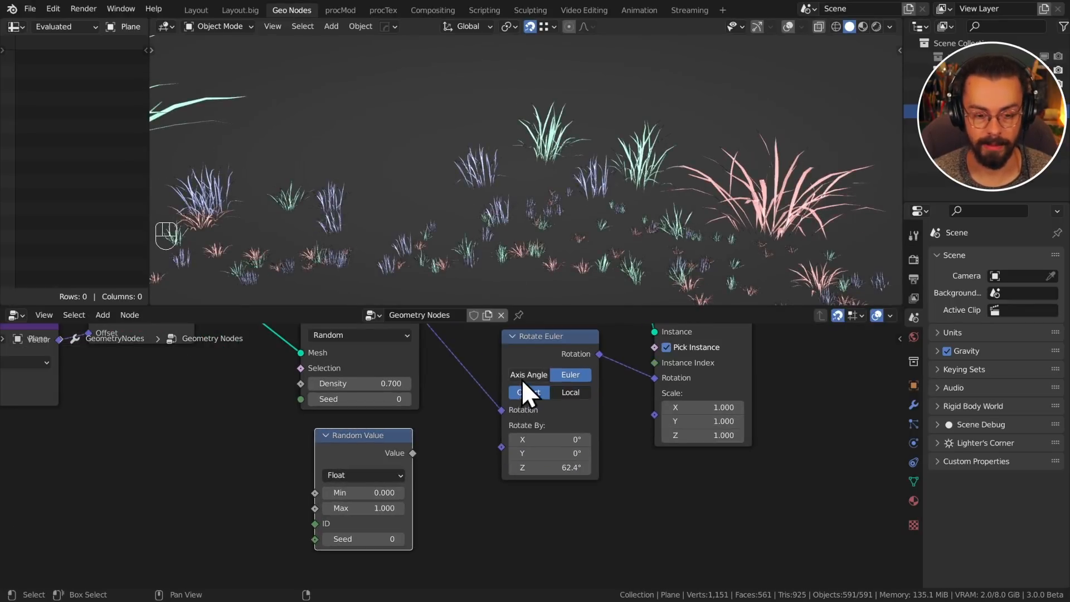
{"action": "left_click", "coordinate": [528, 375]}
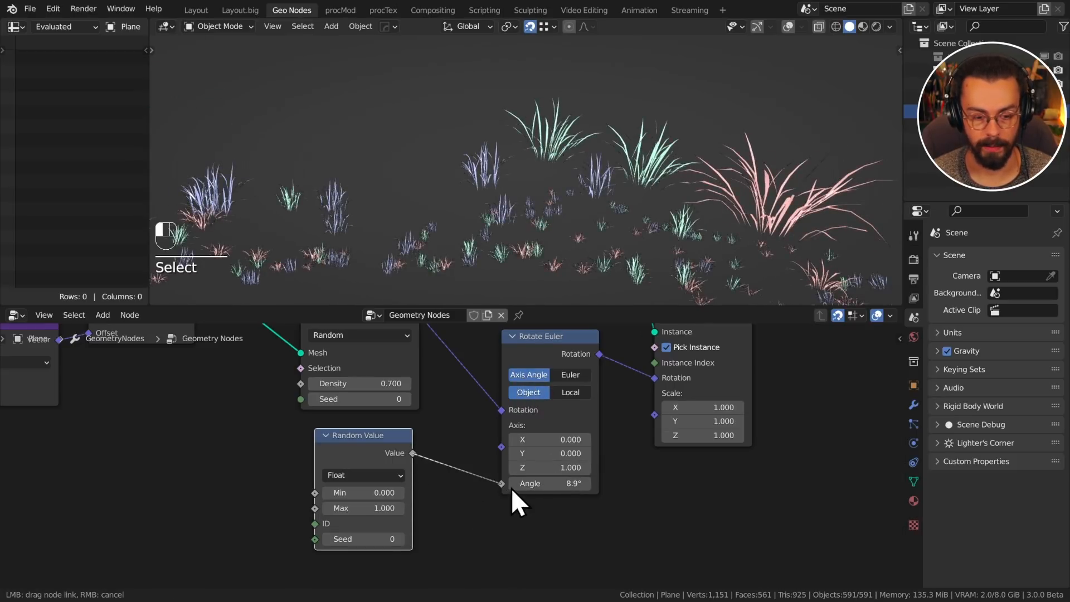
{"action": "double_click", "coordinate": [366, 508]}
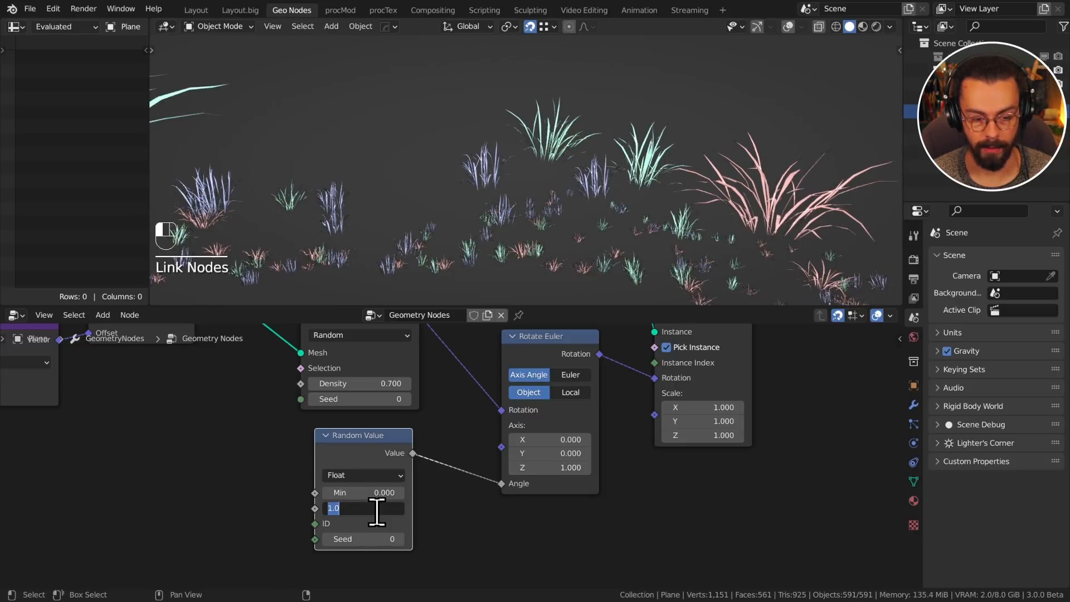
{"action": "type", "text": "tau"}
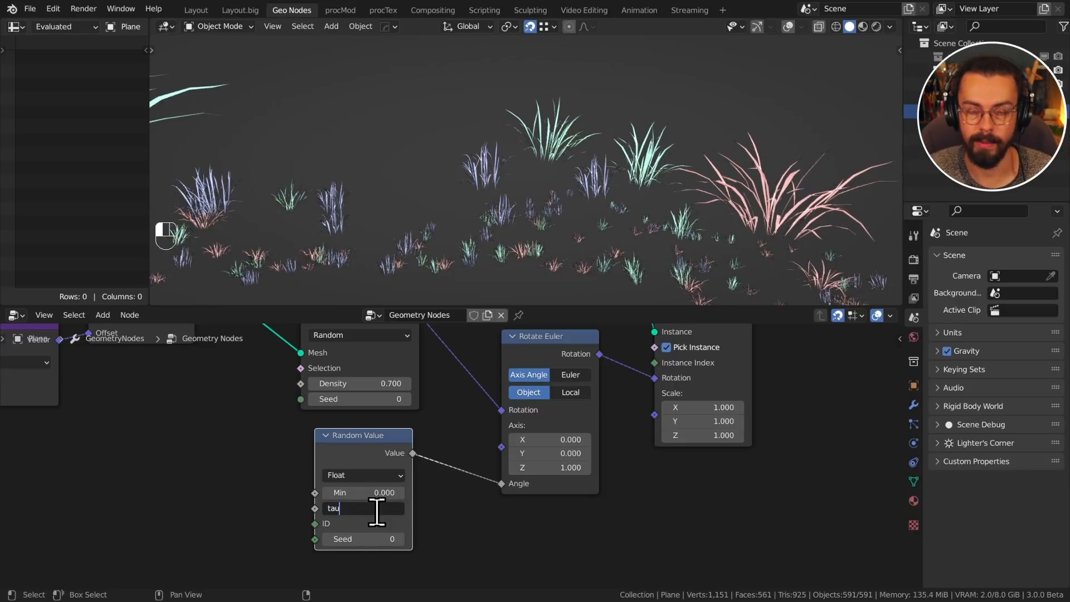
{"action": "key", "text": "Return"}
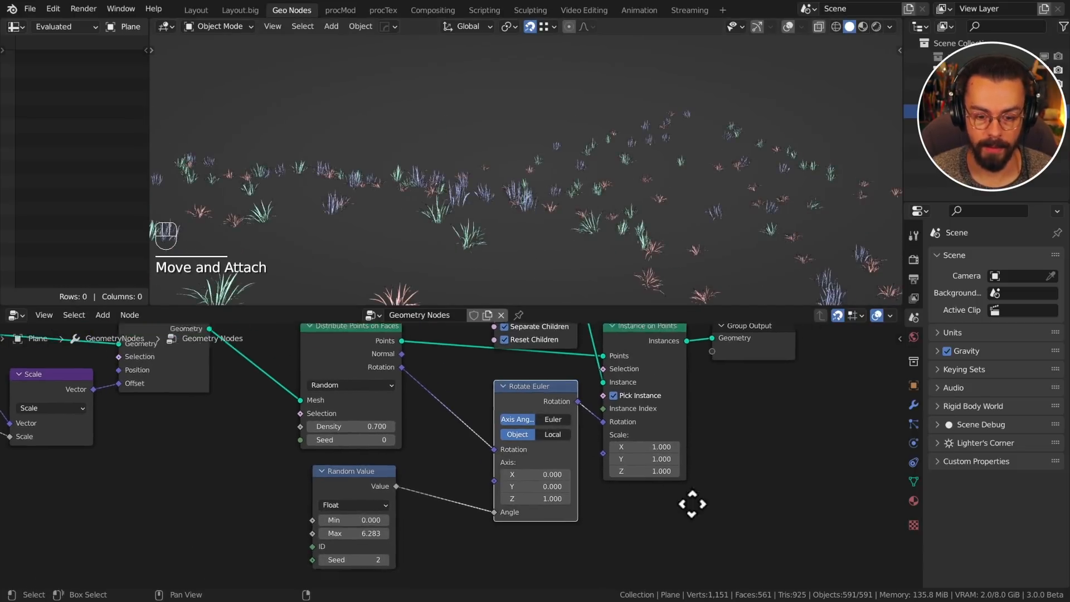
Duplicate a node while setting the Random Value seed to 2
{"action": "key", "text": "shift+d"}
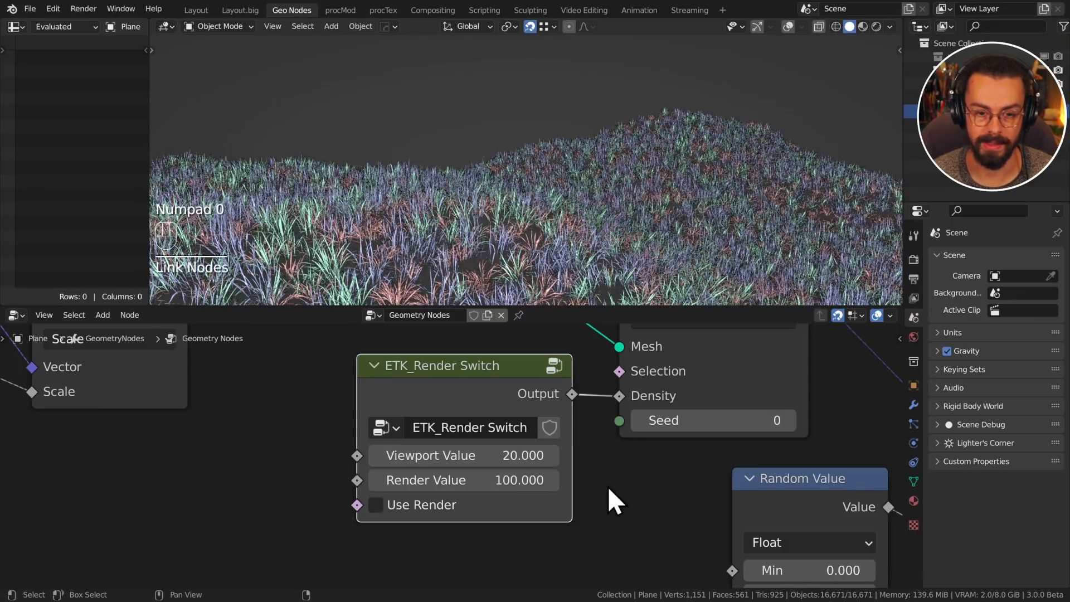
{"action": "mouse_move", "coordinate": [689, 225]}
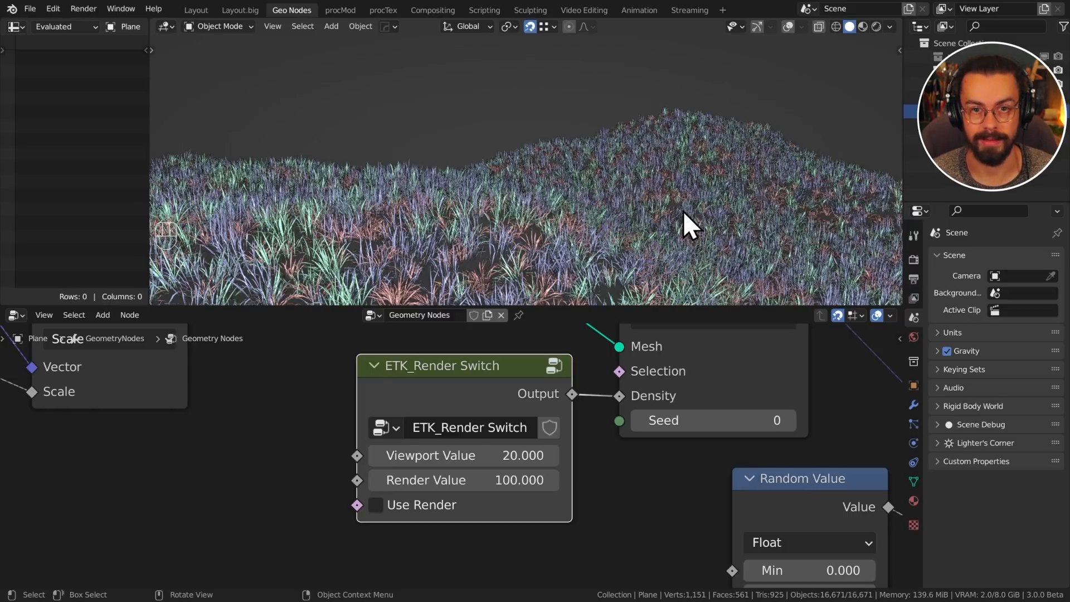
Wire the ETK Render Switch (viewport 20, render 100) into the scatter Density
{"action": "left_click", "coordinate": [376, 504]}
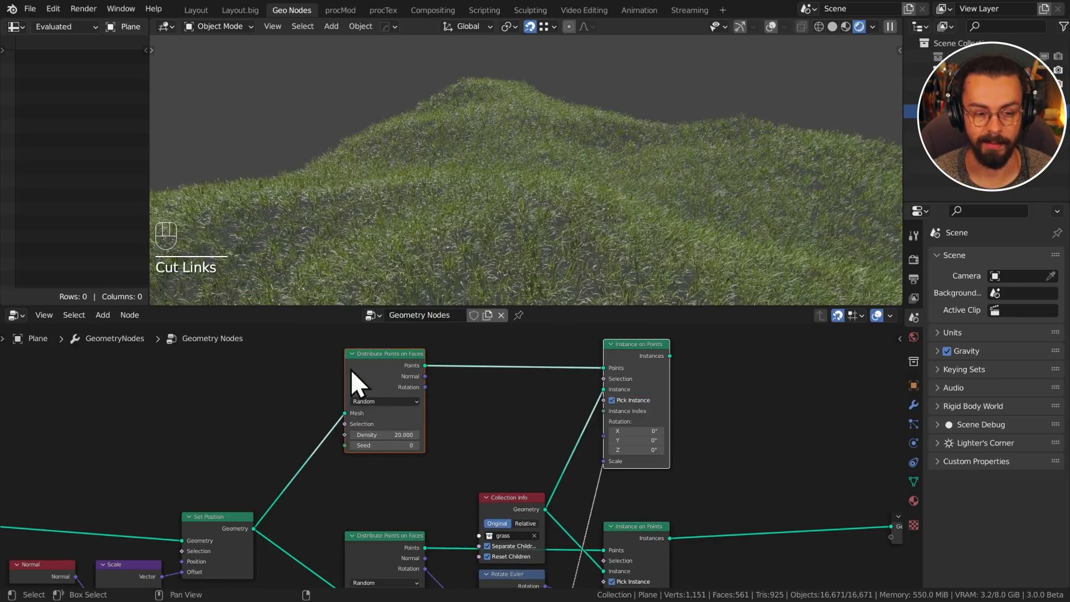
{"action": "mouse_move", "coordinate": [434, 405]}
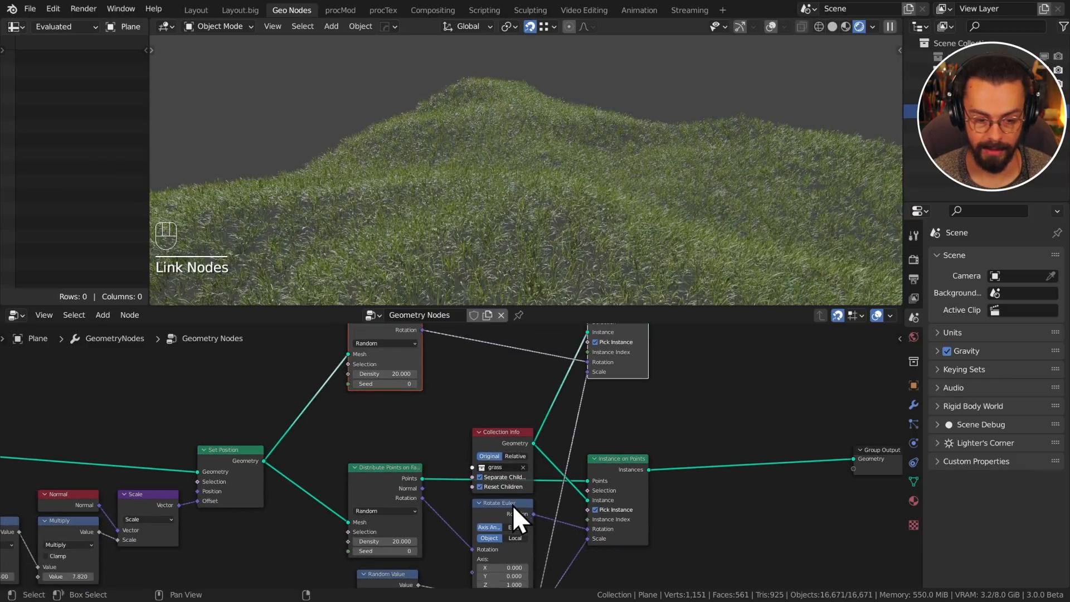
Duplicate Distribute Points on Faces and Instance on Points into a second scatter branch
{"action": "key", "text": "shift+d"}
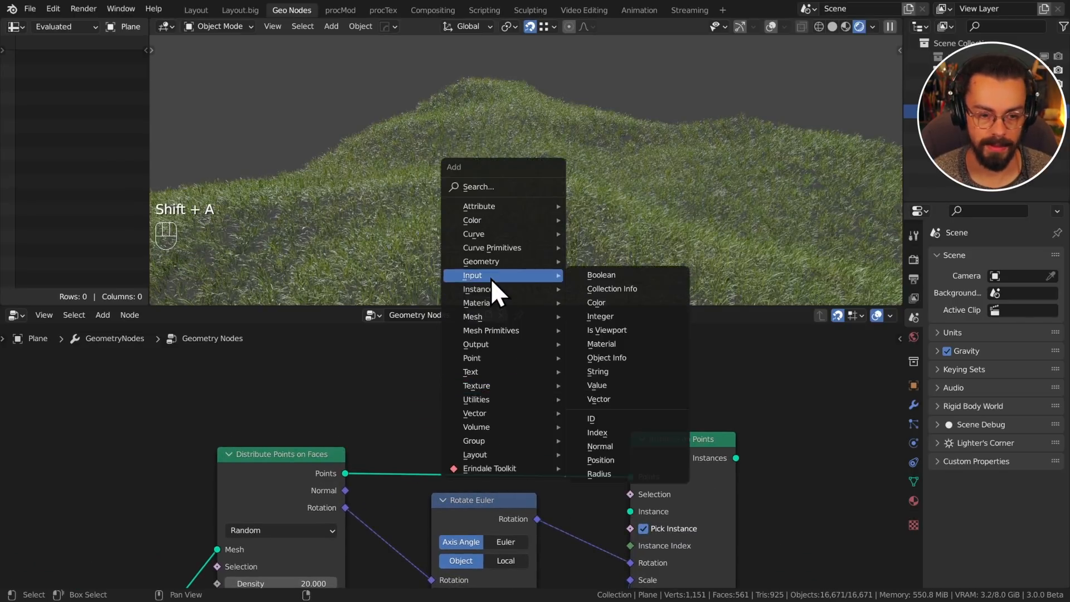
Add an Object Info node set to the Dandelion clump feeding the second Instance on Points
{"action": "left_click", "coordinate": [607, 356]}
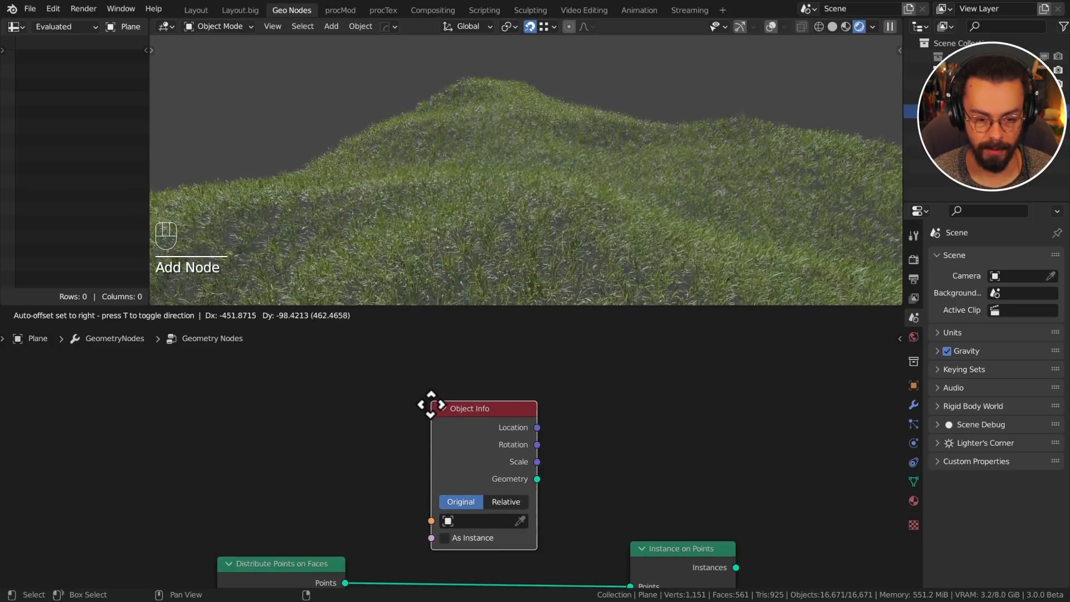
{"action": "left_click", "coordinate": [447, 521]}
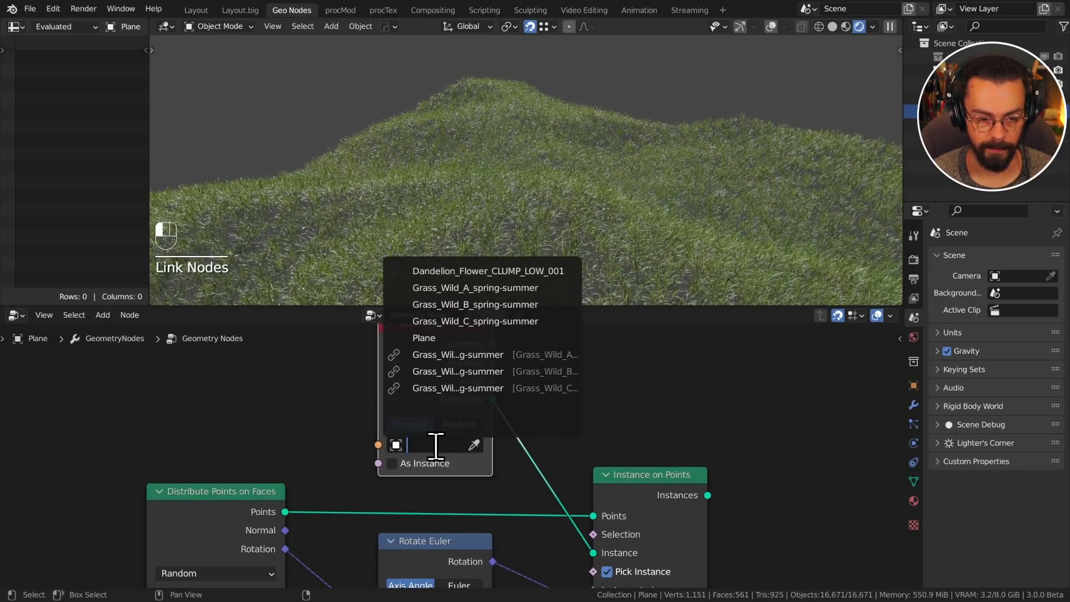
{"action": "left_click", "coordinate": [488, 270]}
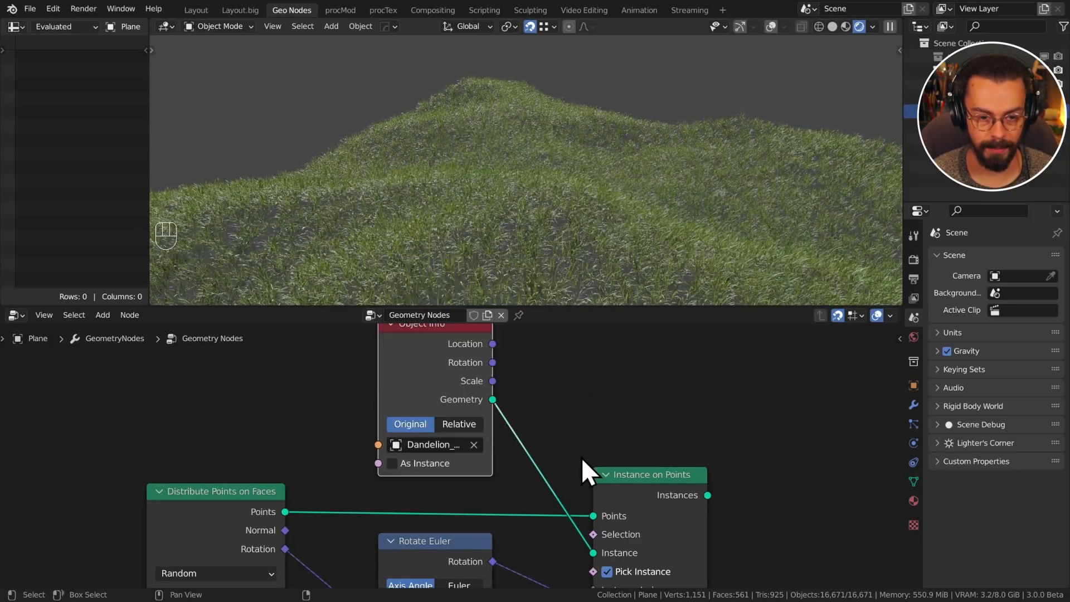
{"action": "scroll", "scroll_direction": "down", "scroll_amount": 3}
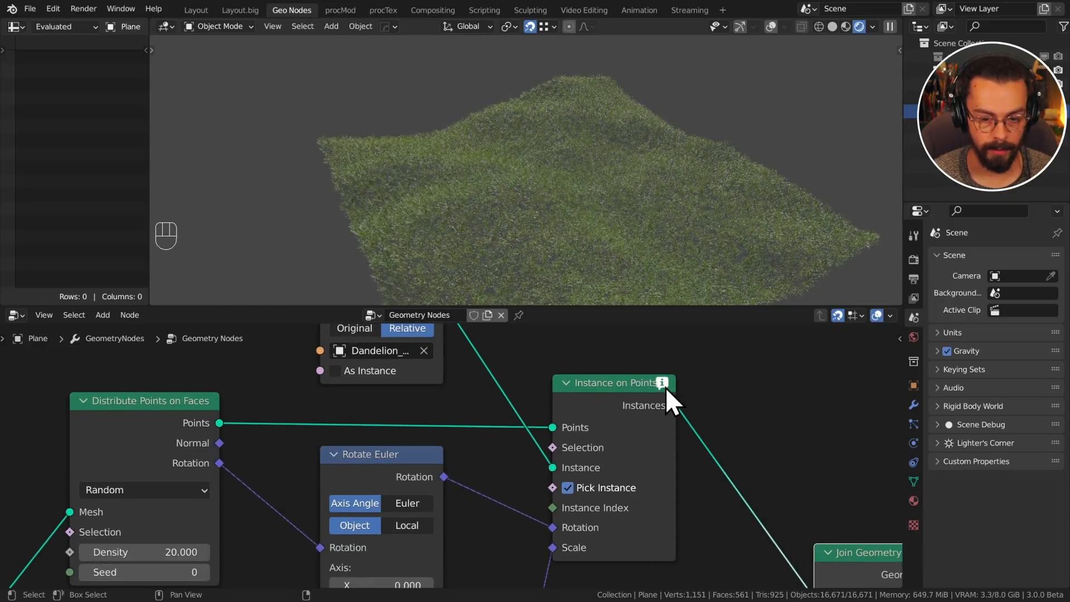
{"action": "mouse_move", "coordinate": [662, 392]}
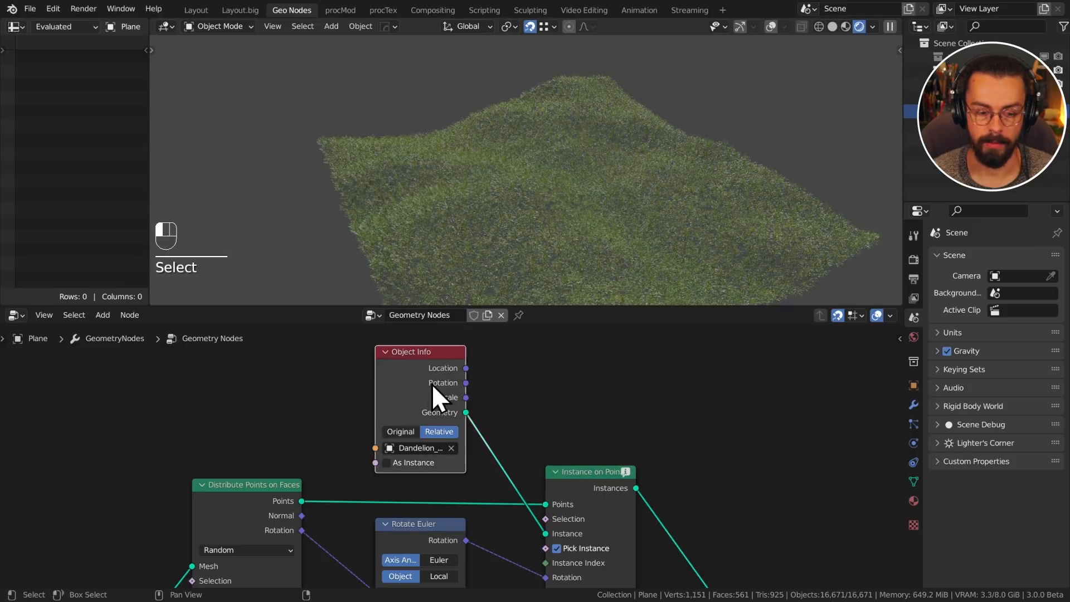
{"action": "mouse_move", "coordinate": [540, 416]}
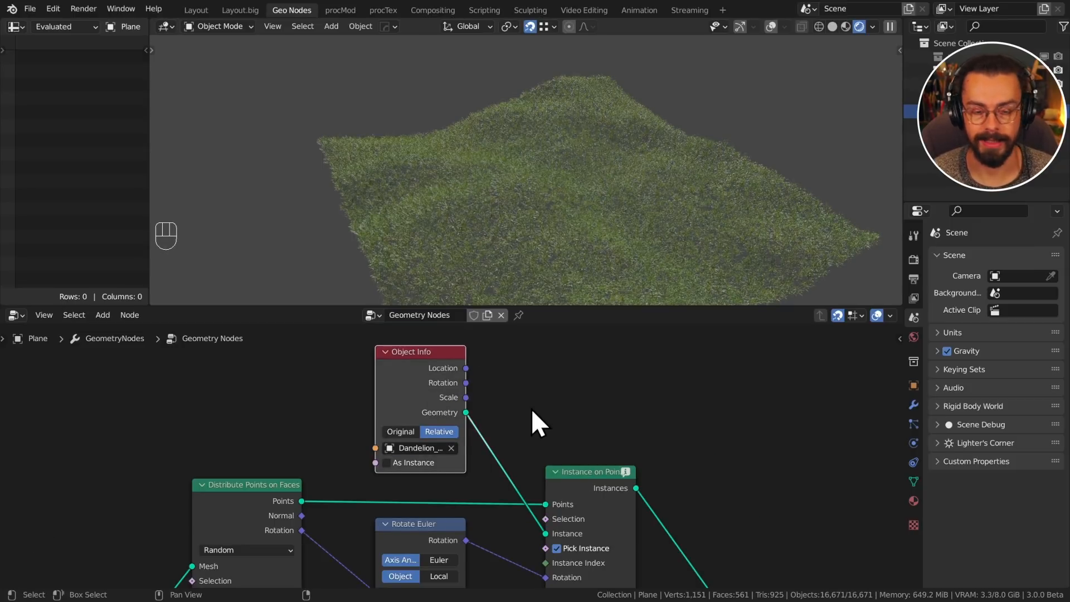
Frame the whole node tree and bring up the add-node list to join the dandelion branch with the grass
{"action": "key", "text": "shift+a"}
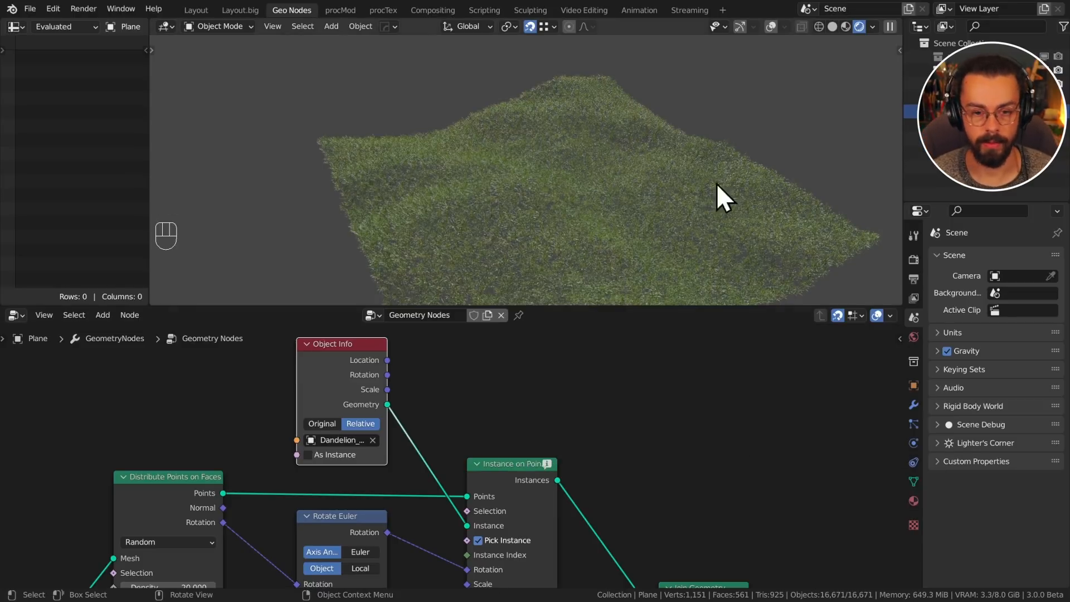
{"action": "mouse_move", "coordinate": [580, 169]}
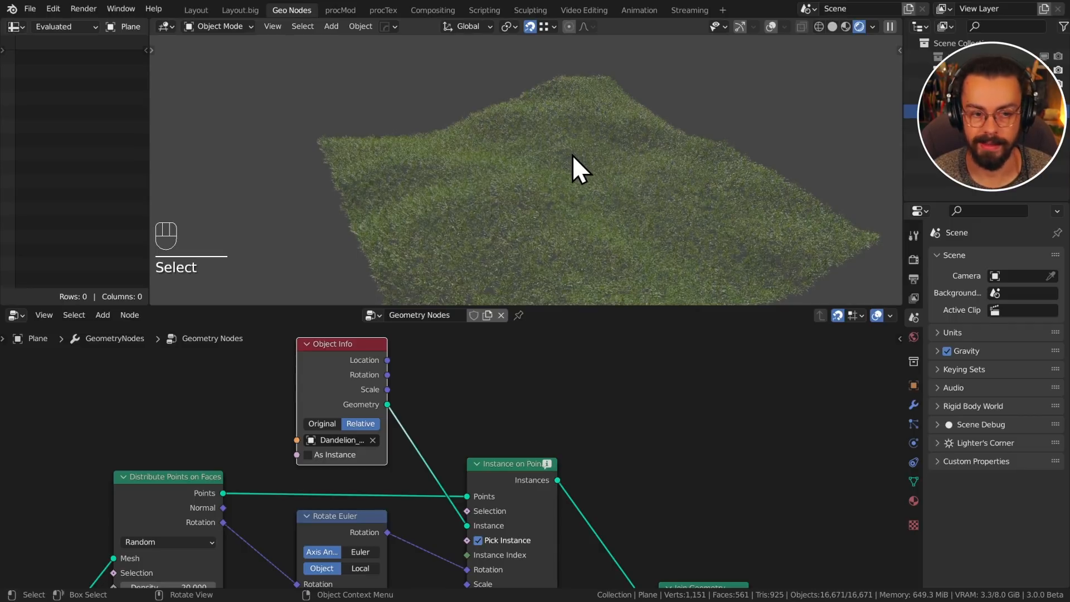
{"action": "key", "text": "ctrl+a"}
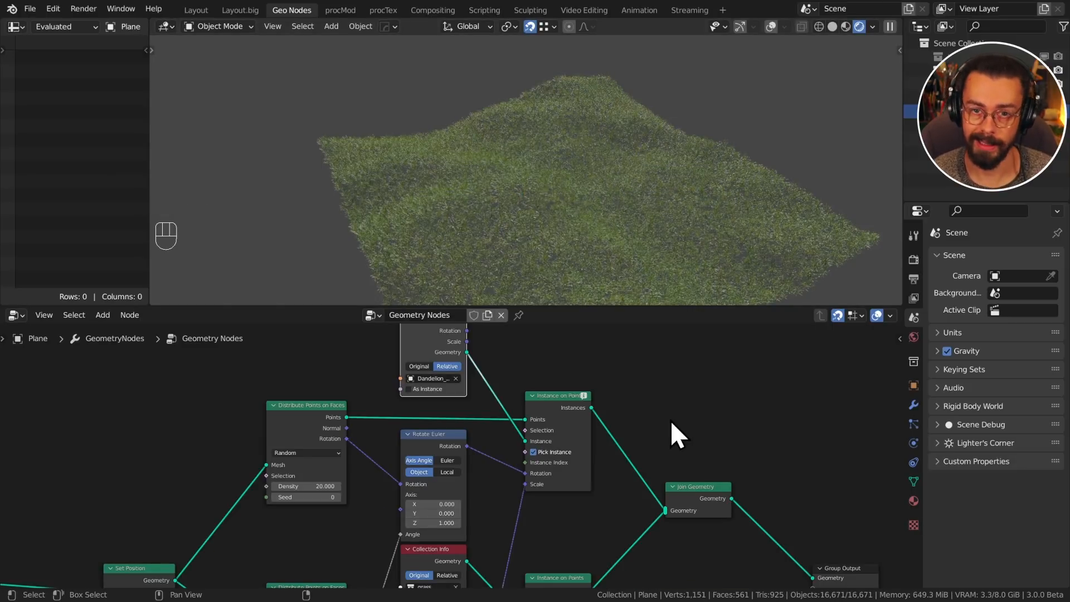
{"action": "key", "text": "shift+a"}
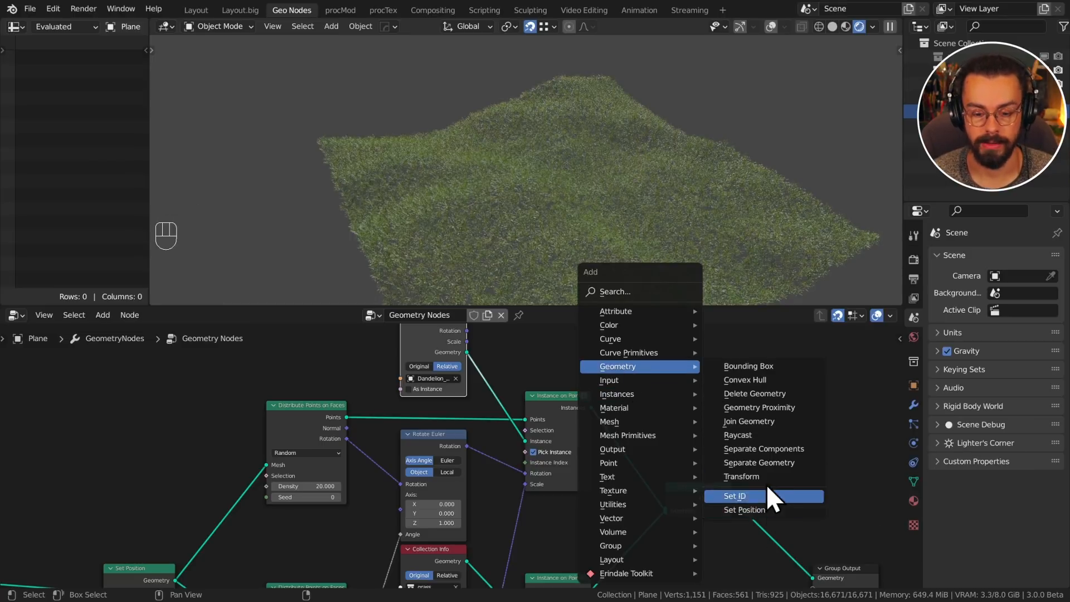
{"action": "mouse_move", "coordinate": [740, 476]}
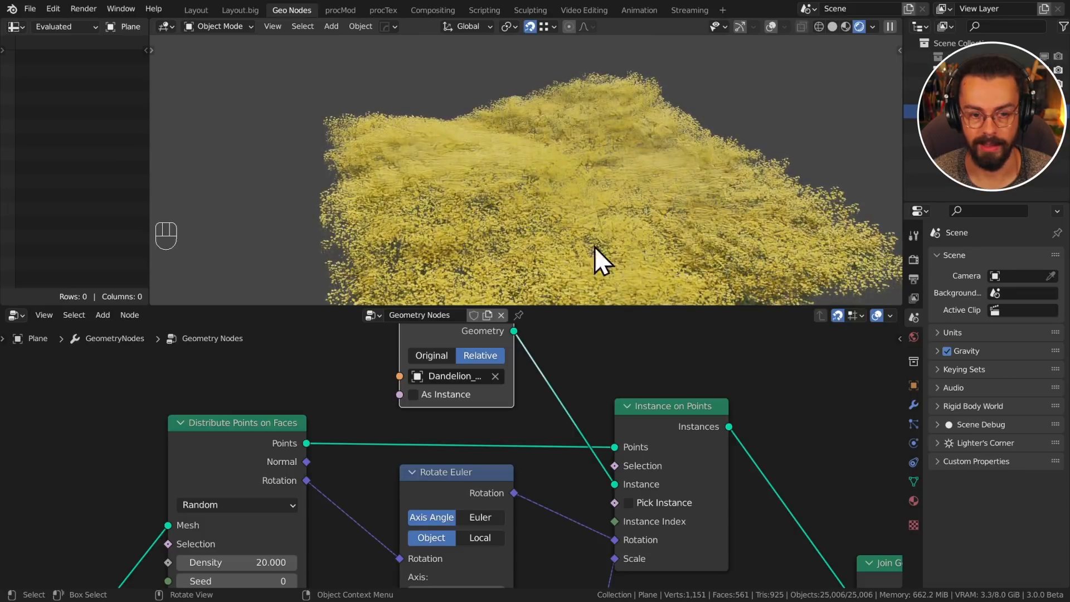
{"action": "mouse_move", "coordinate": [778, 177]}
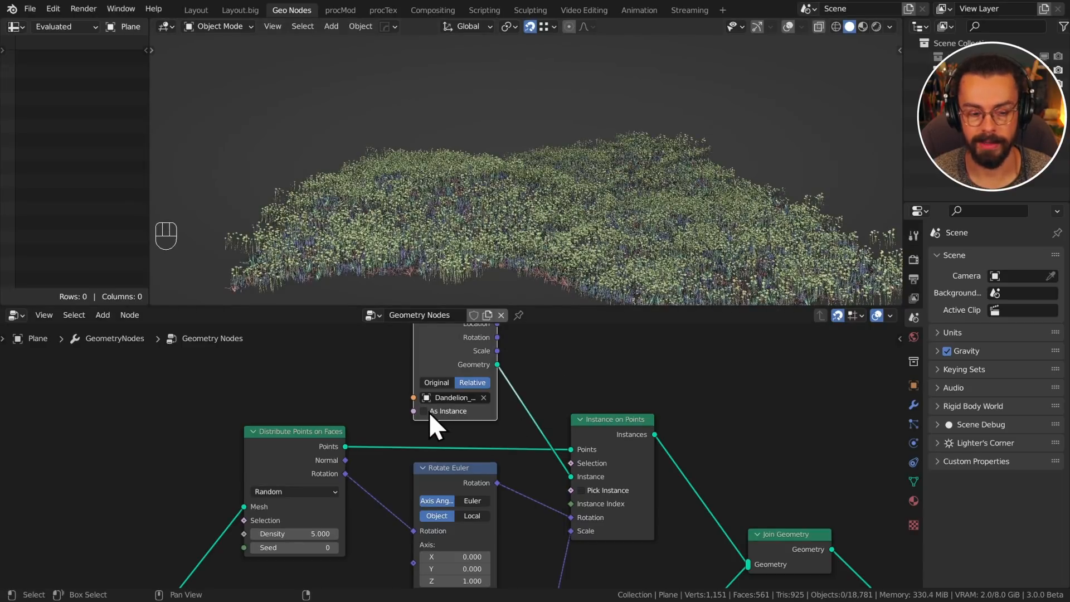
Toggle the dandelion As Instance option on and off and play the animation to check performance at density 5
{"action": "left_click", "coordinate": [424, 411]}
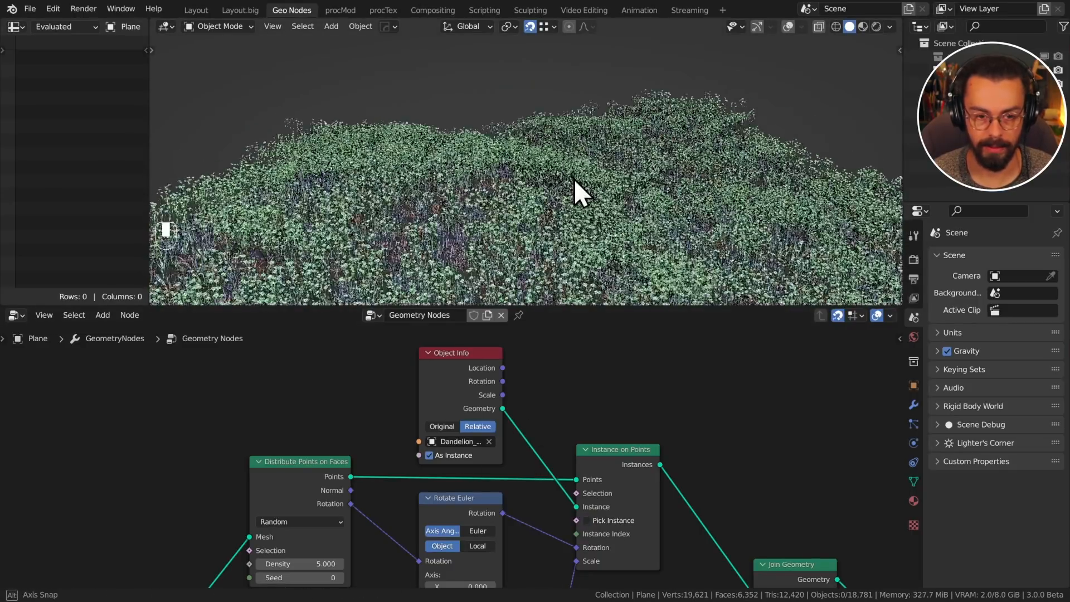
{"action": "left_click", "coordinate": [428, 455]}
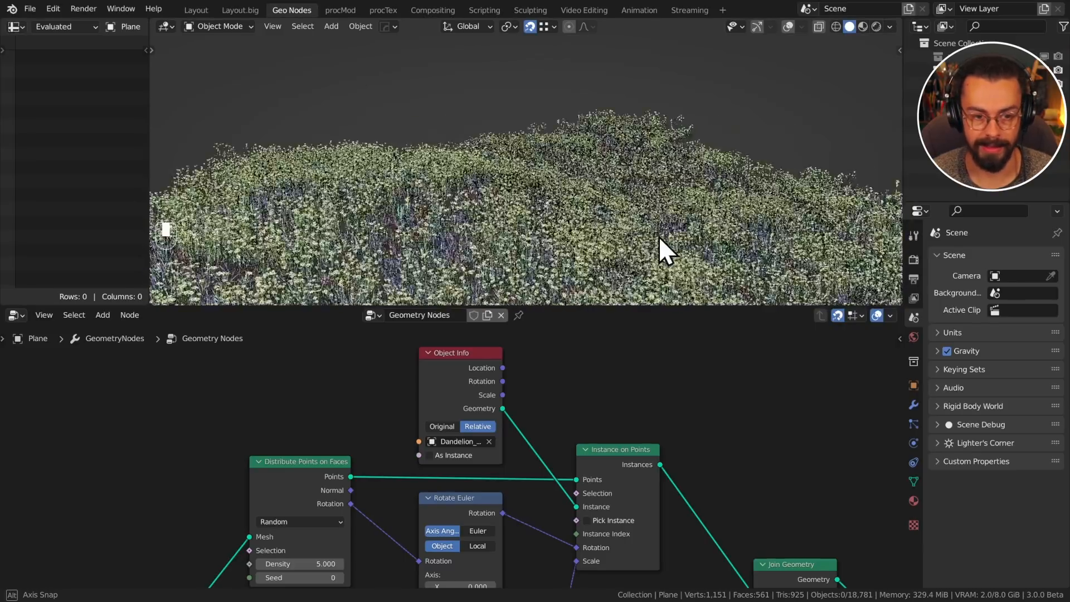
{"action": "key", "text": "shift+space"}
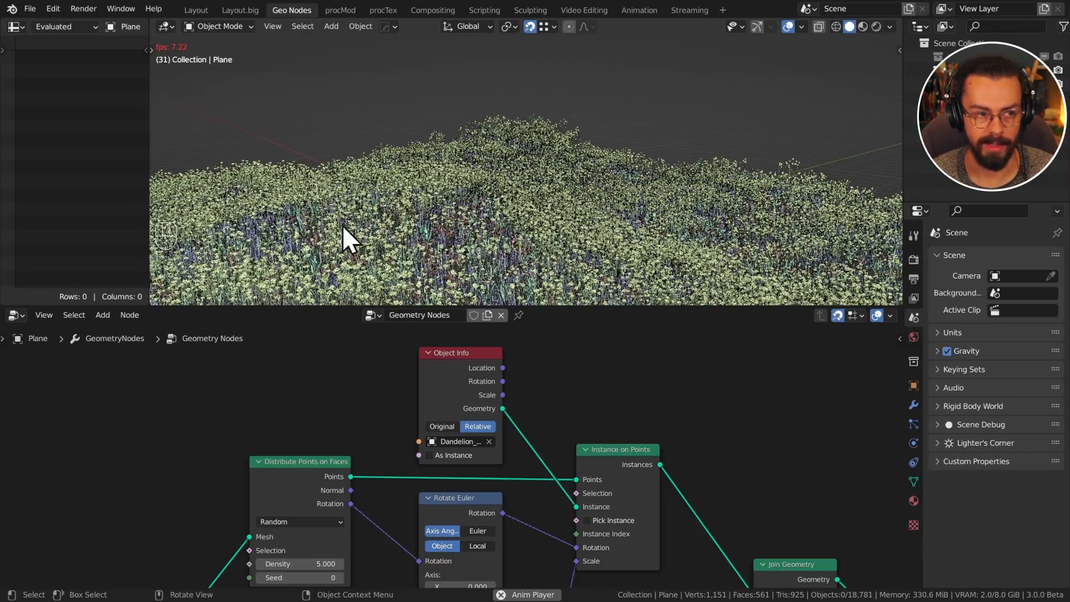
{"action": "left_click", "coordinate": [428, 455]}
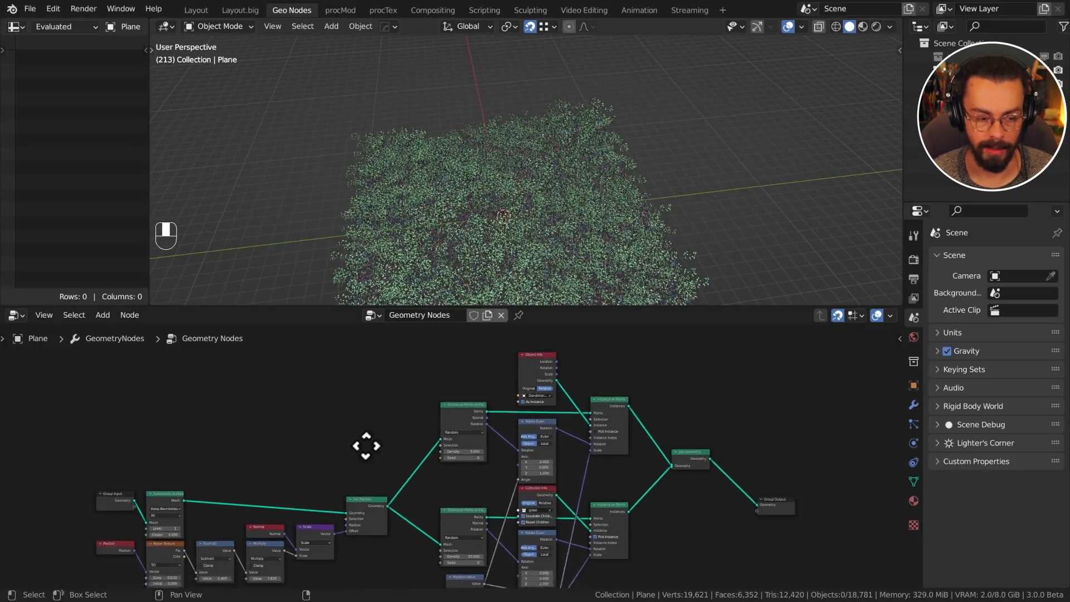
Drive dandelion density from a modifier Density input set to read an attribute, and show the plane's mesh data settings
{"action": "key", "text": "shift+d"}
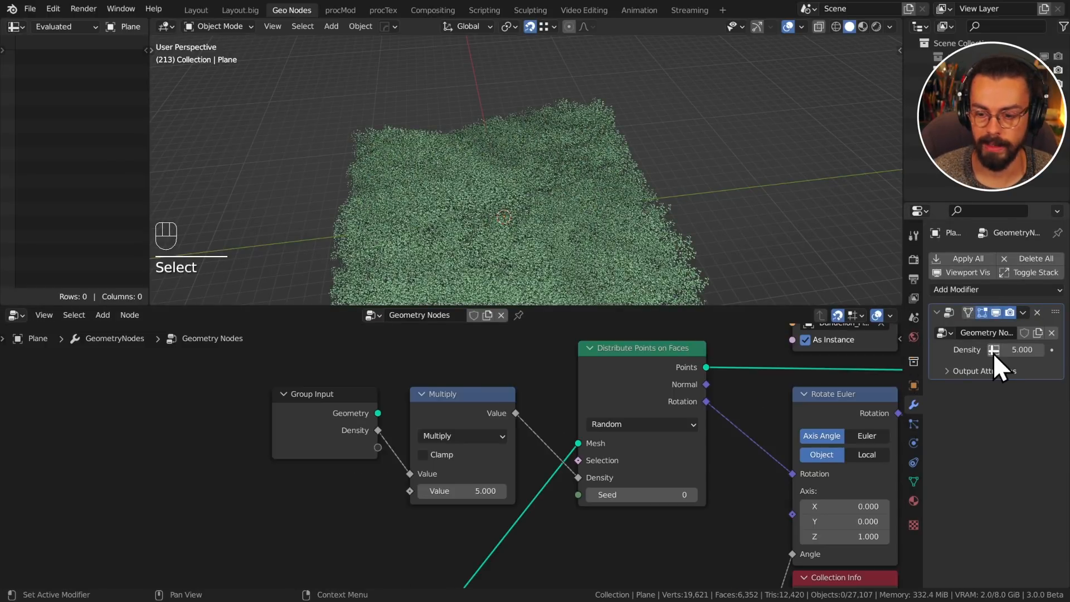
{"action": "left_click", "coordinate": [996, 349]}
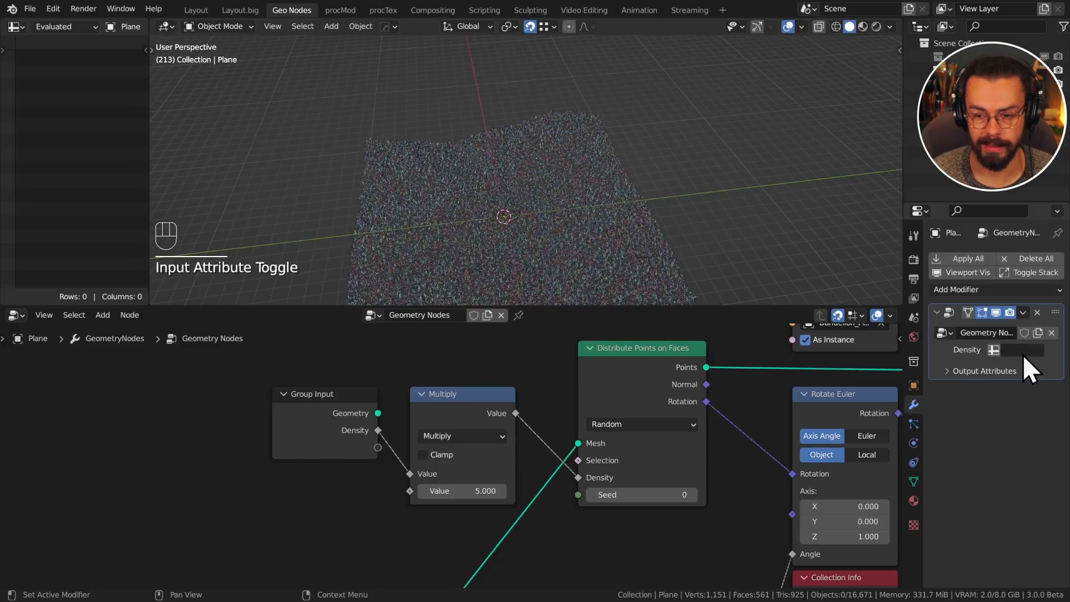
{"action": "left_click", "coordinate": [1024, 349]}
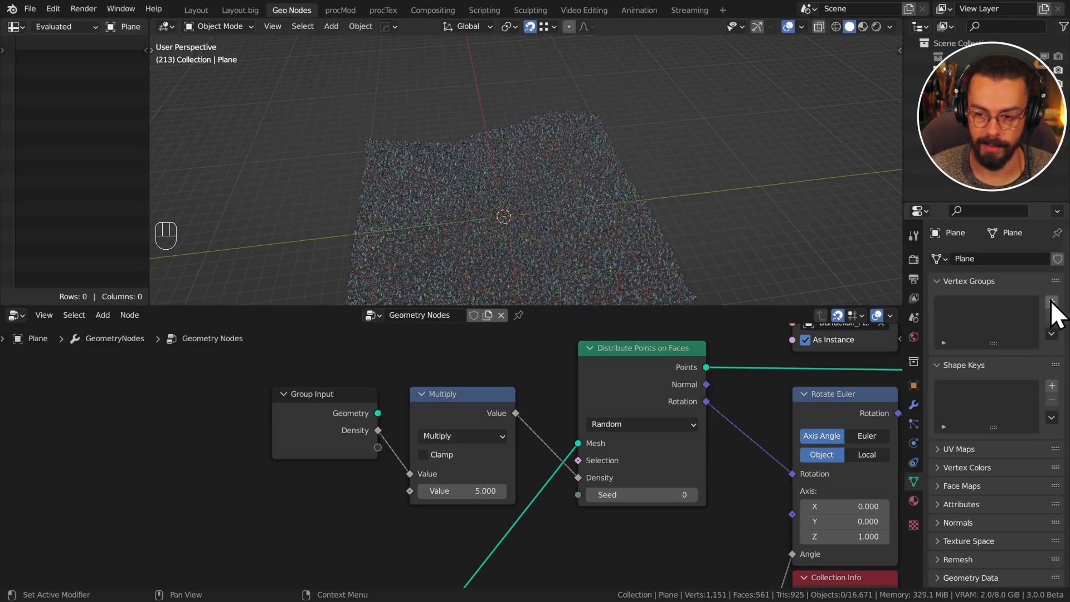
{"action": "key", "text": "ctrl+space"}
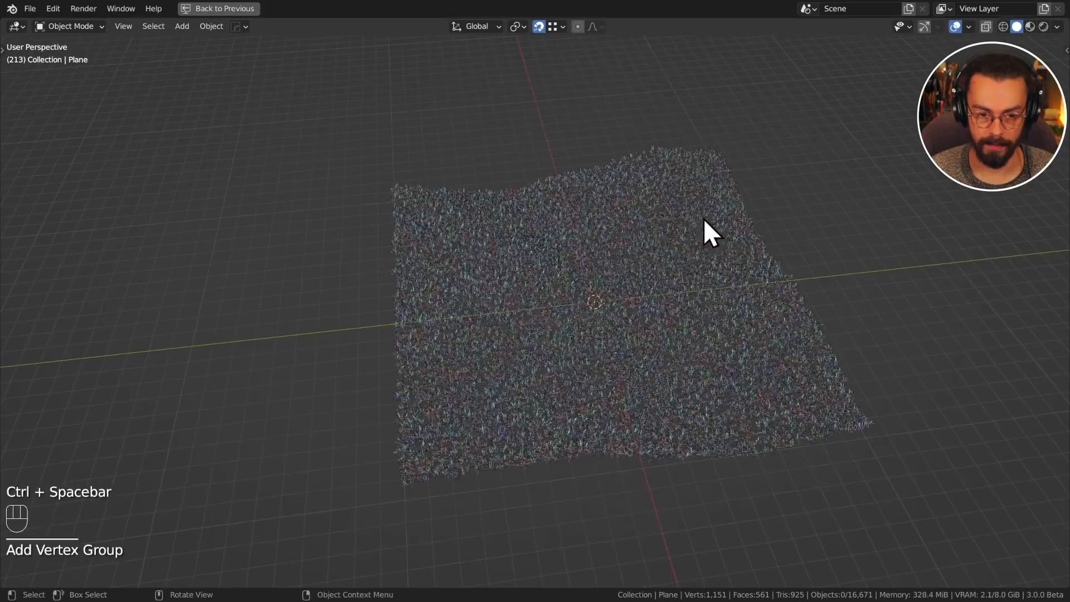
Enter Weight Paint to mark dandelion patches on the plane, then return to Object Mode
{"action": "key", "text": "Ctrl+Tab"}
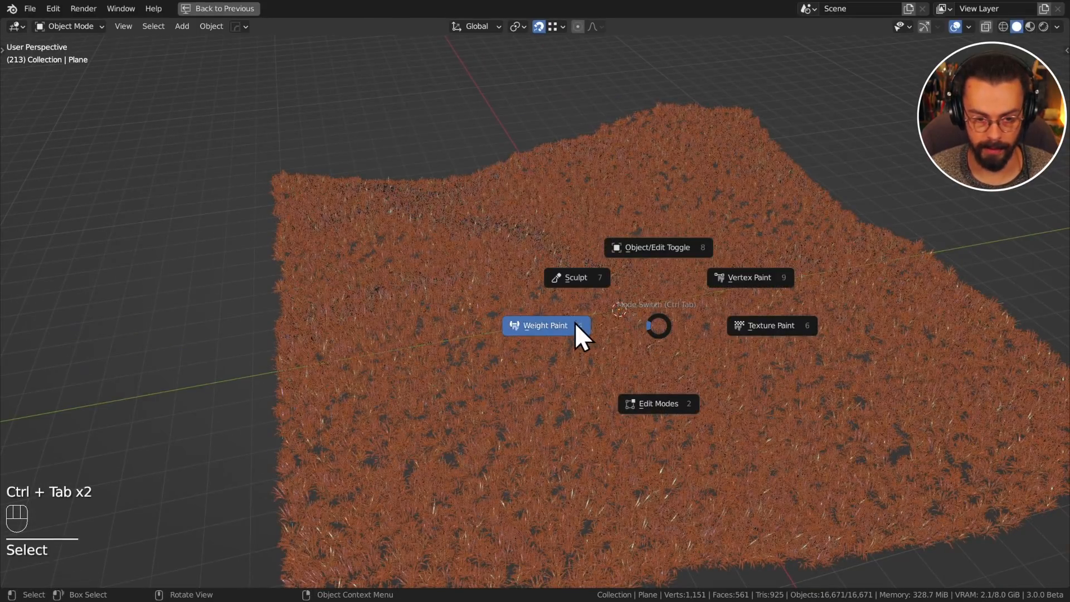
{"action": "left_click", "coordinate": [545, 325]}
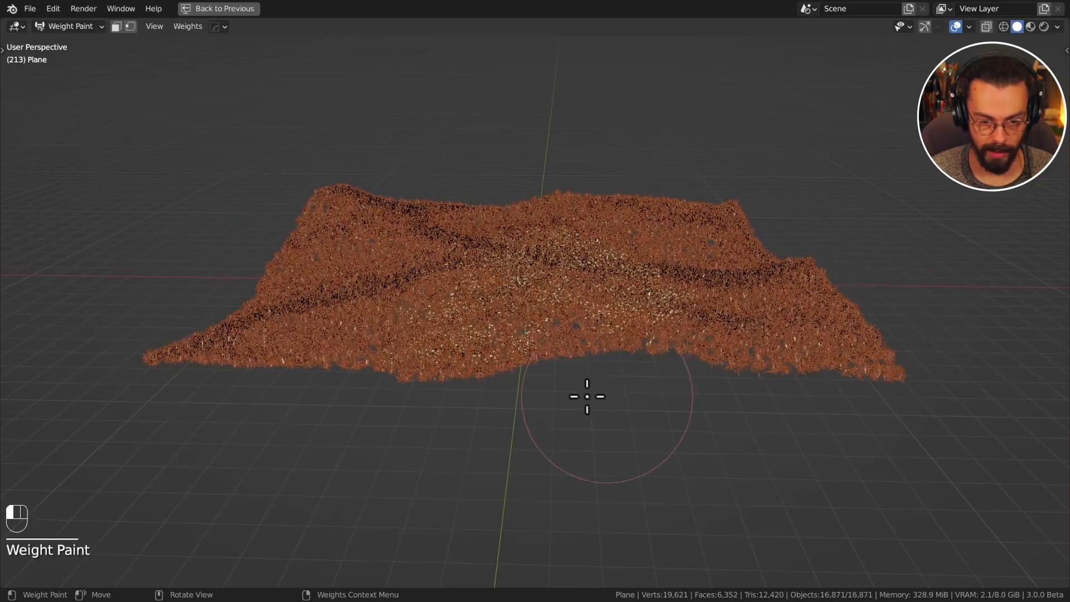
{"action": "key", "text": "ctrl+tab"}
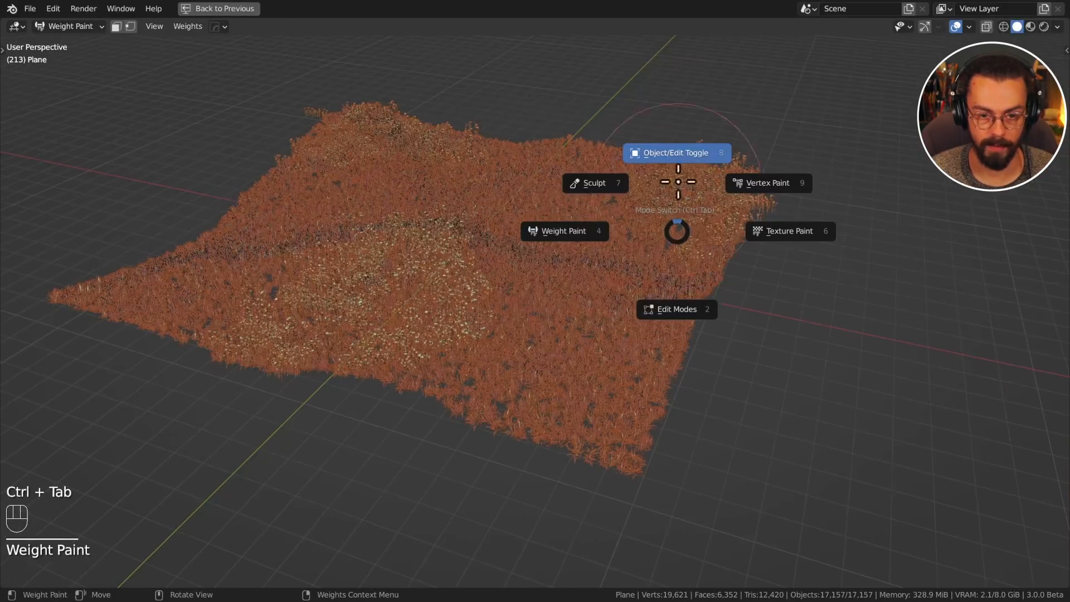
{"action": "left_click", "coordinate": [675, 152]}
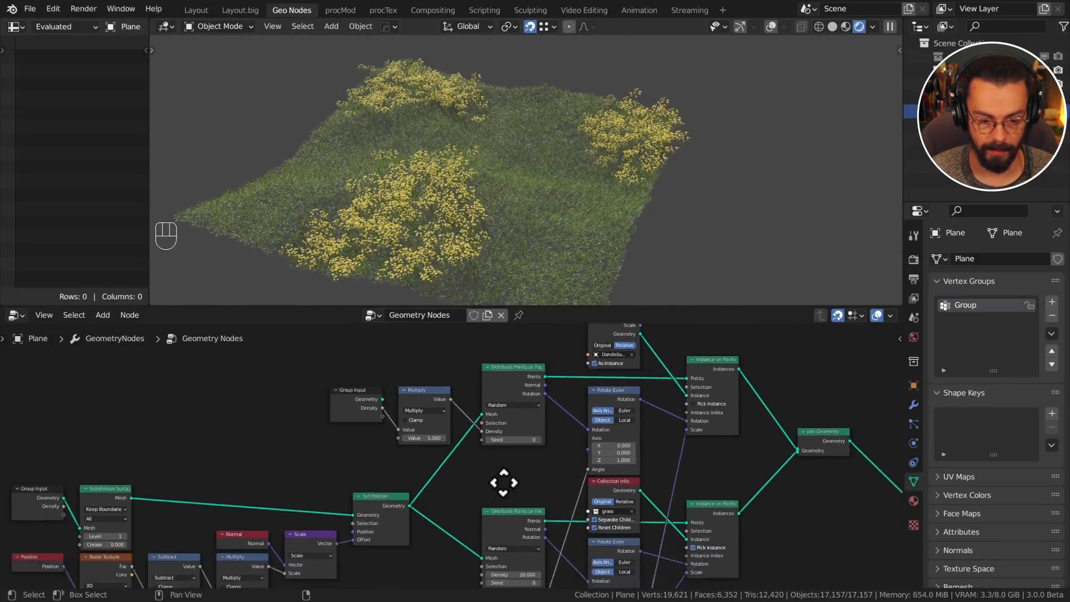
Inspect the result full-screen, then add a Rotate Instances node between dandelion instancing and Join Geometry
{"action": "key", "text": "ctrl+space"}
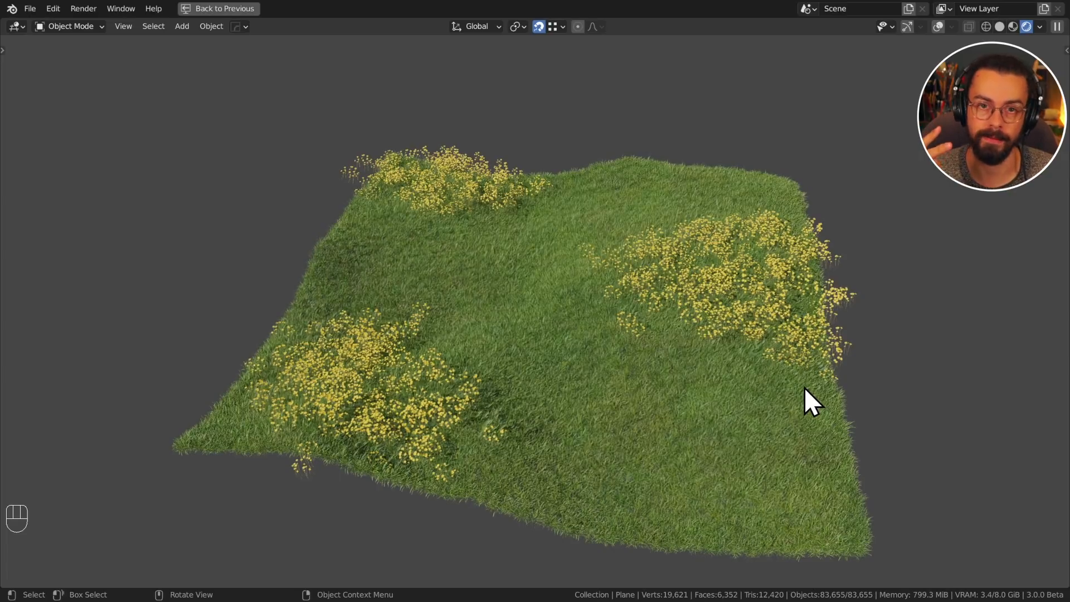
{"action": "mouse_move", "coordinate": [505, 174]}
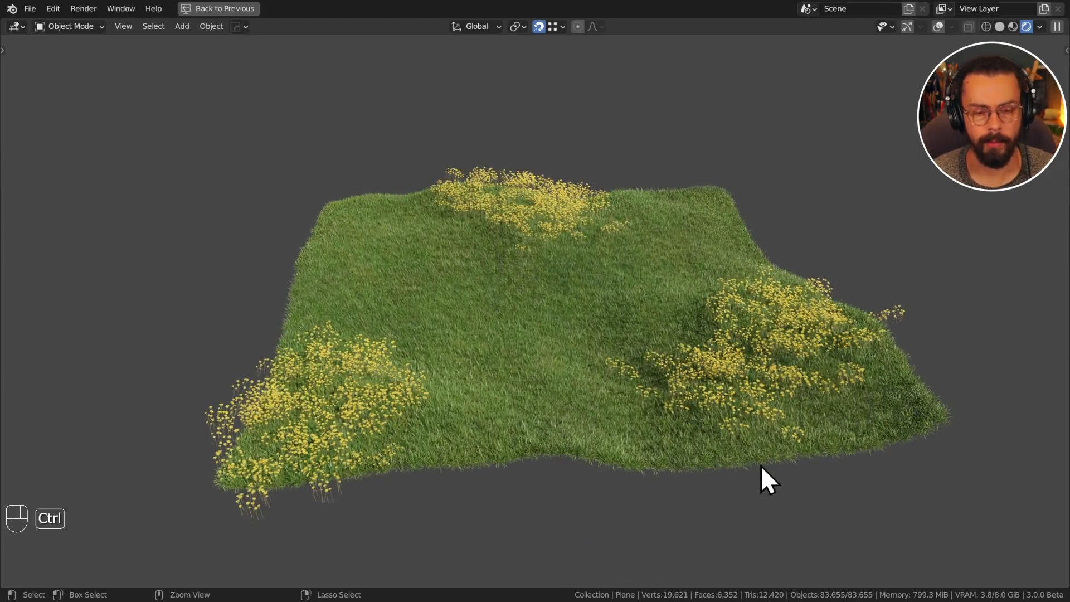
{"action": "key", "text": "ctrl+space"}
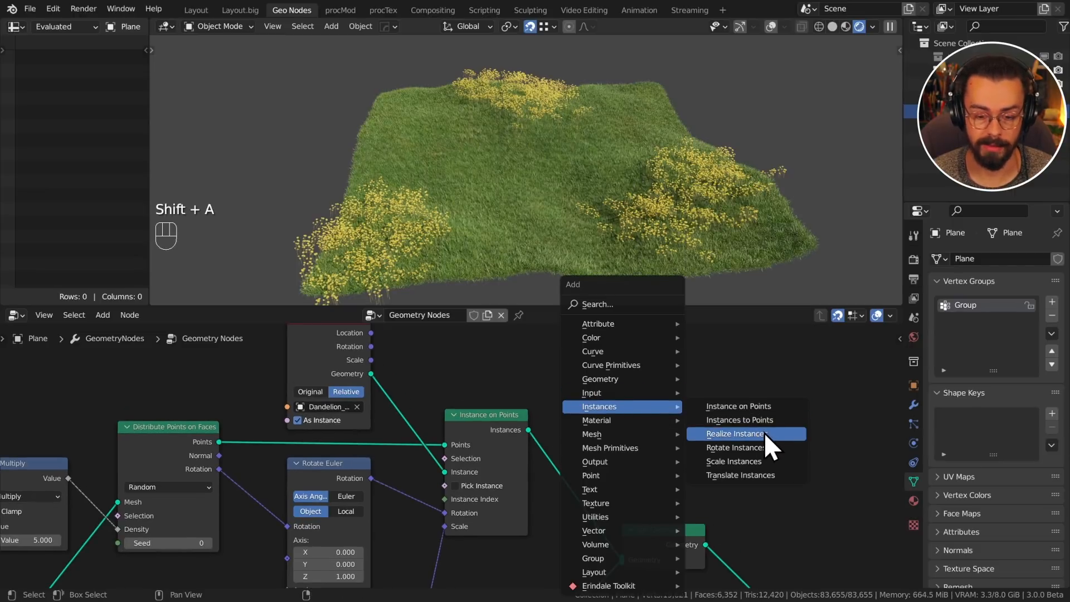
{"action": "left_click", "coordinate": [737, 448]}
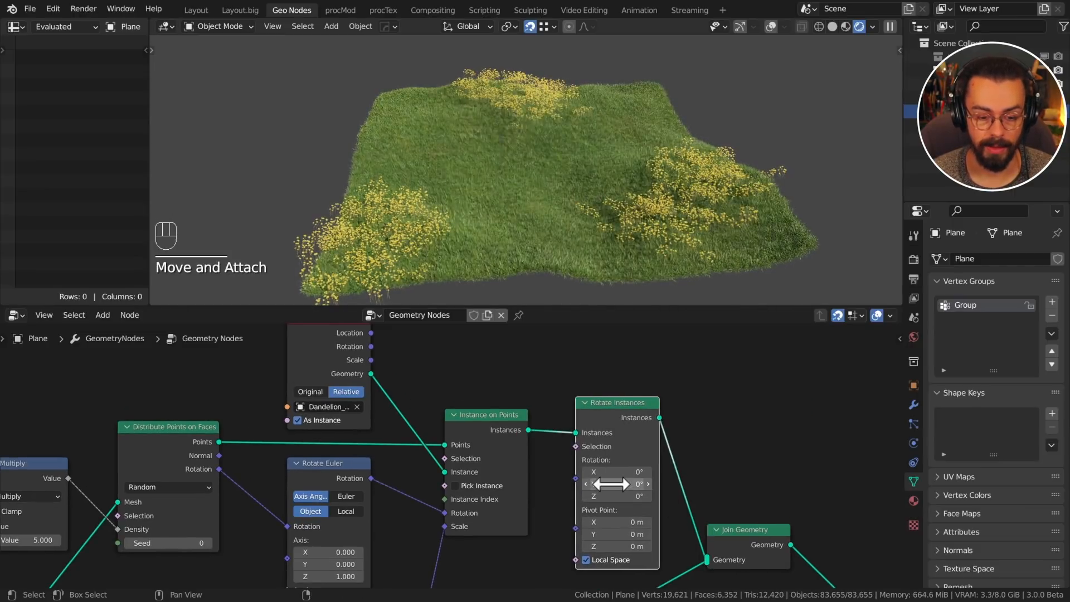